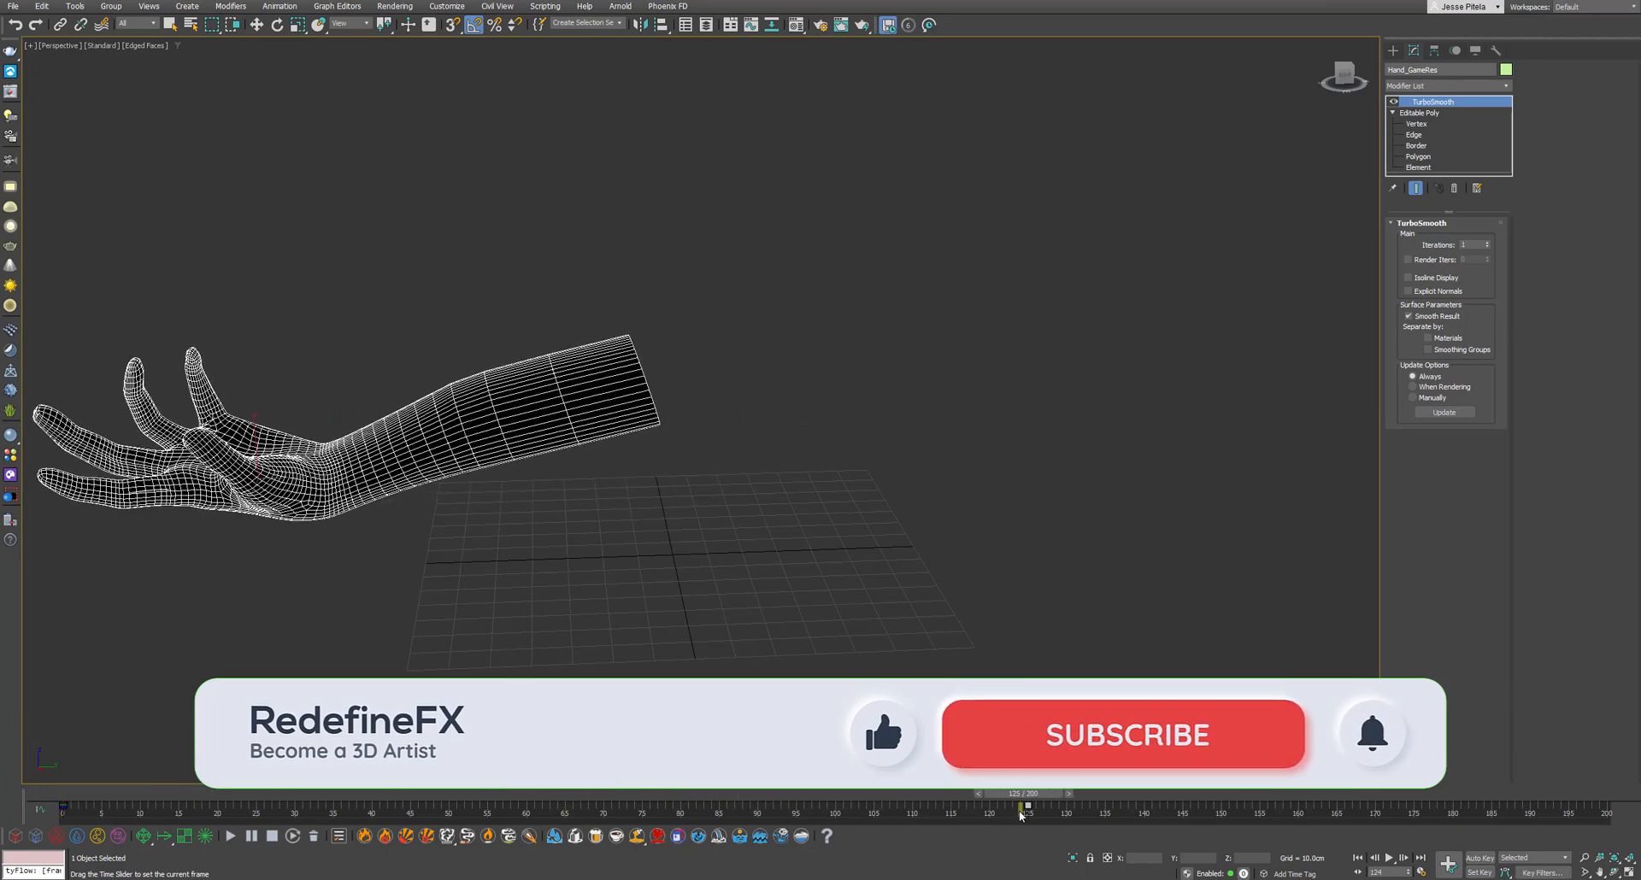
Step: Create a large geosphere around the hand and clone it as a Copy, then select the copy
drag(1024, 807, 63, 807)
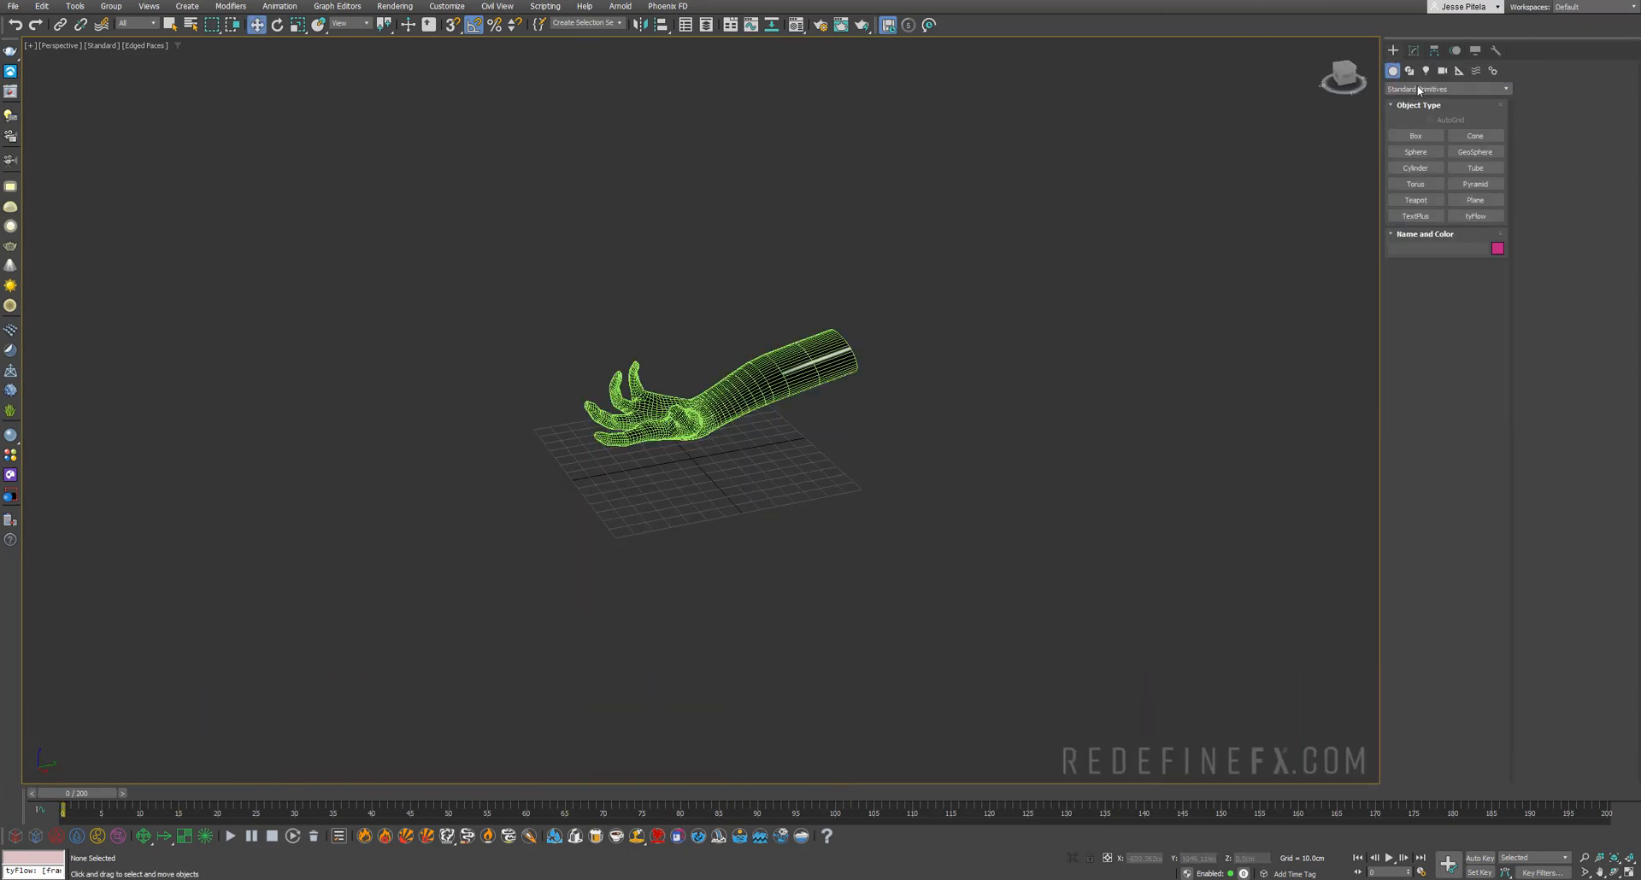
click(1475, 152)
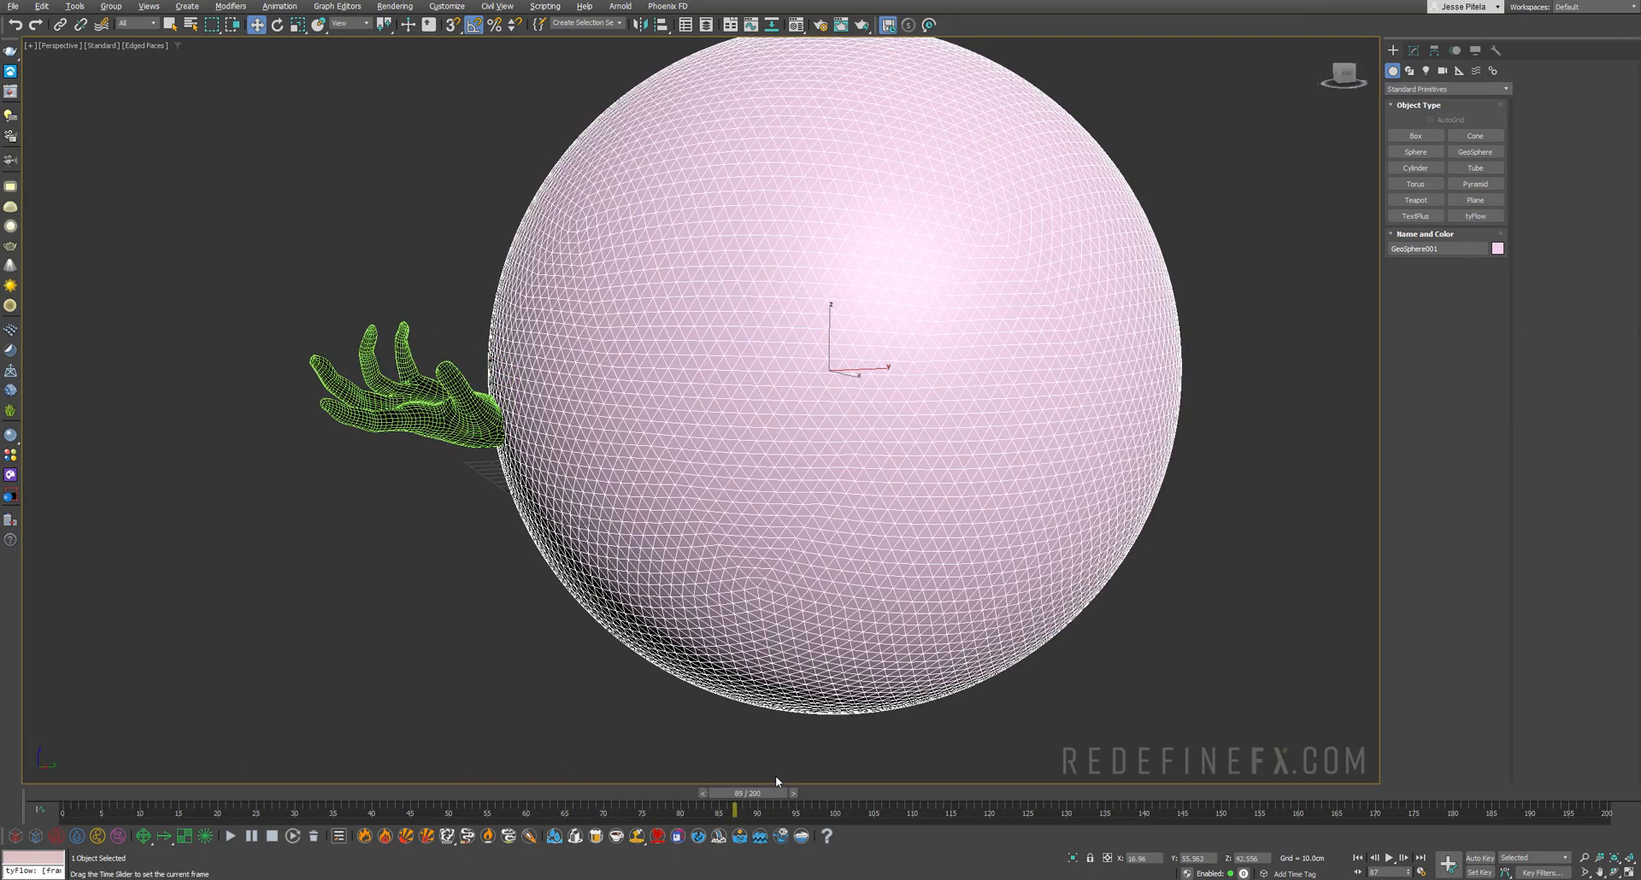
drag(739, 794, 1010, 793)
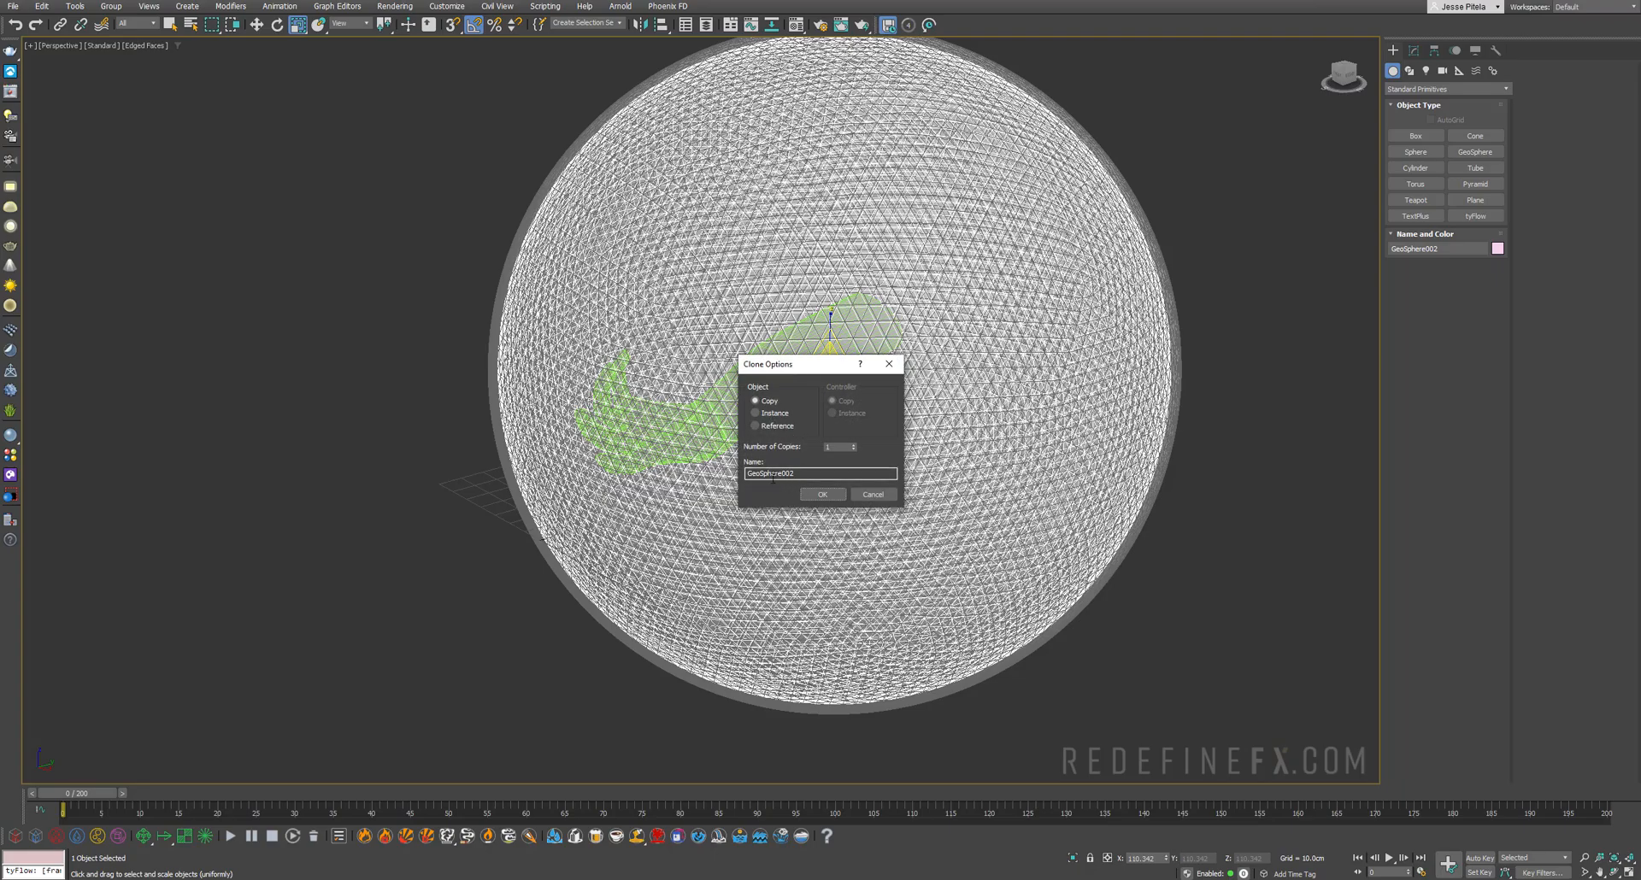
click(822, 494)
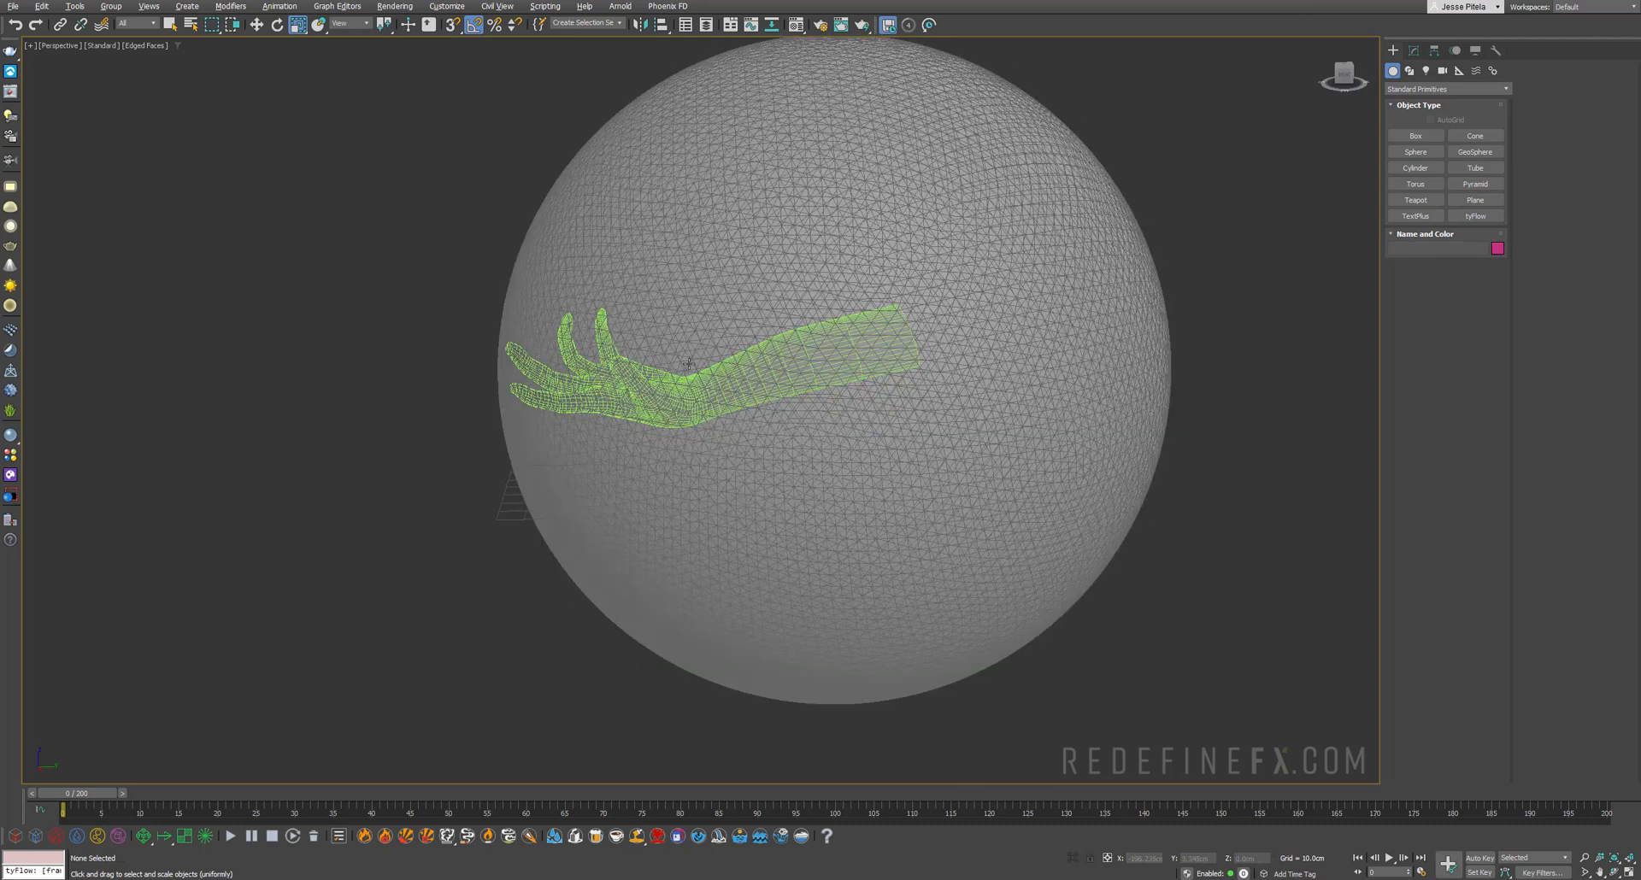
click(832, 366)
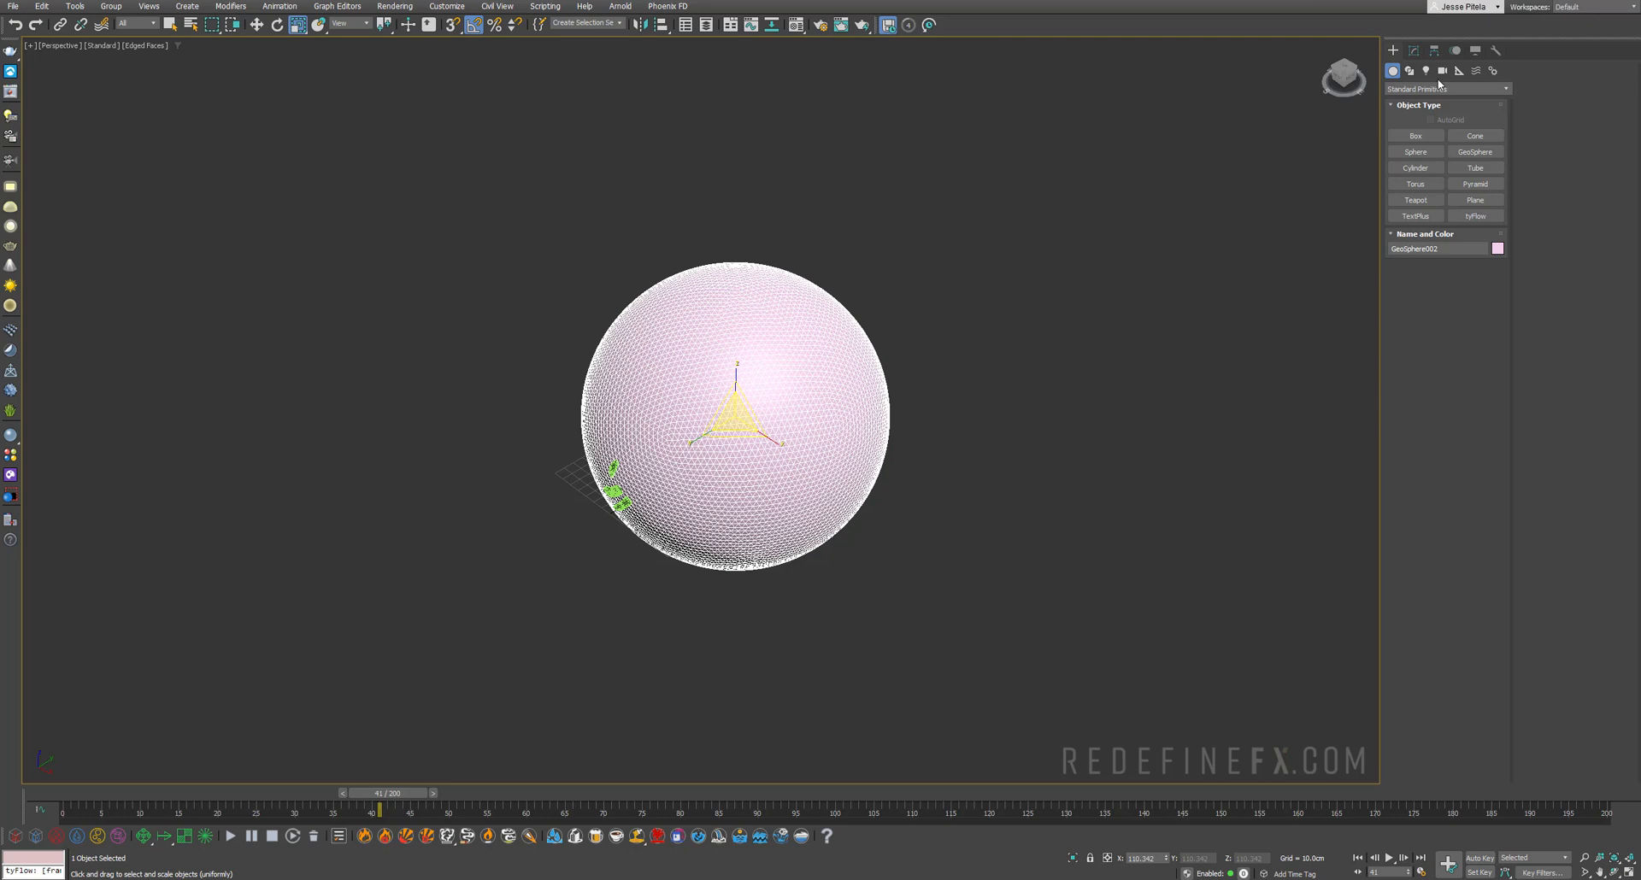
Step: Create a tyFlow object from the tyFlow category and close the reference preview
click(1444, 88)
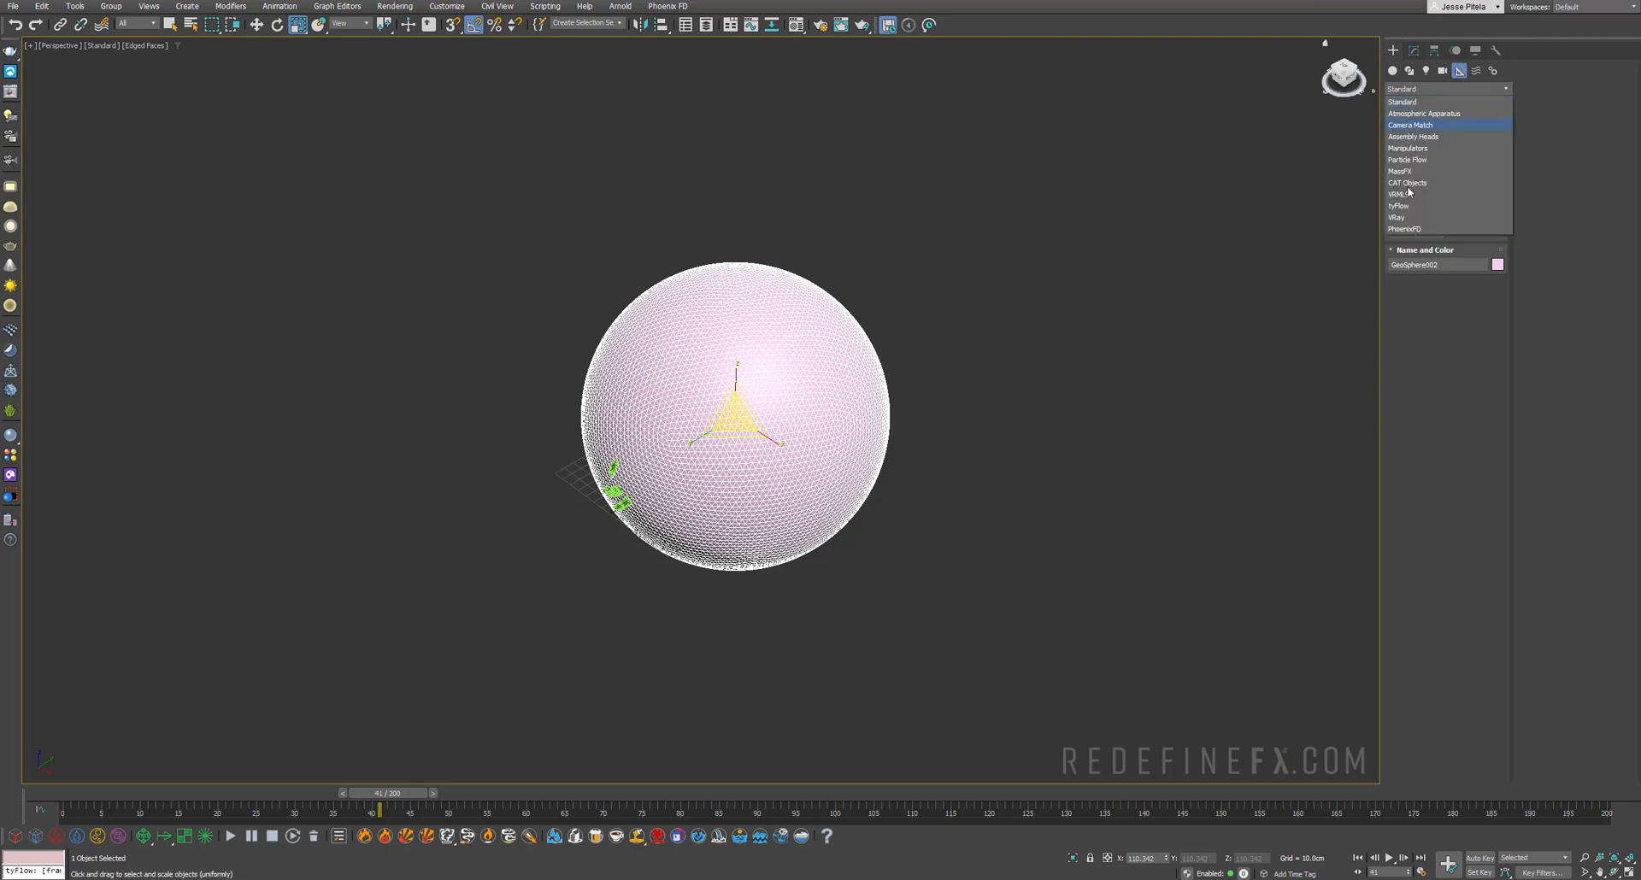
click(1397, 205)
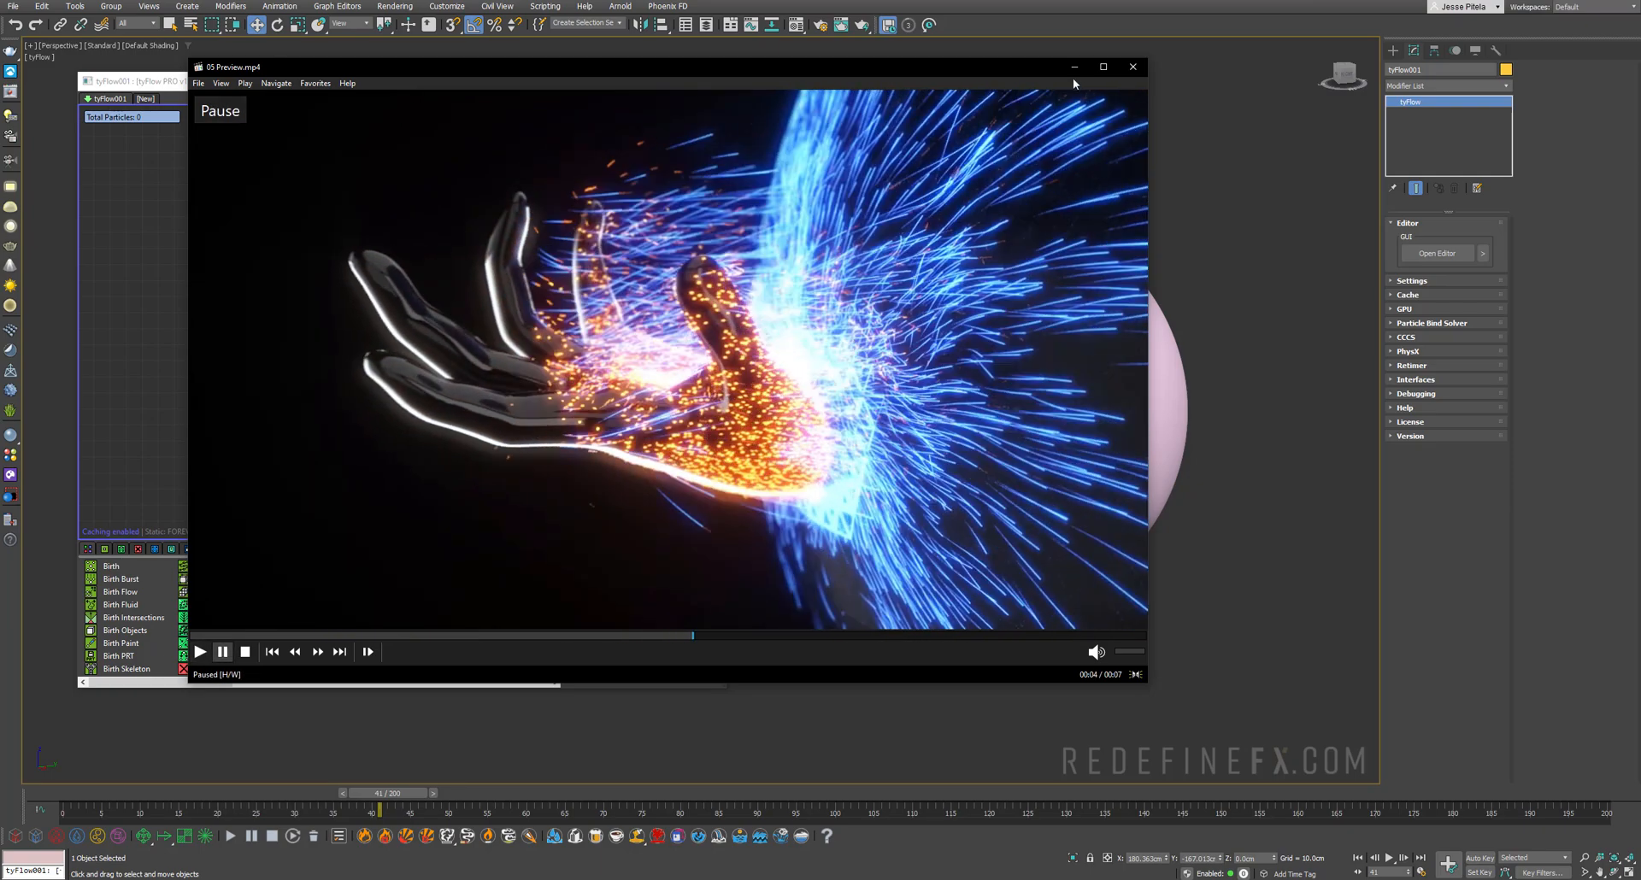
click(1131, 67)
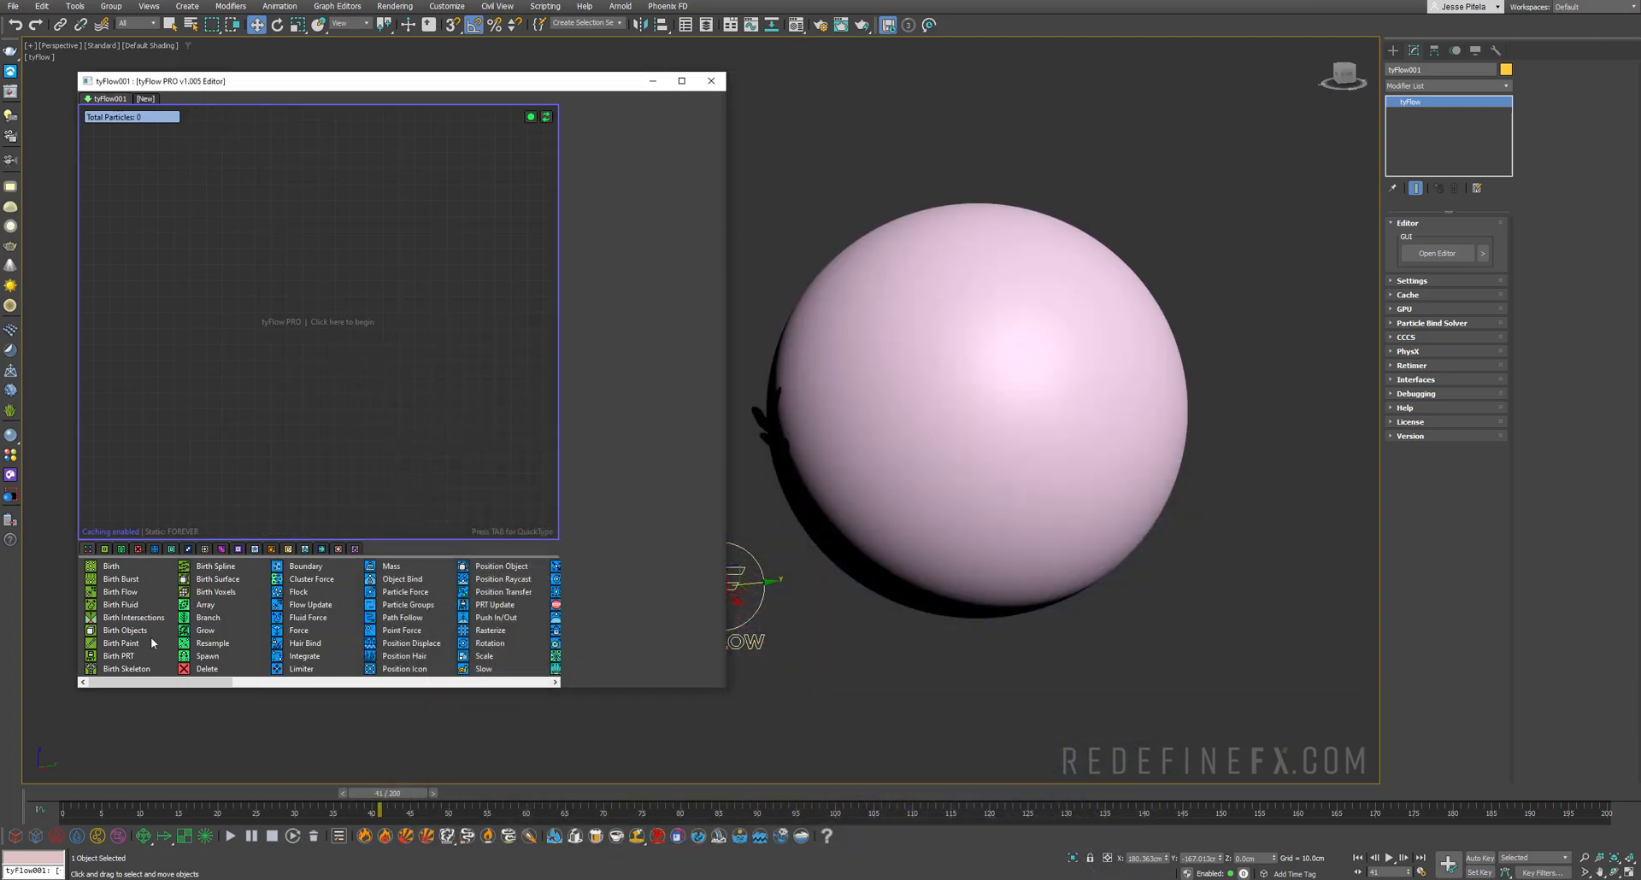
Step: Add Birth Objects, Face Fracture, Shell and Scale operators to Event_001 and show the Scale settings
click(125, 629)
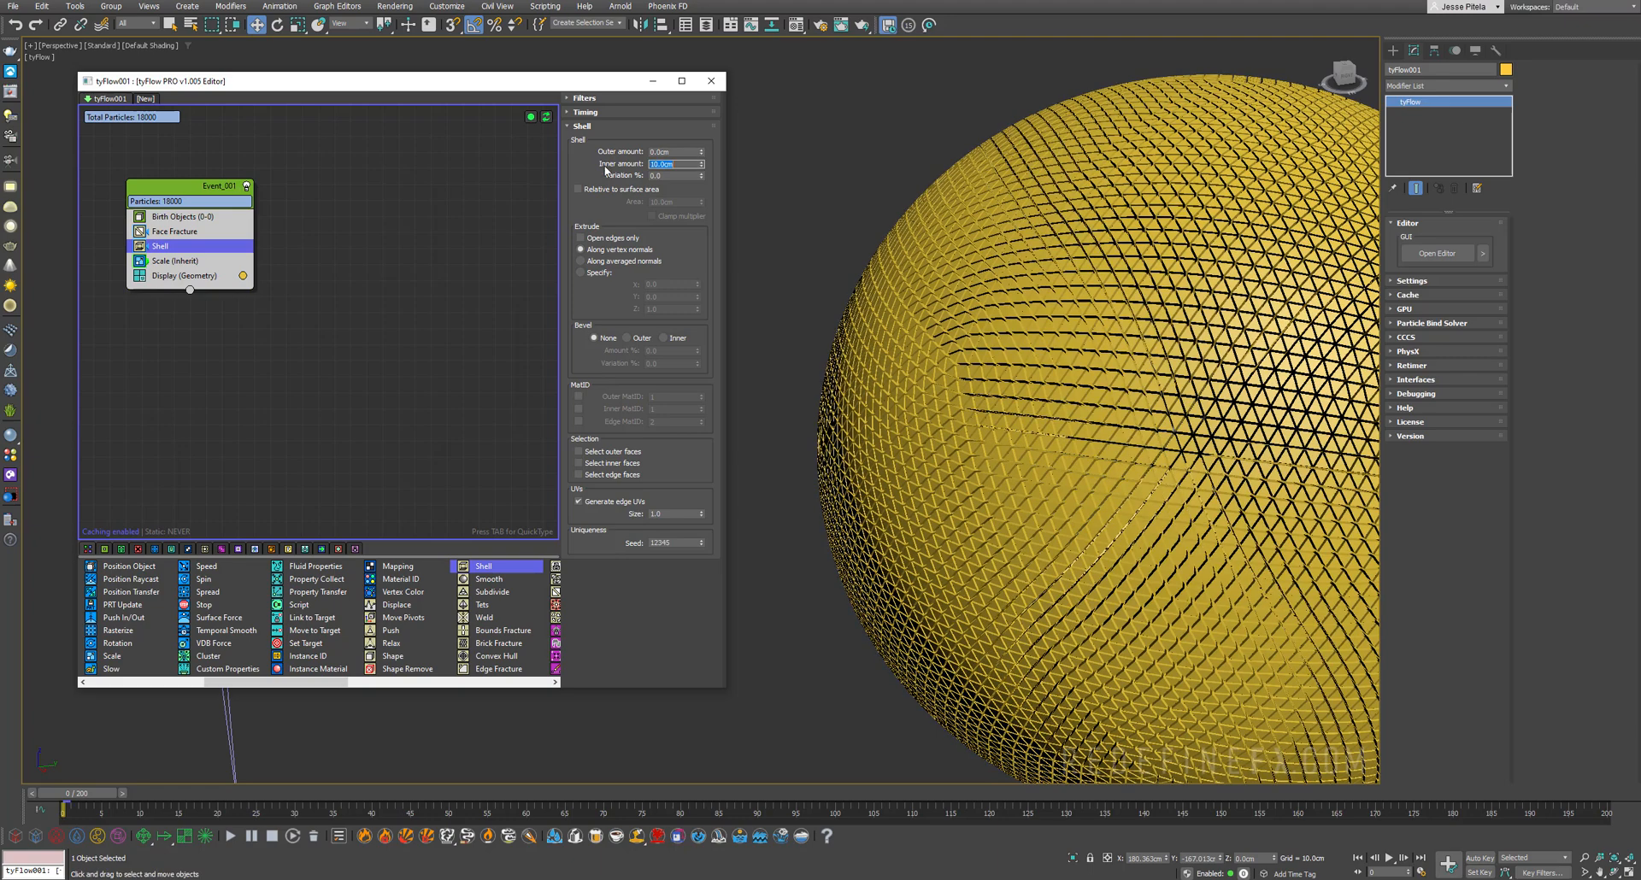
click(176, 260)
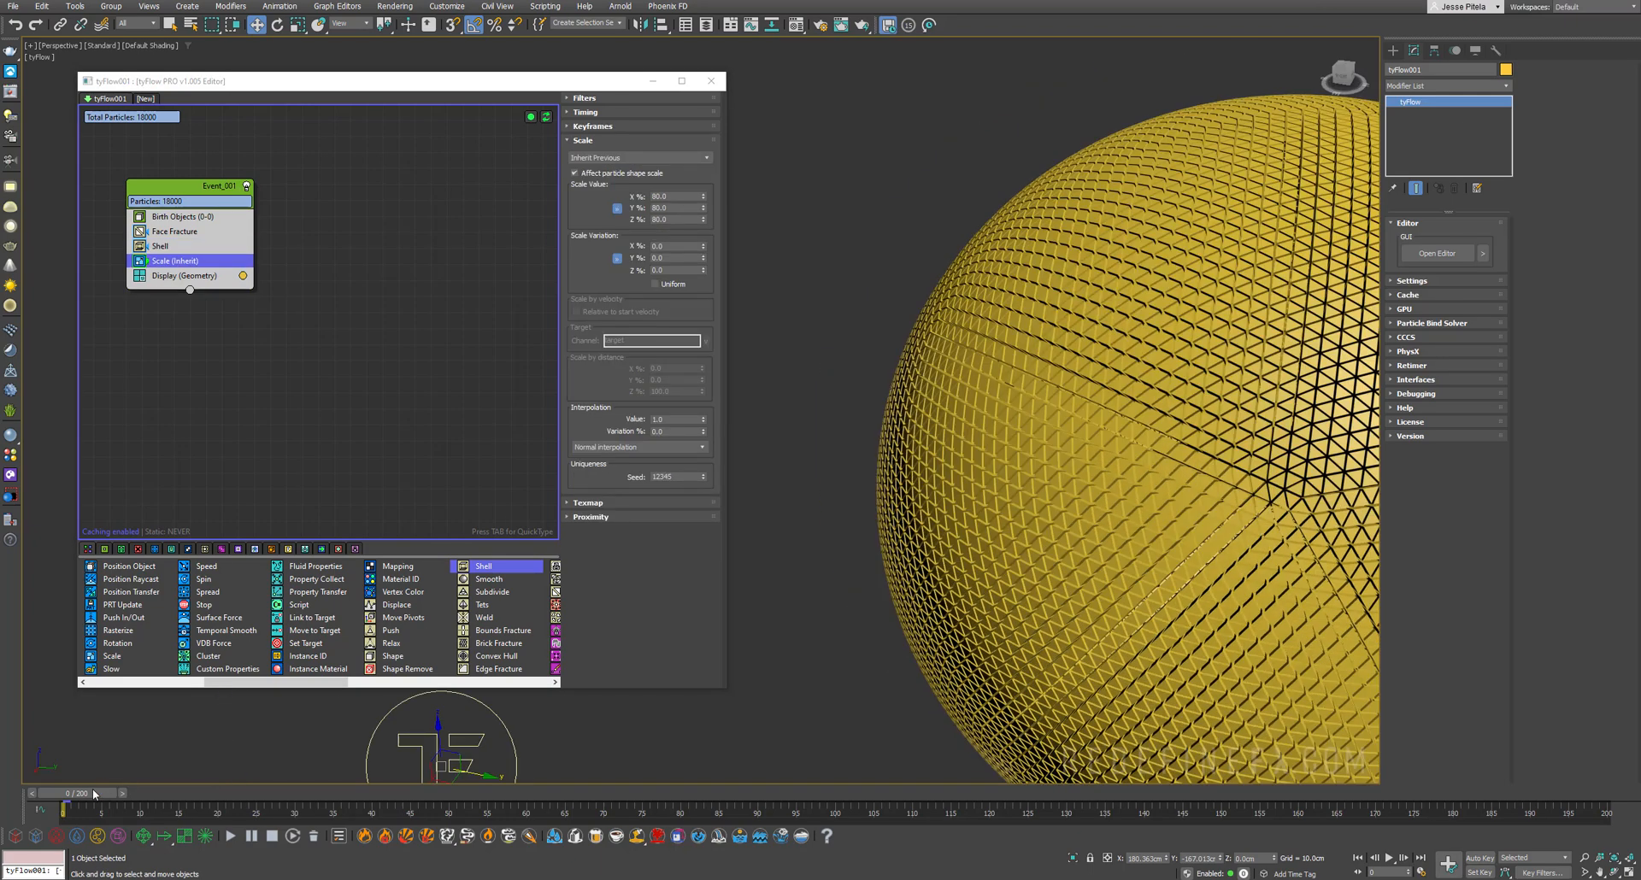
Step: Scale fragments by inverted proximity to Hand_GameRes in Absolute mode, opening a gap around the arm
drag(95, 803, 139, 803)
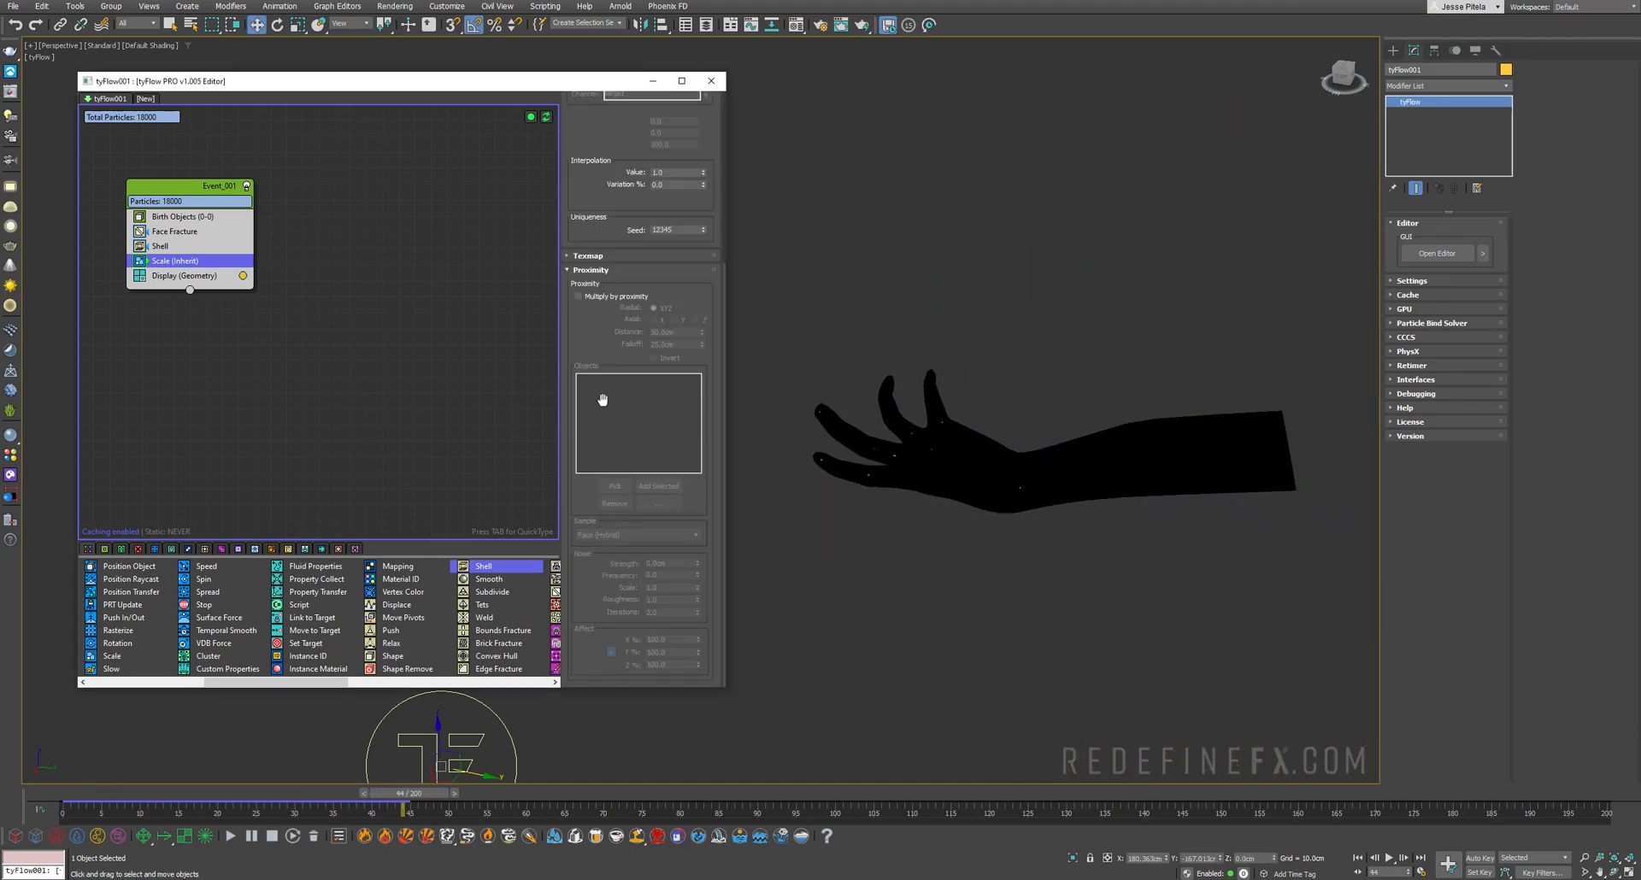
click(580, 296)
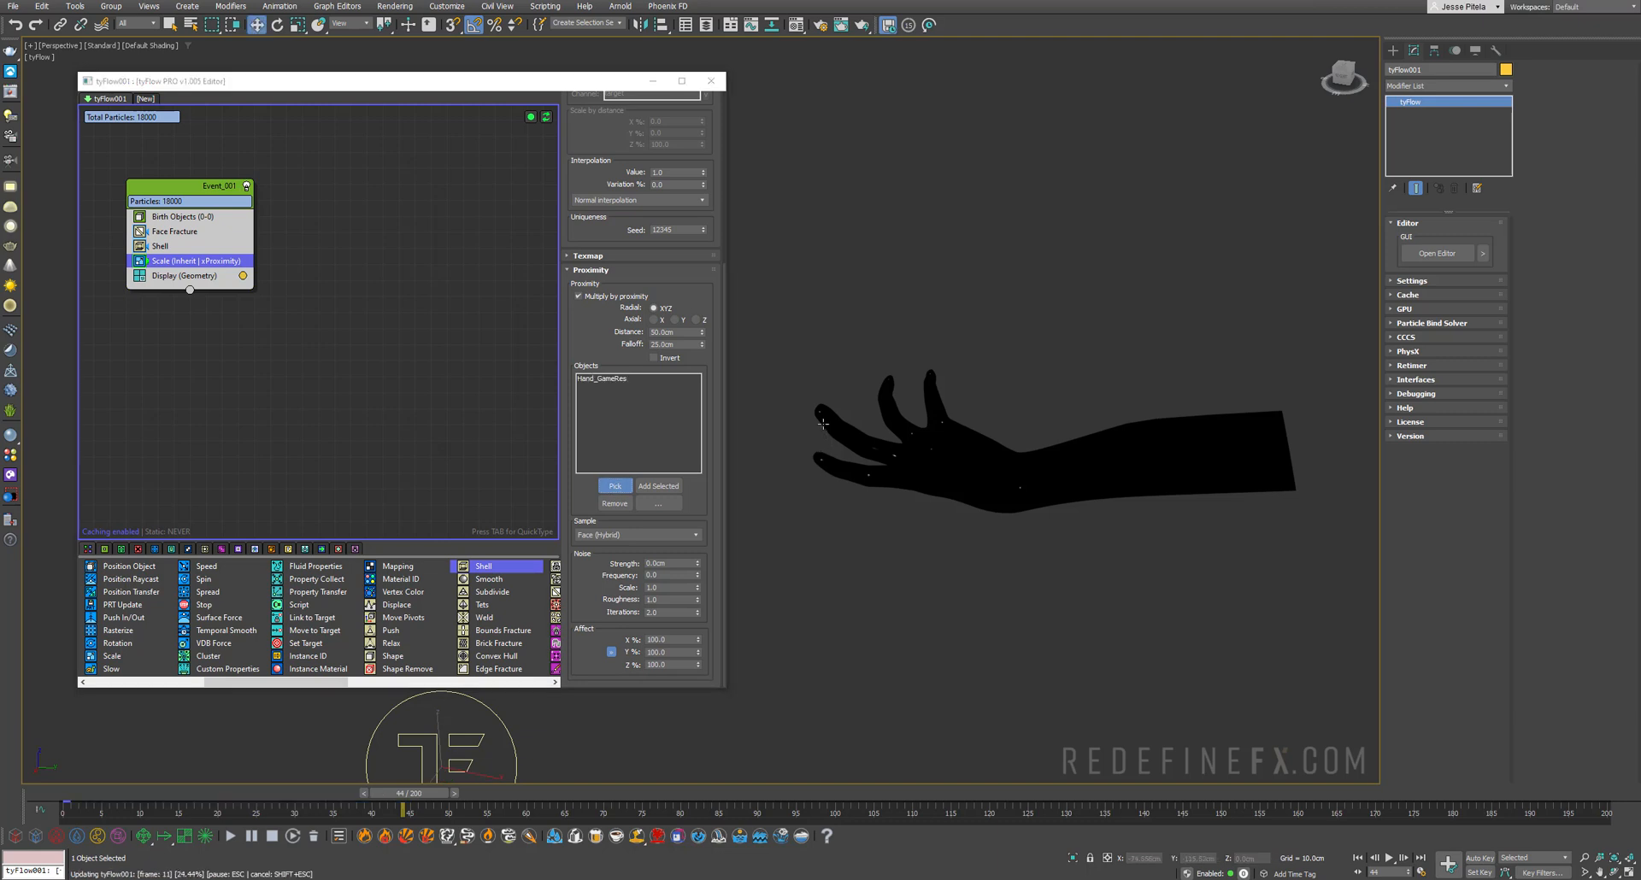
click(637, 157)
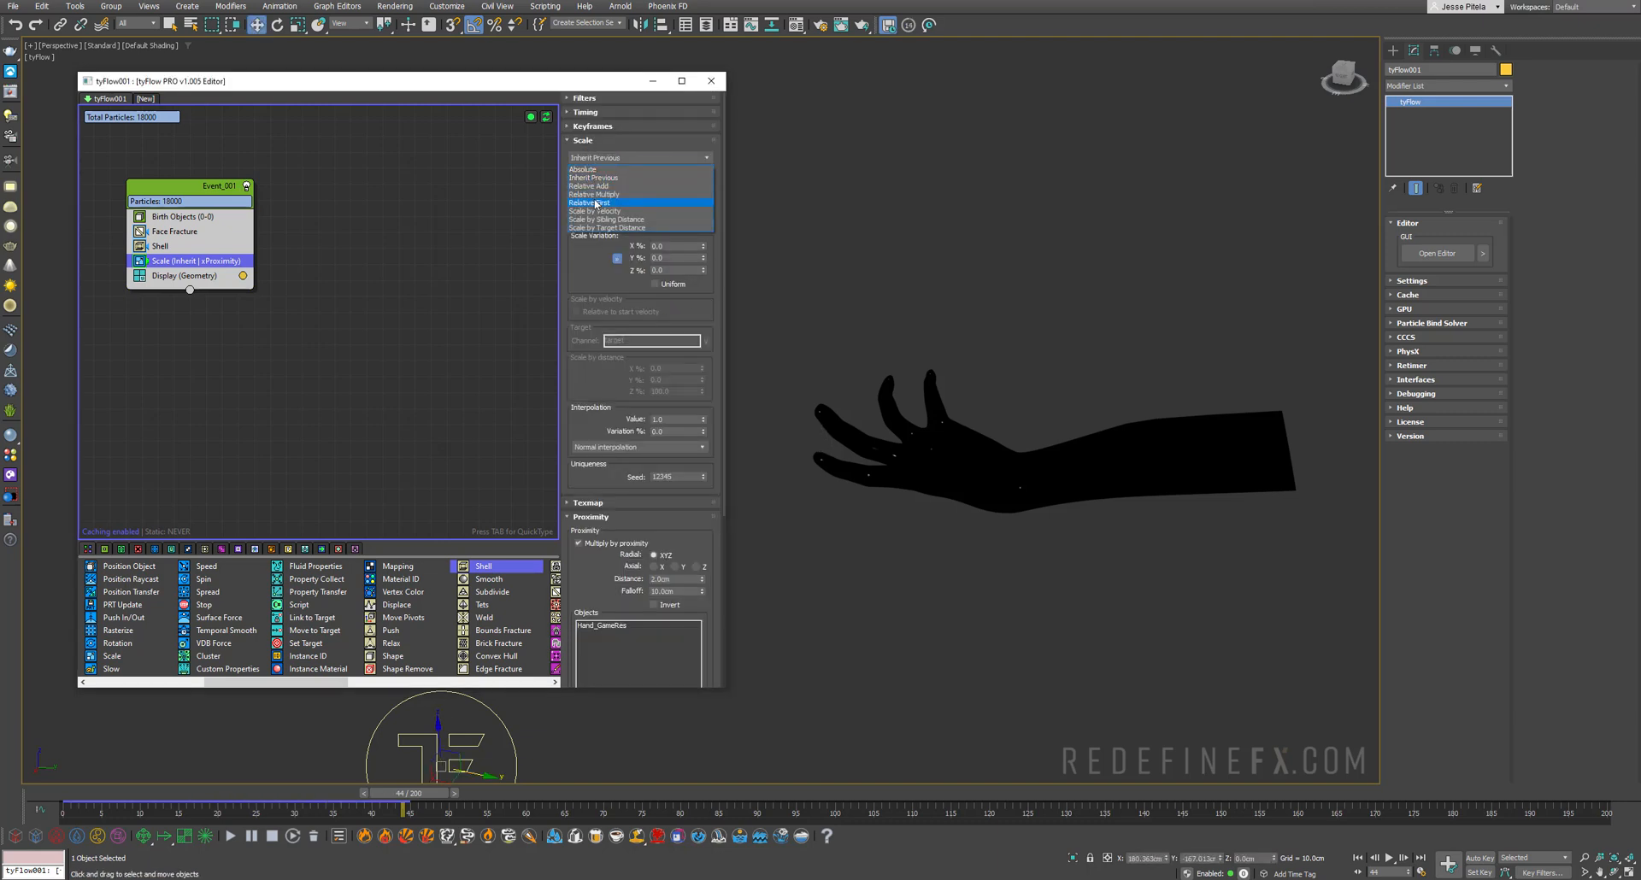
click(583, 157)
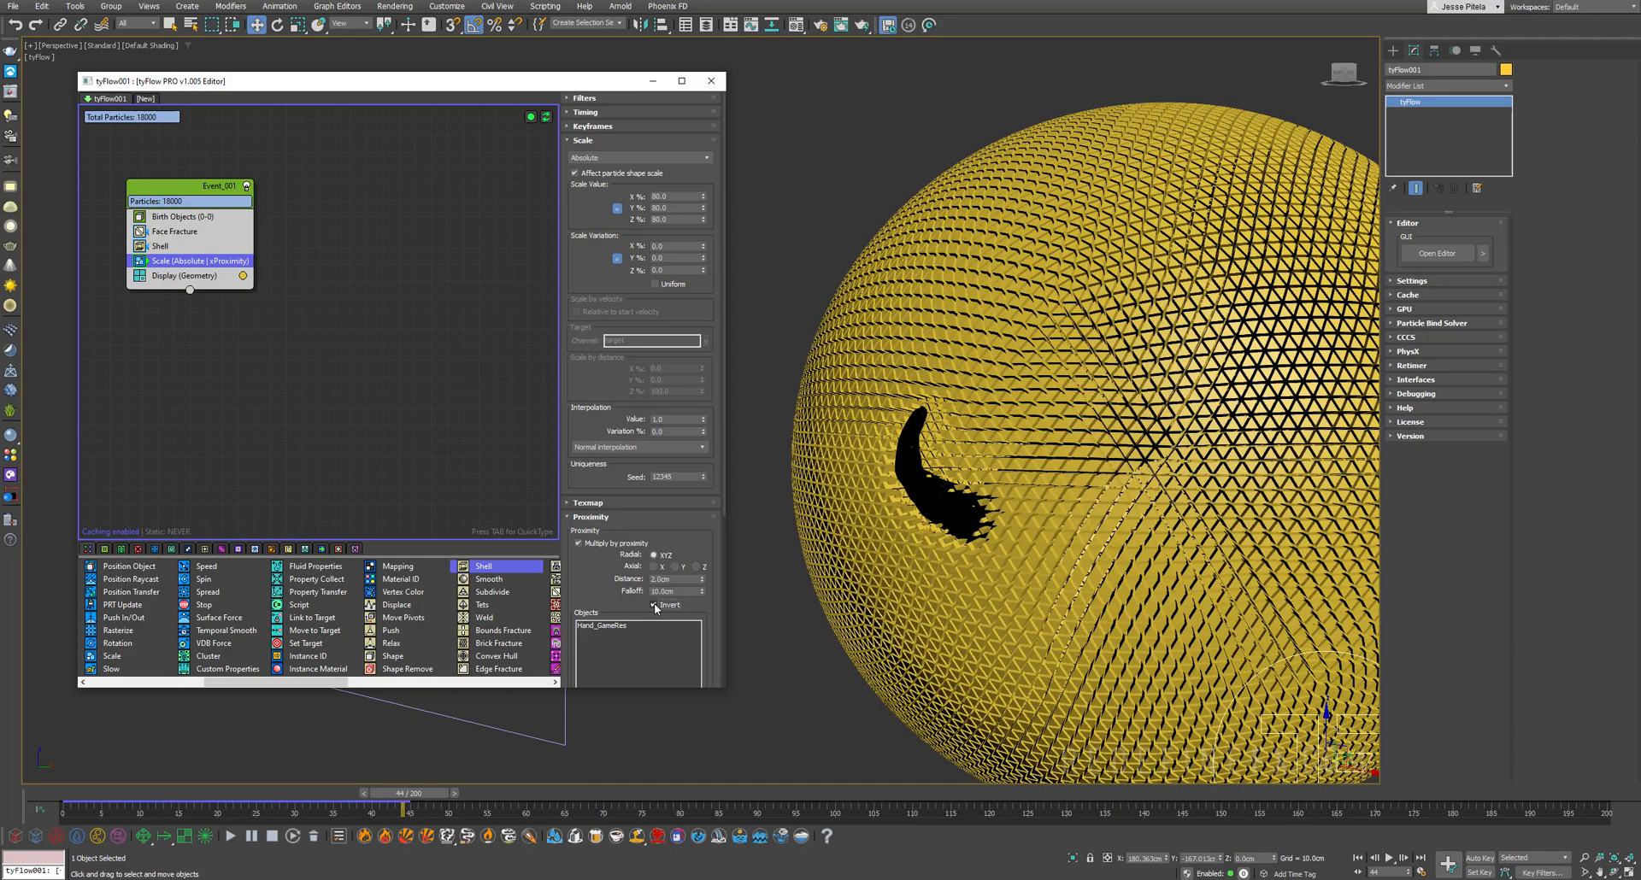
drag(404, 809, 137, 808)
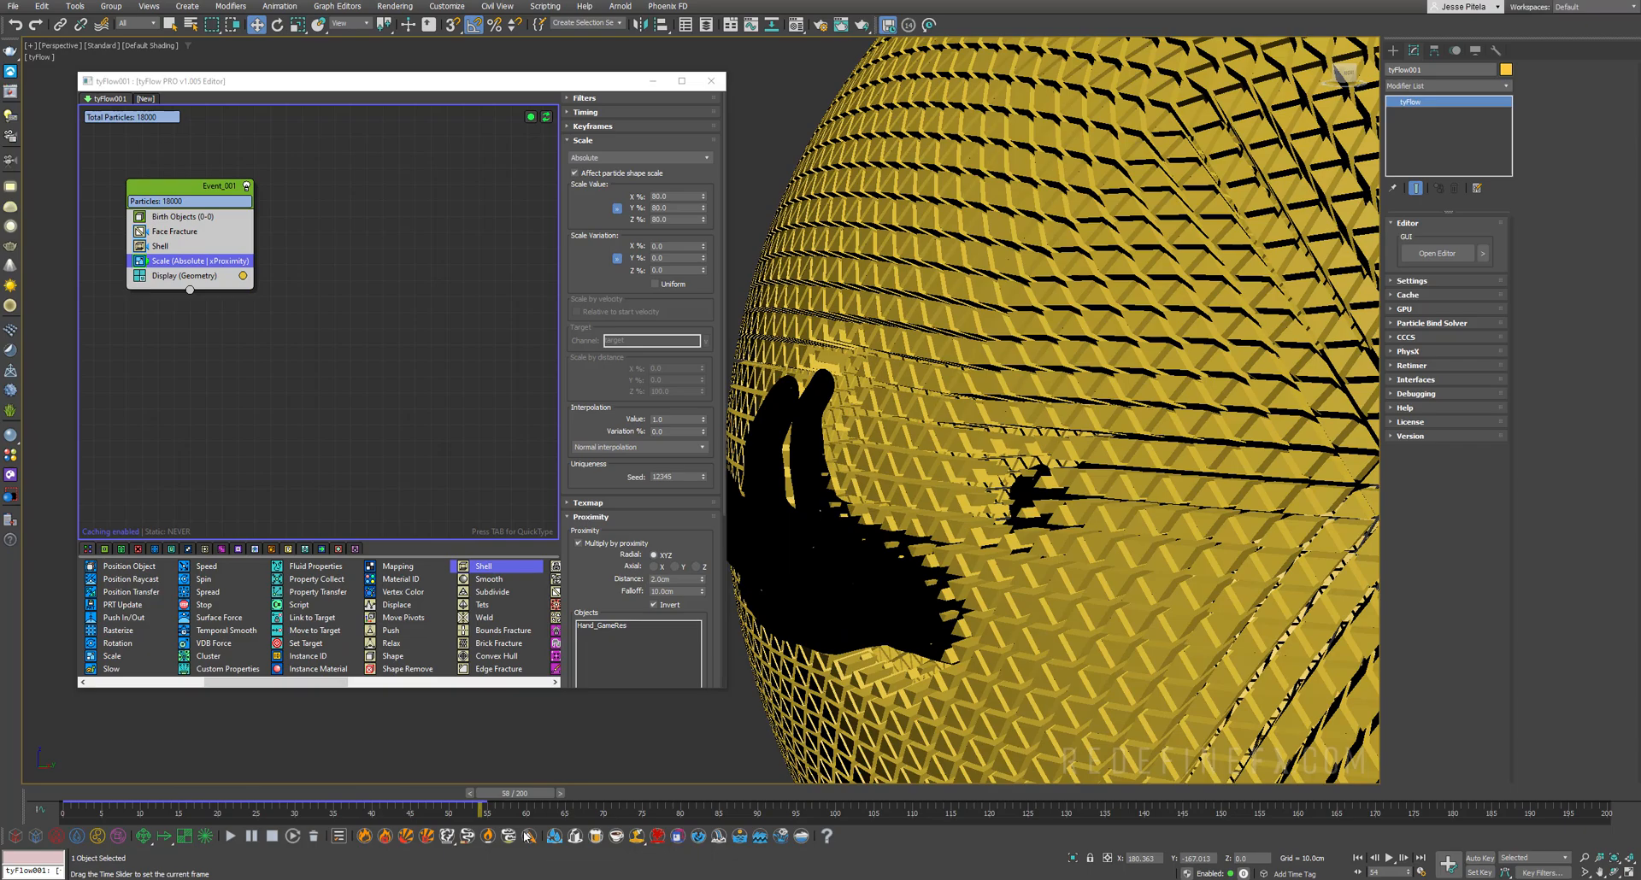
drag(477, 806, 414, 806)
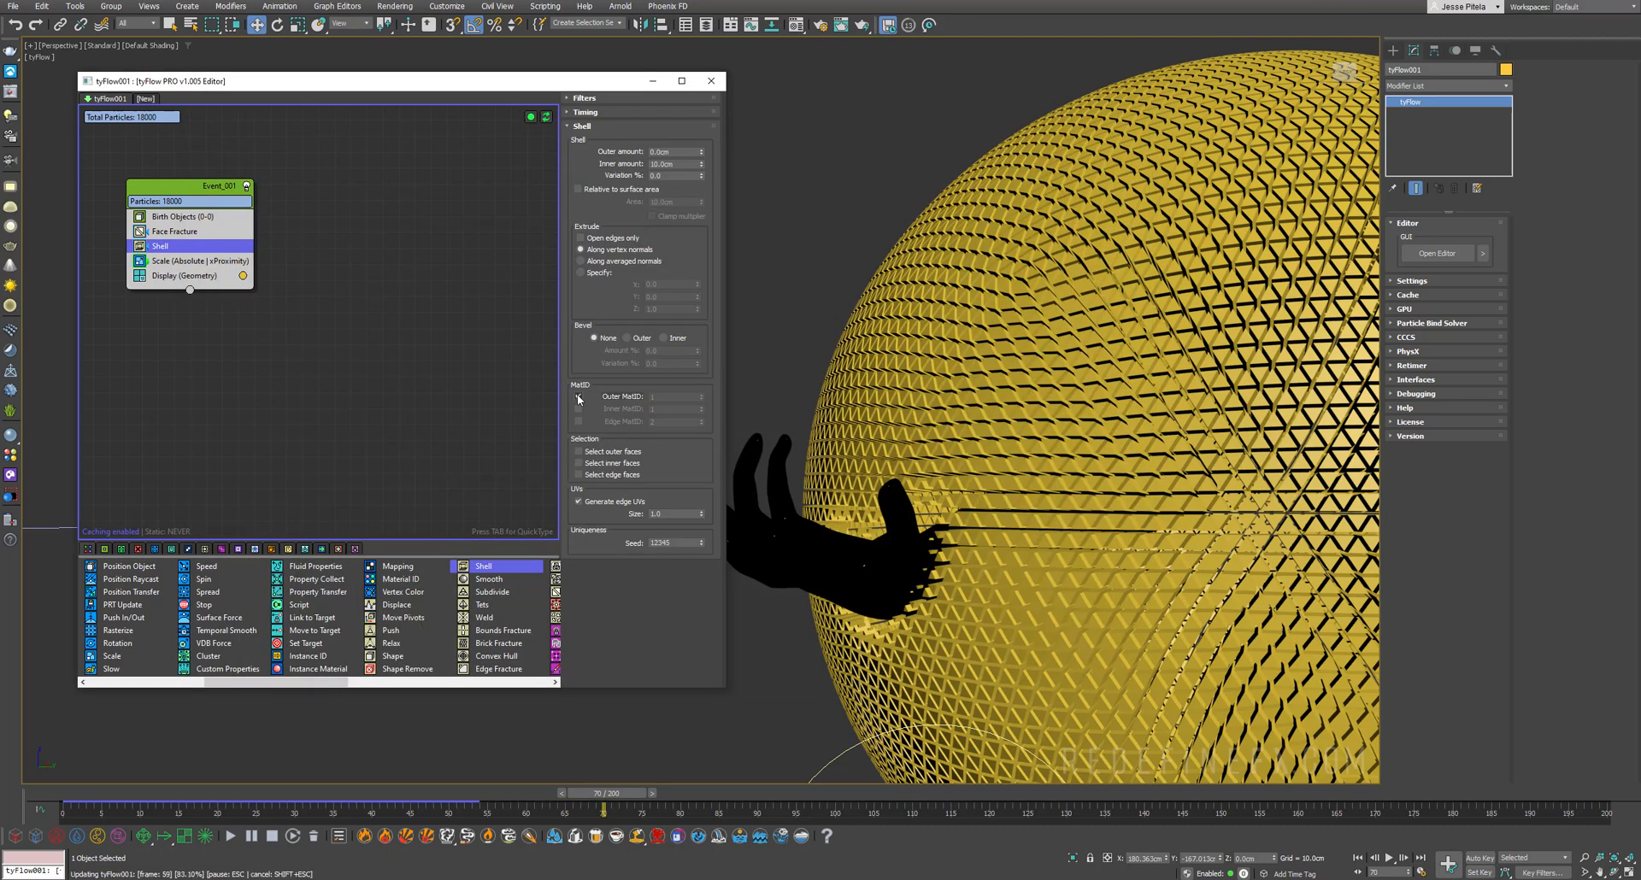
Step: Raise the fragments' scale value to 100 so the tiles close up away from the hand
click(577, 420)
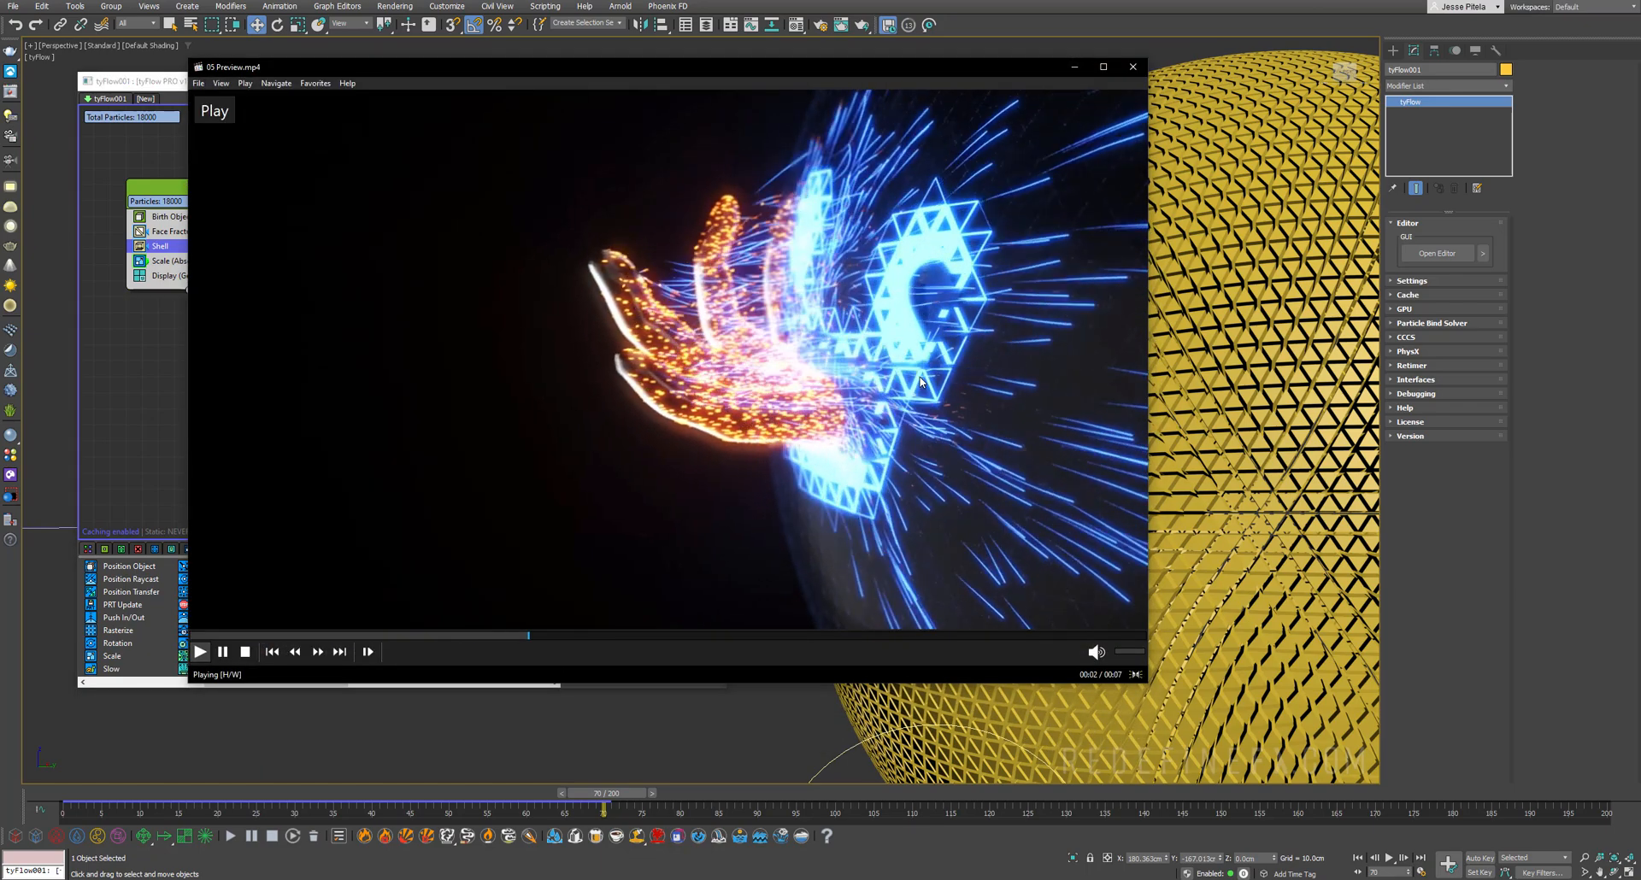
click(1132, 67)
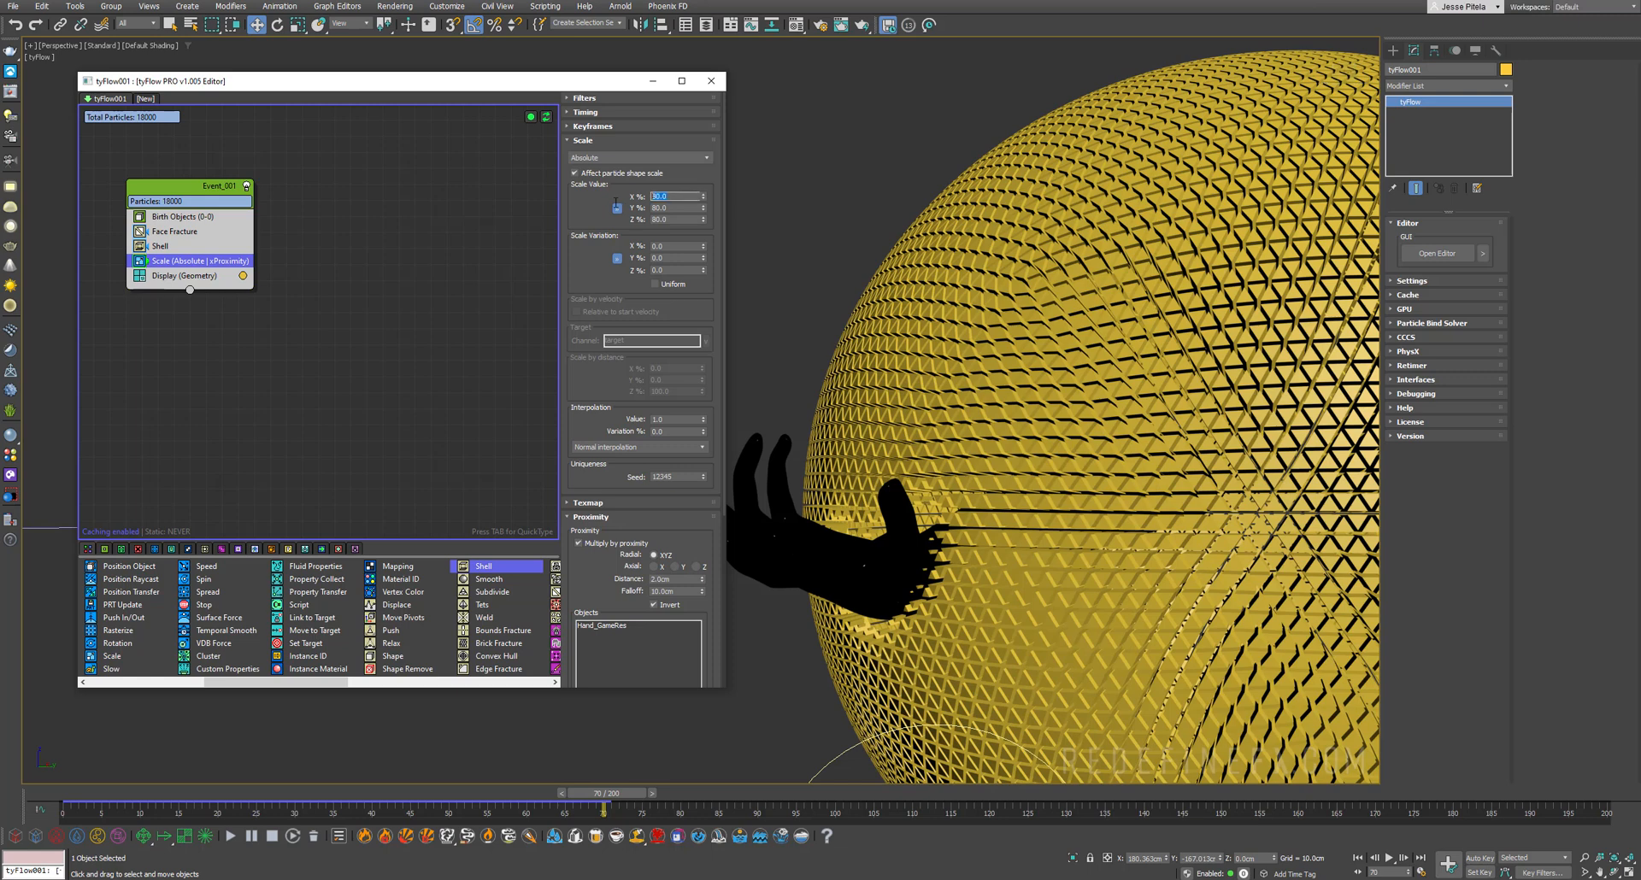
text(100.0)
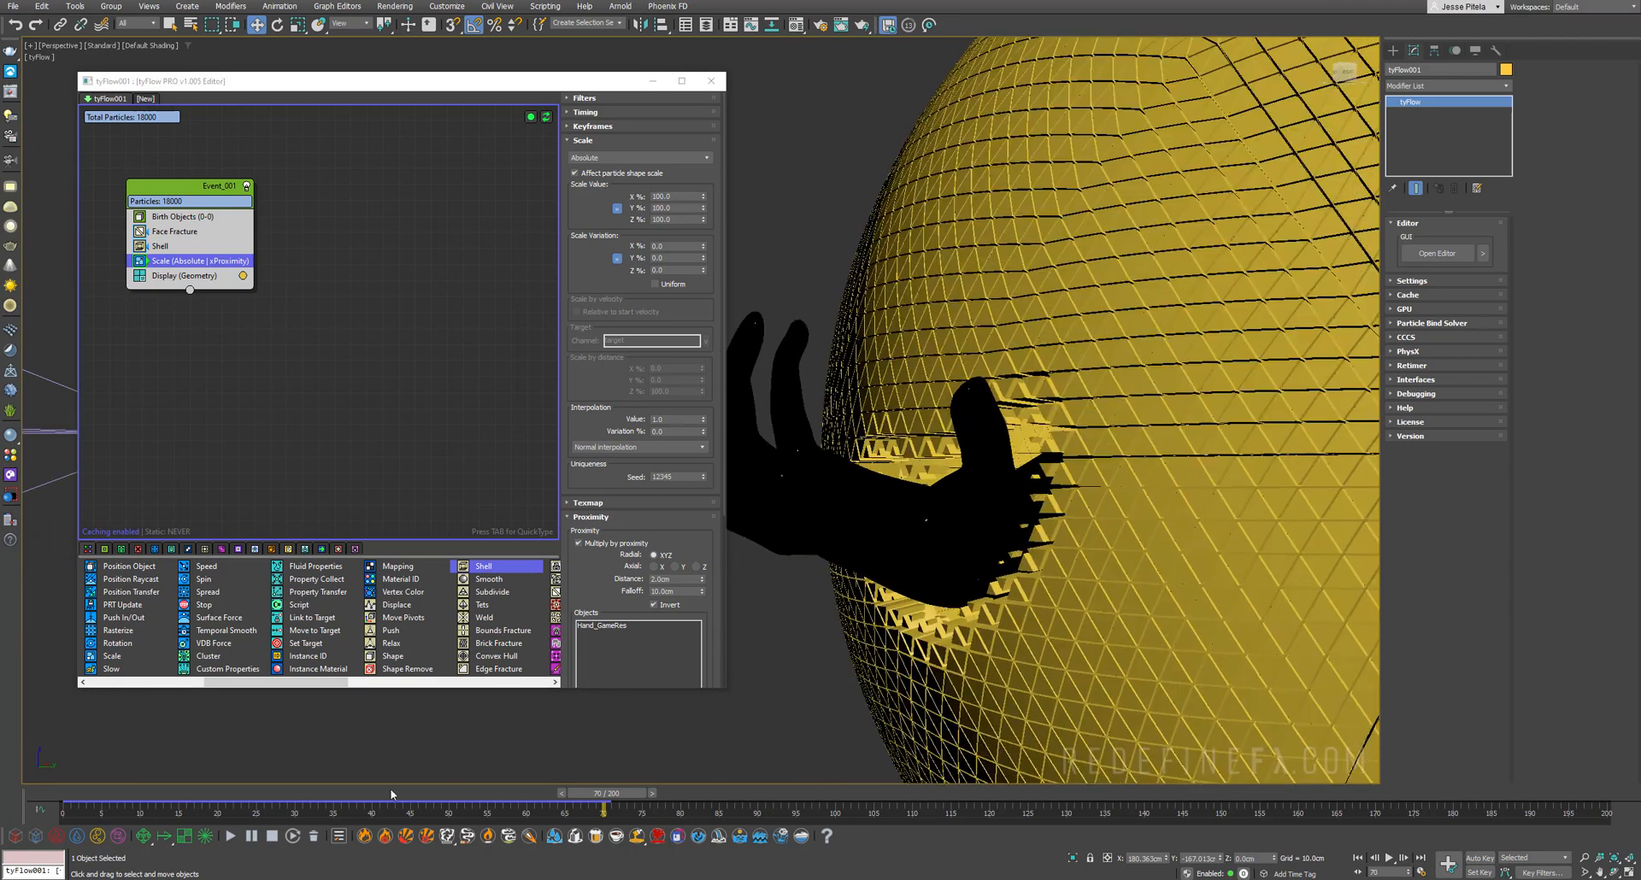
drag(615, 800, 537, 800)
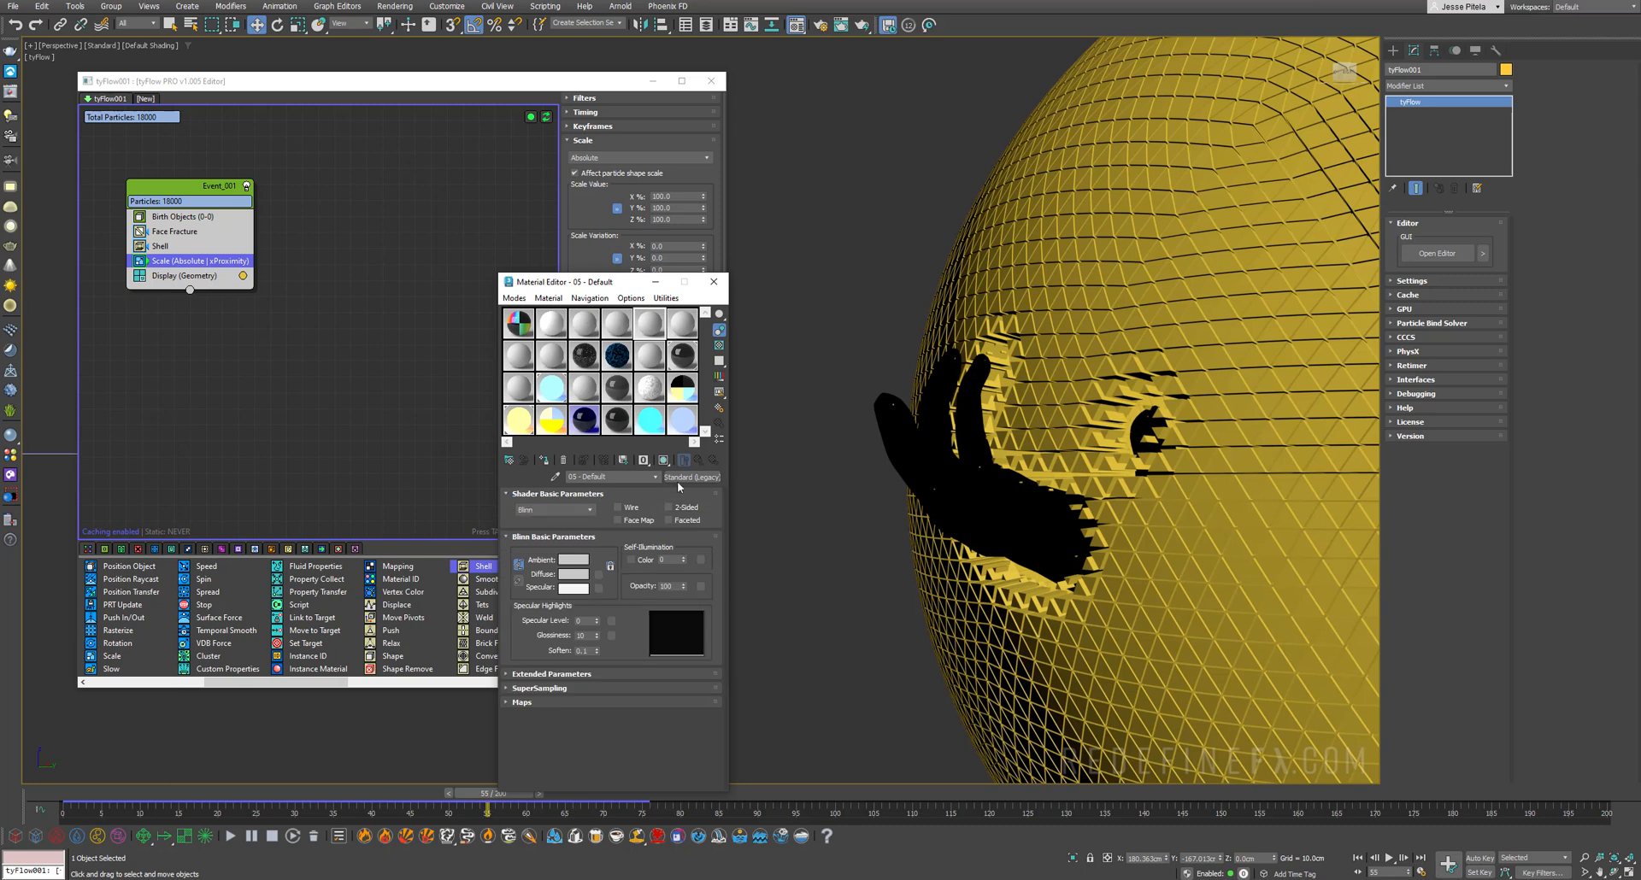
Step: Build a Multi/Sub-Object material whose physical sub-material has a blue diffuse colour for the fragments
click(693, 477)
text(2)
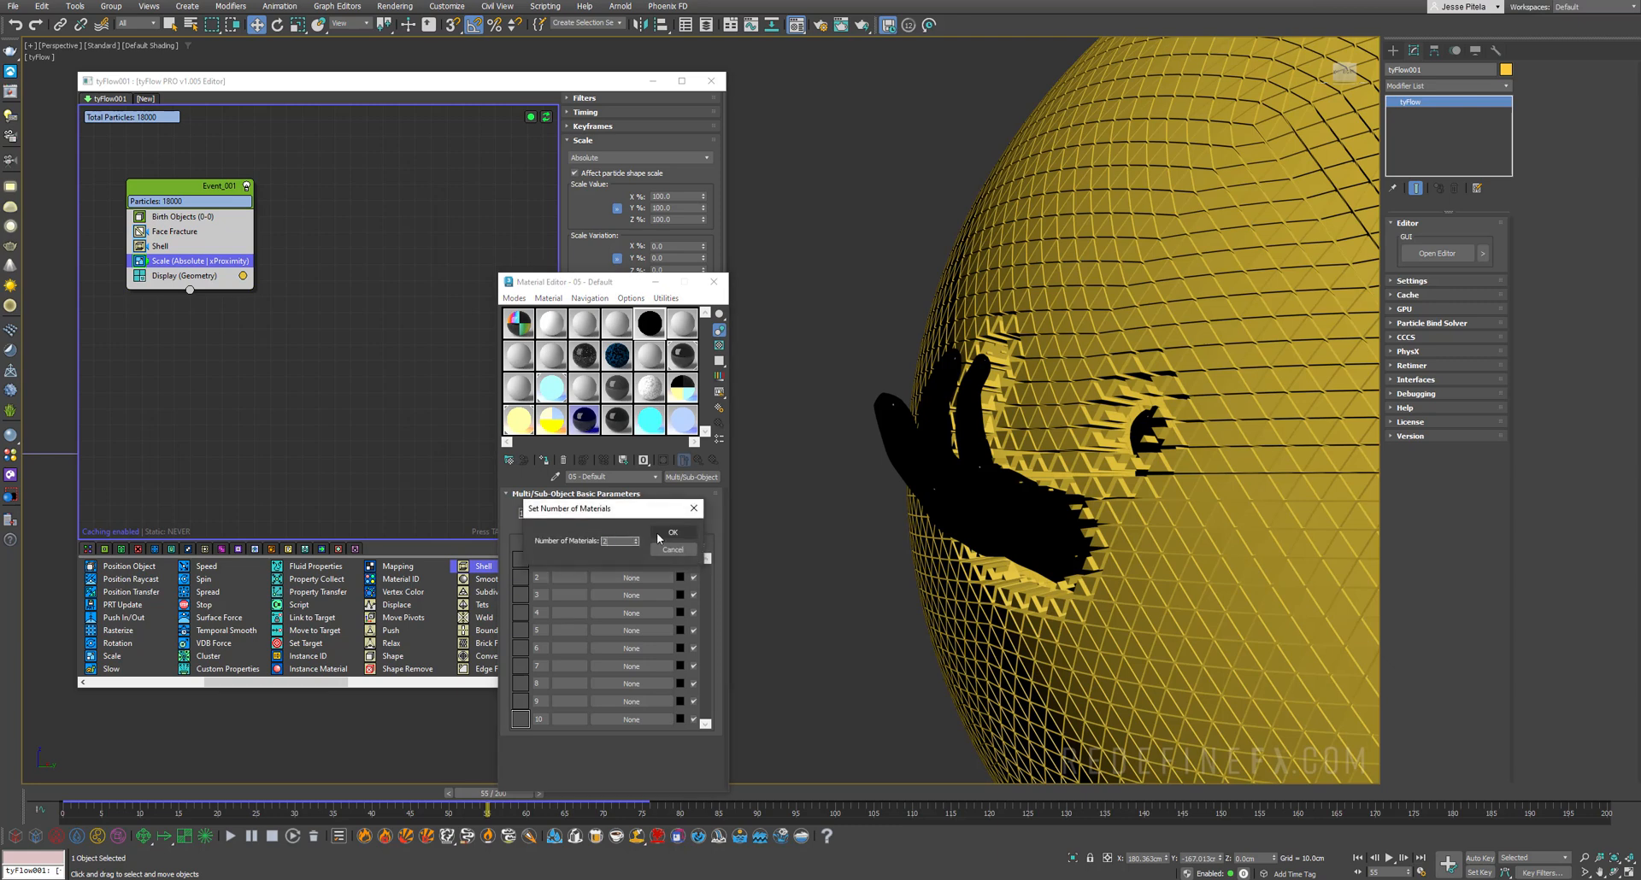
click(673, 533)
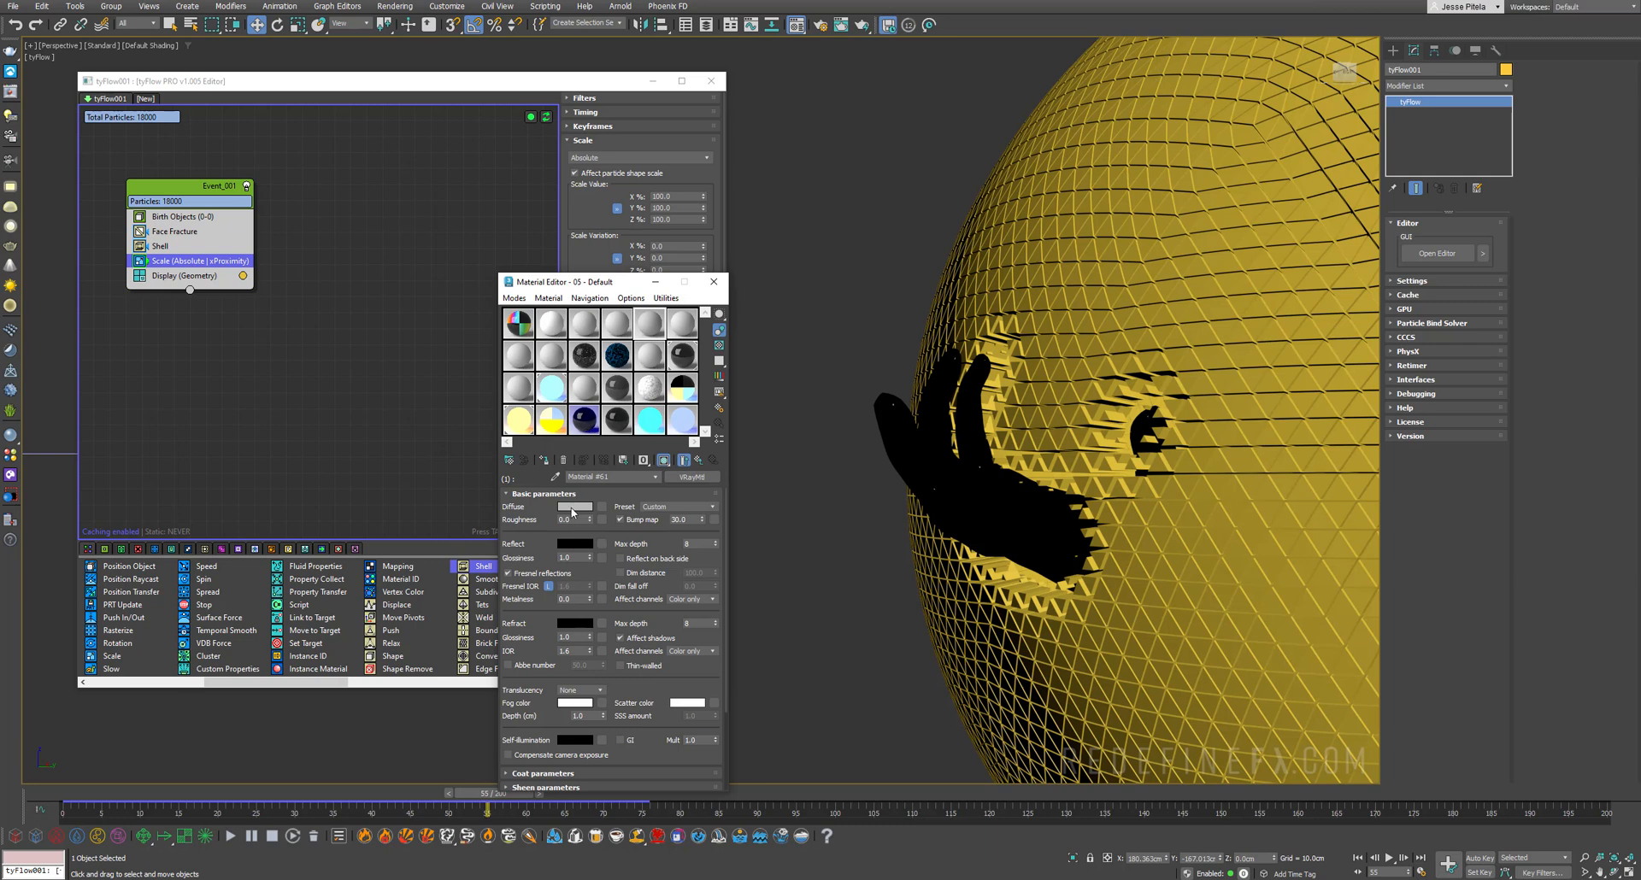
click(575, 506)
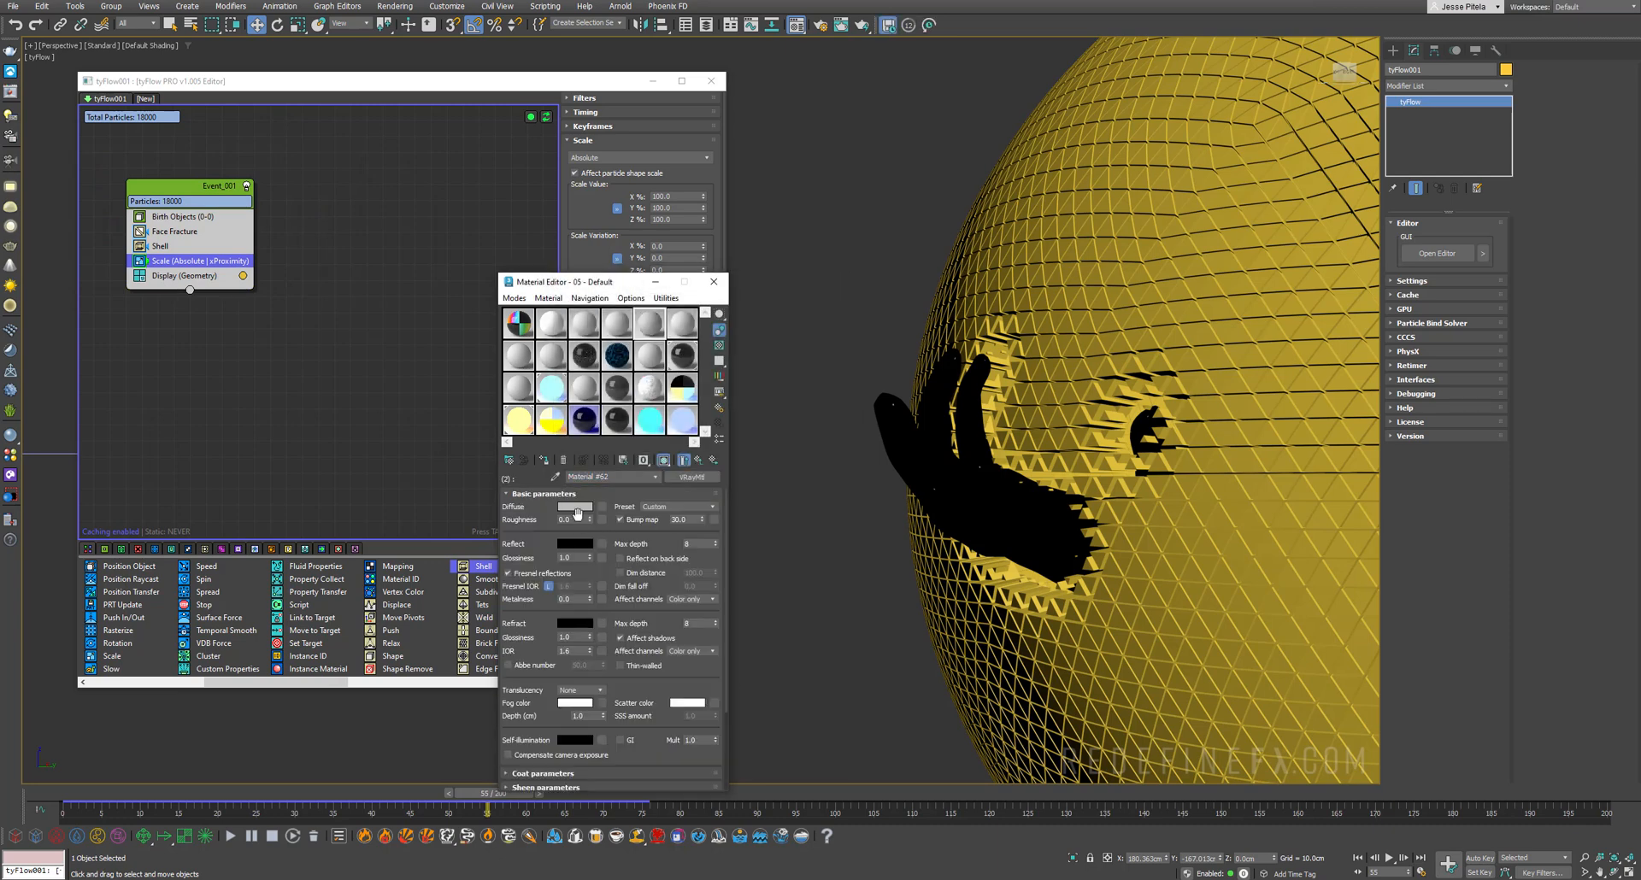
click(576, 508)
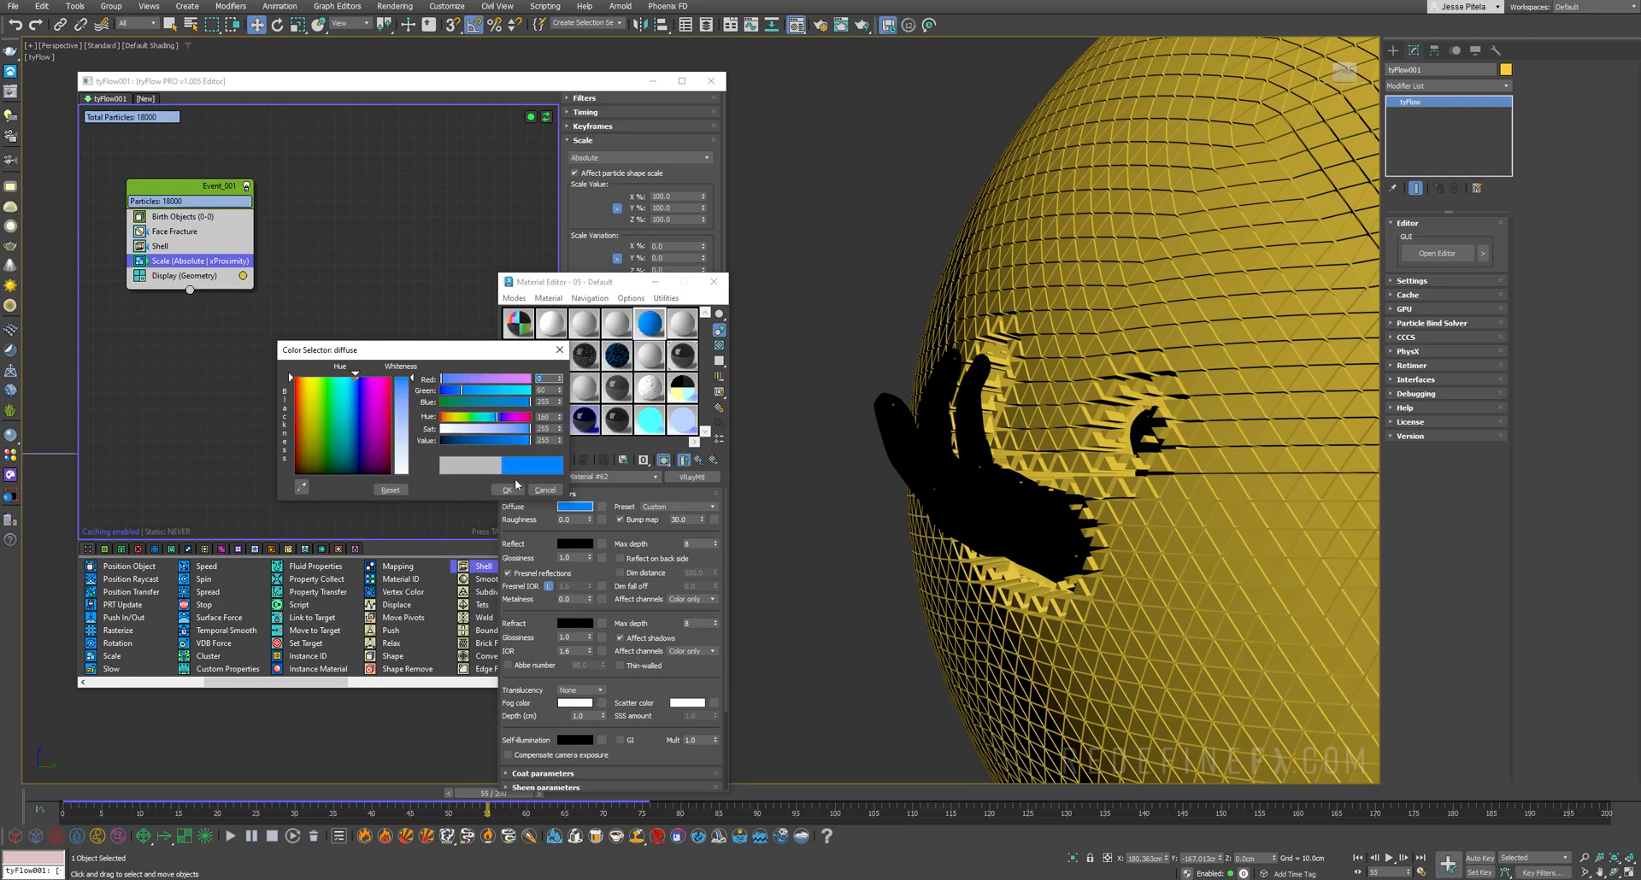
click(506, 490)
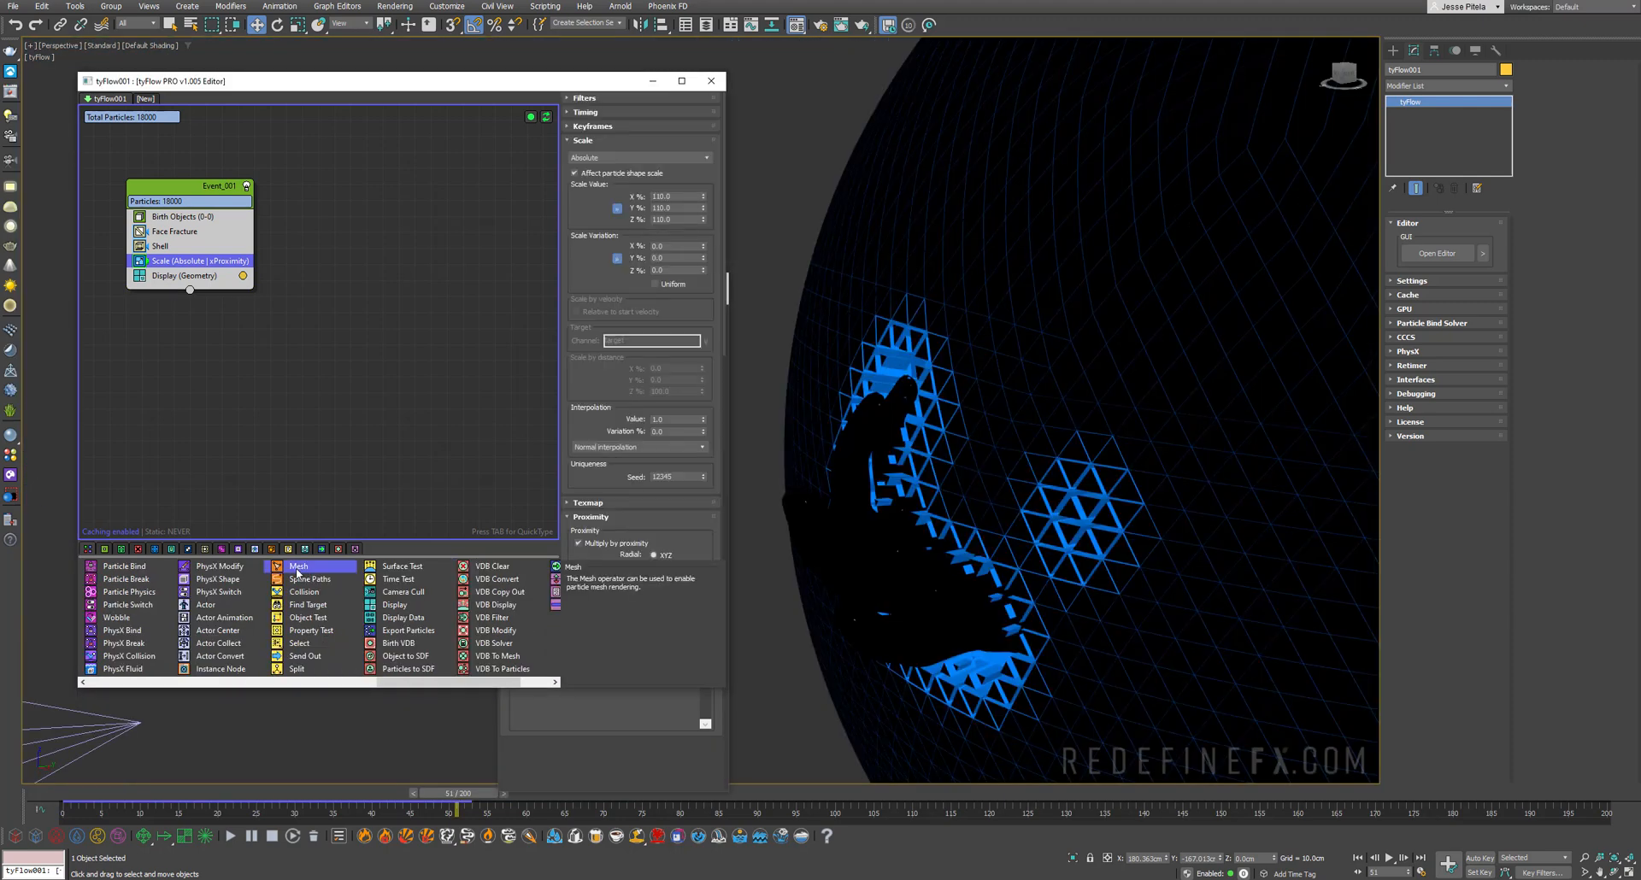
Step: Add a Mesh operator, then birth particles from Geosphere001–hand intersections (threshold 10cm, end 100) bound to the hand
click(296, 566)
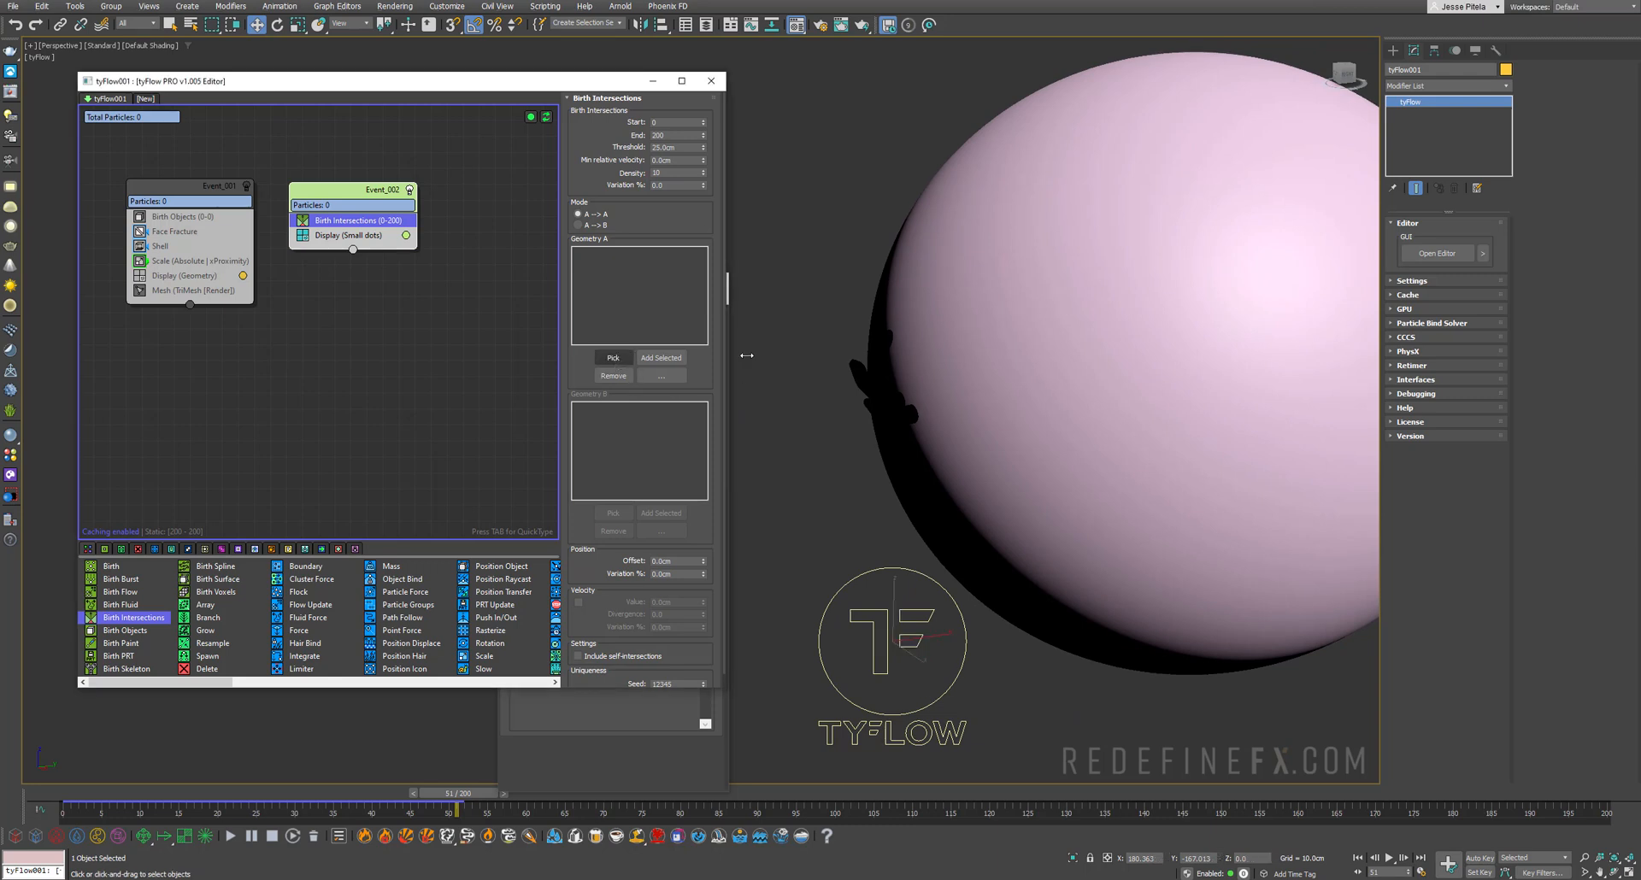
click(613, 357)
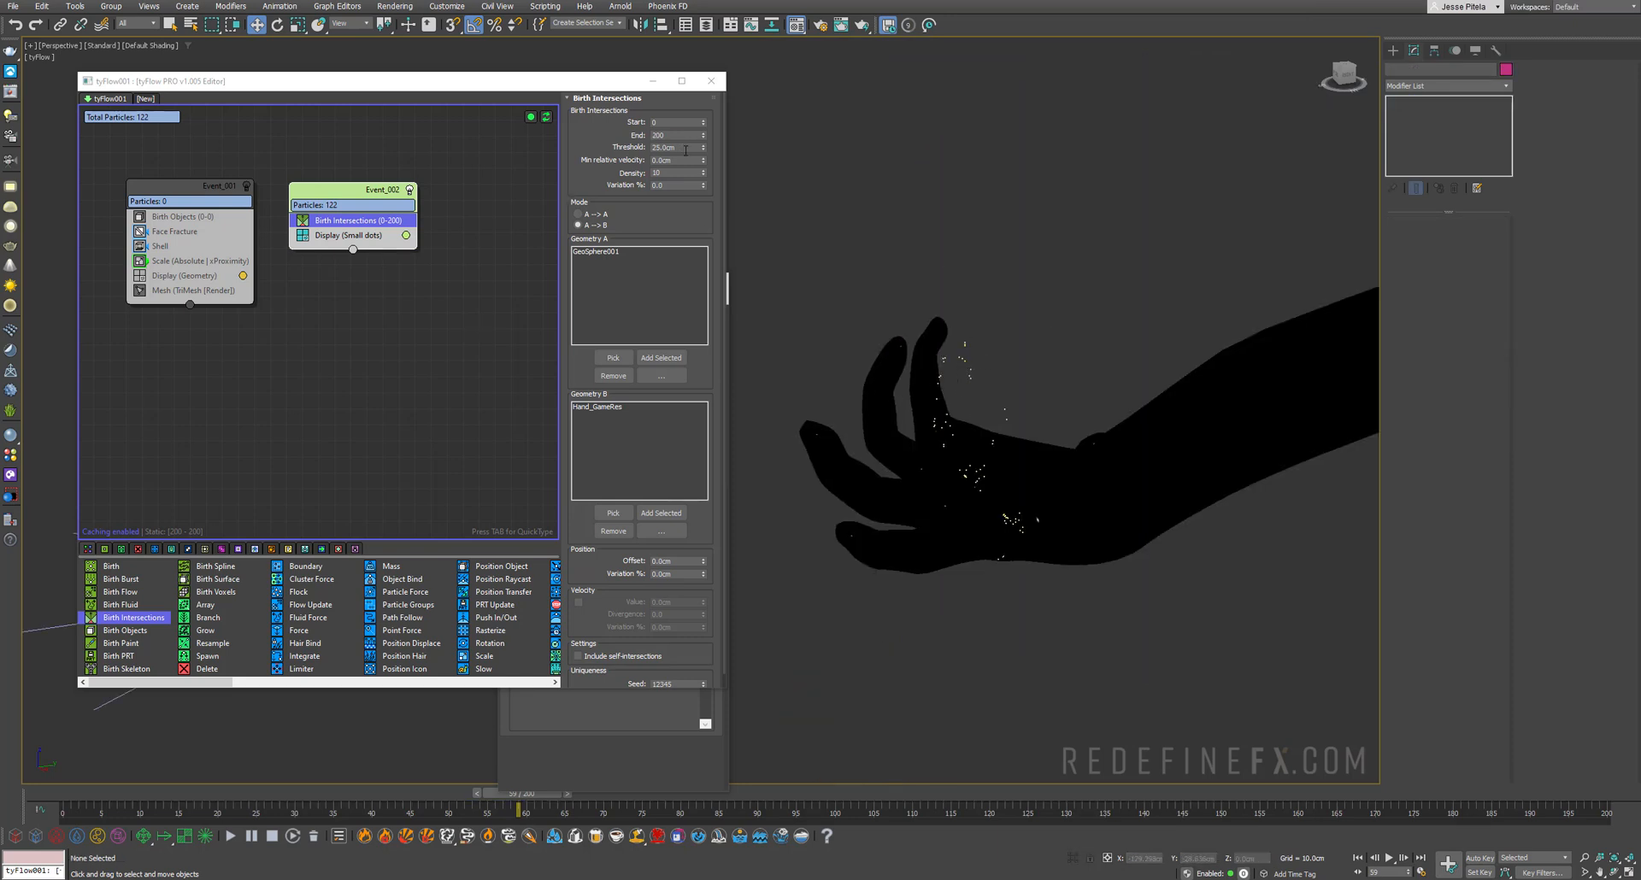
text(10.0cm)
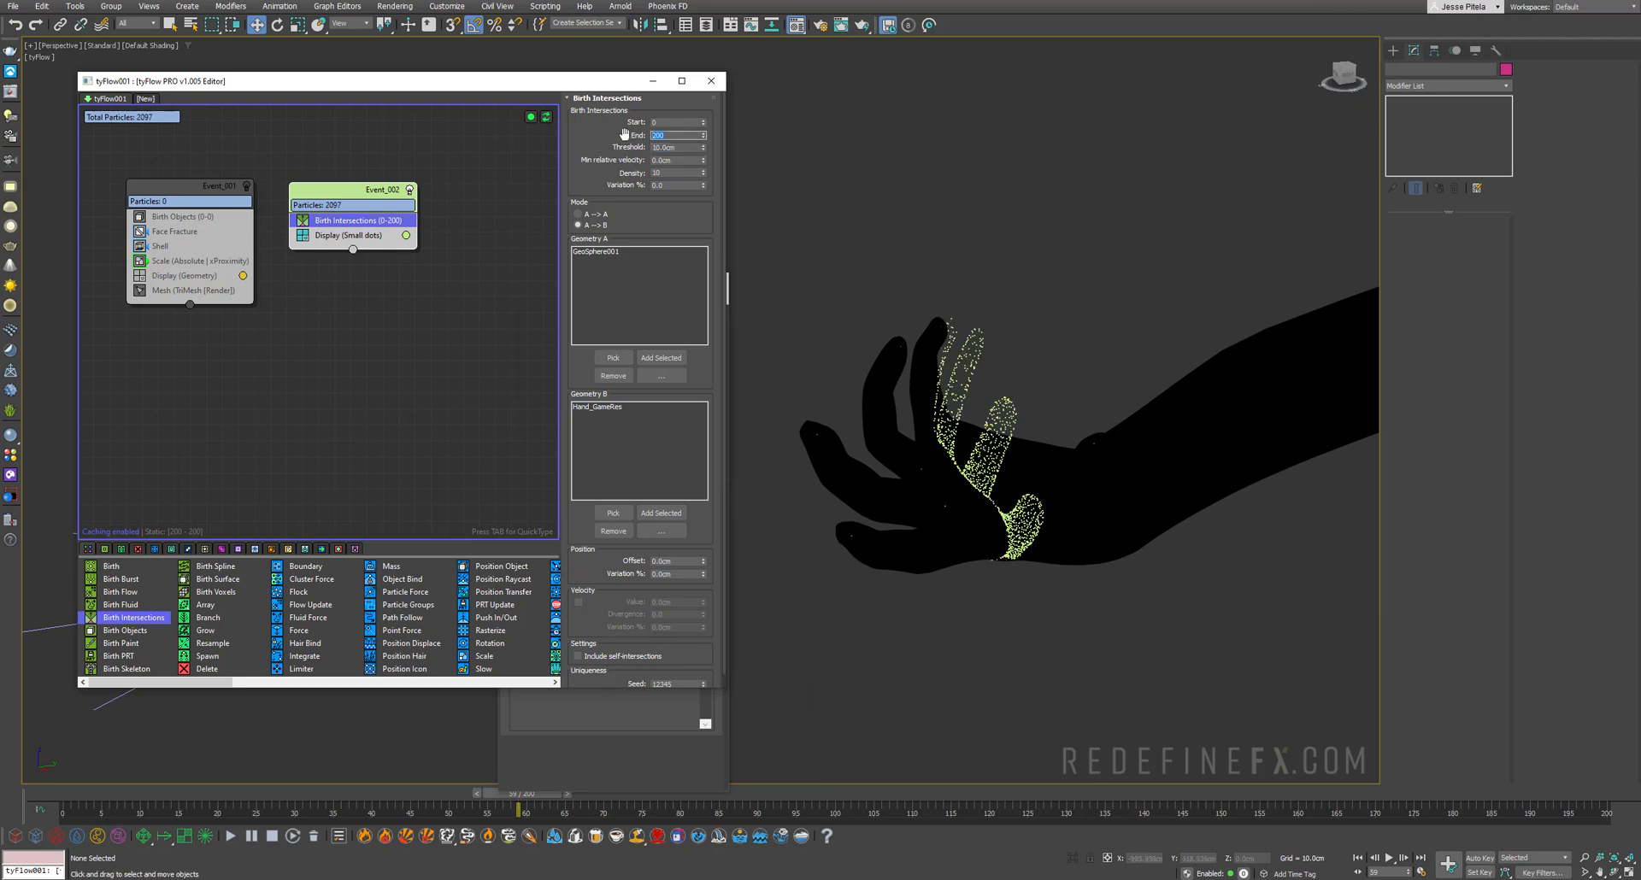
text(100)
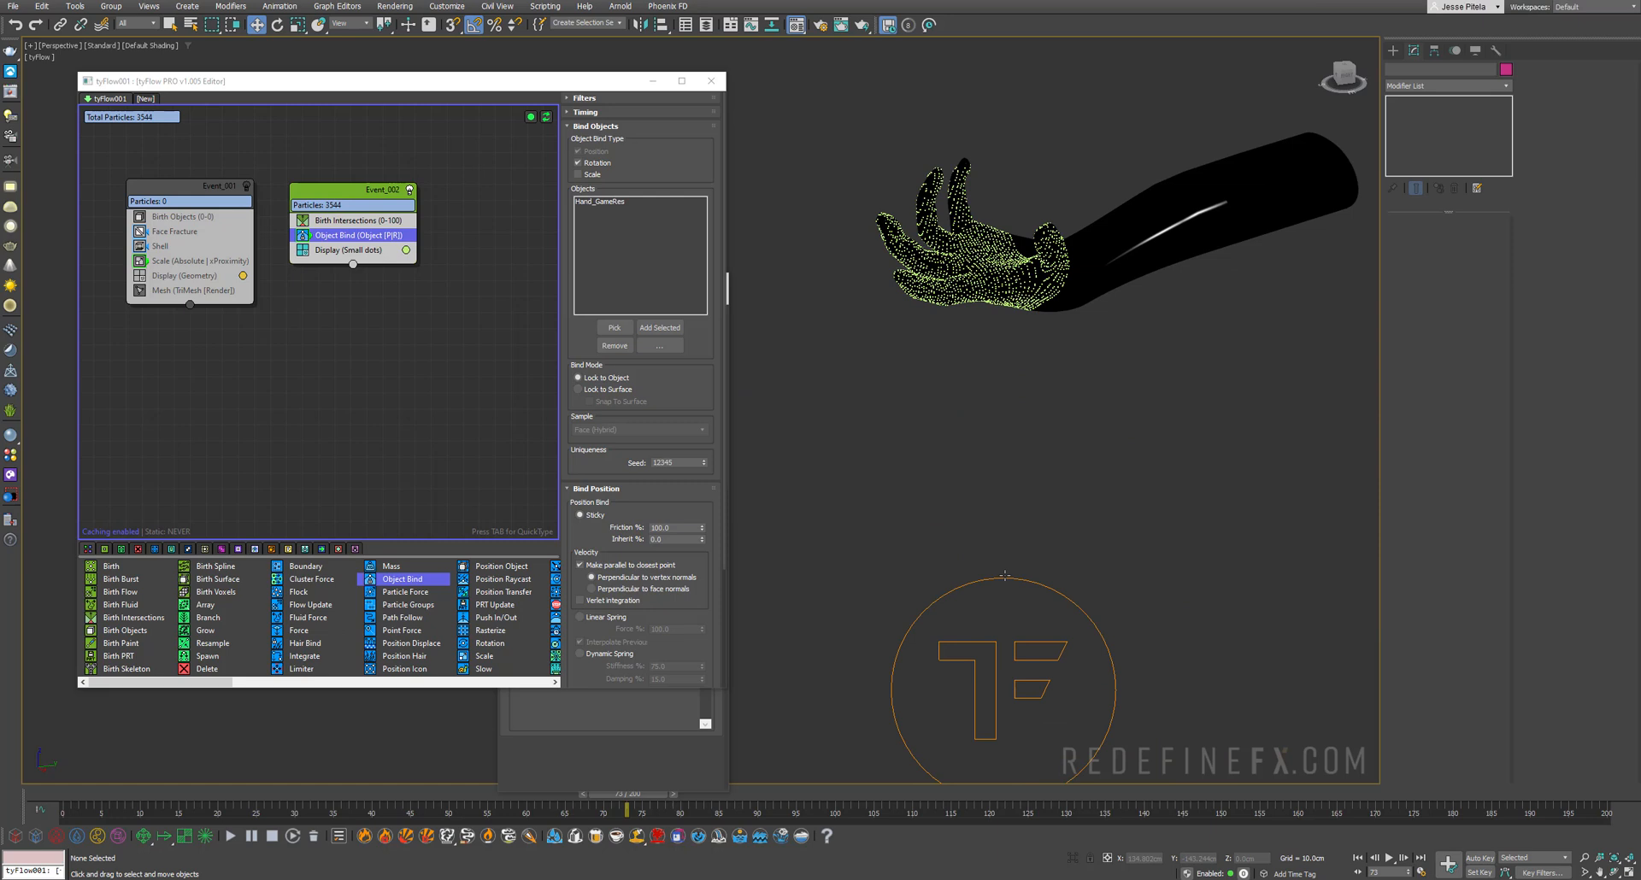
Step: Set the tyFlow time step to 1/2 Frame and give the hand particles a Chunky Round shape
click(1448, 101)
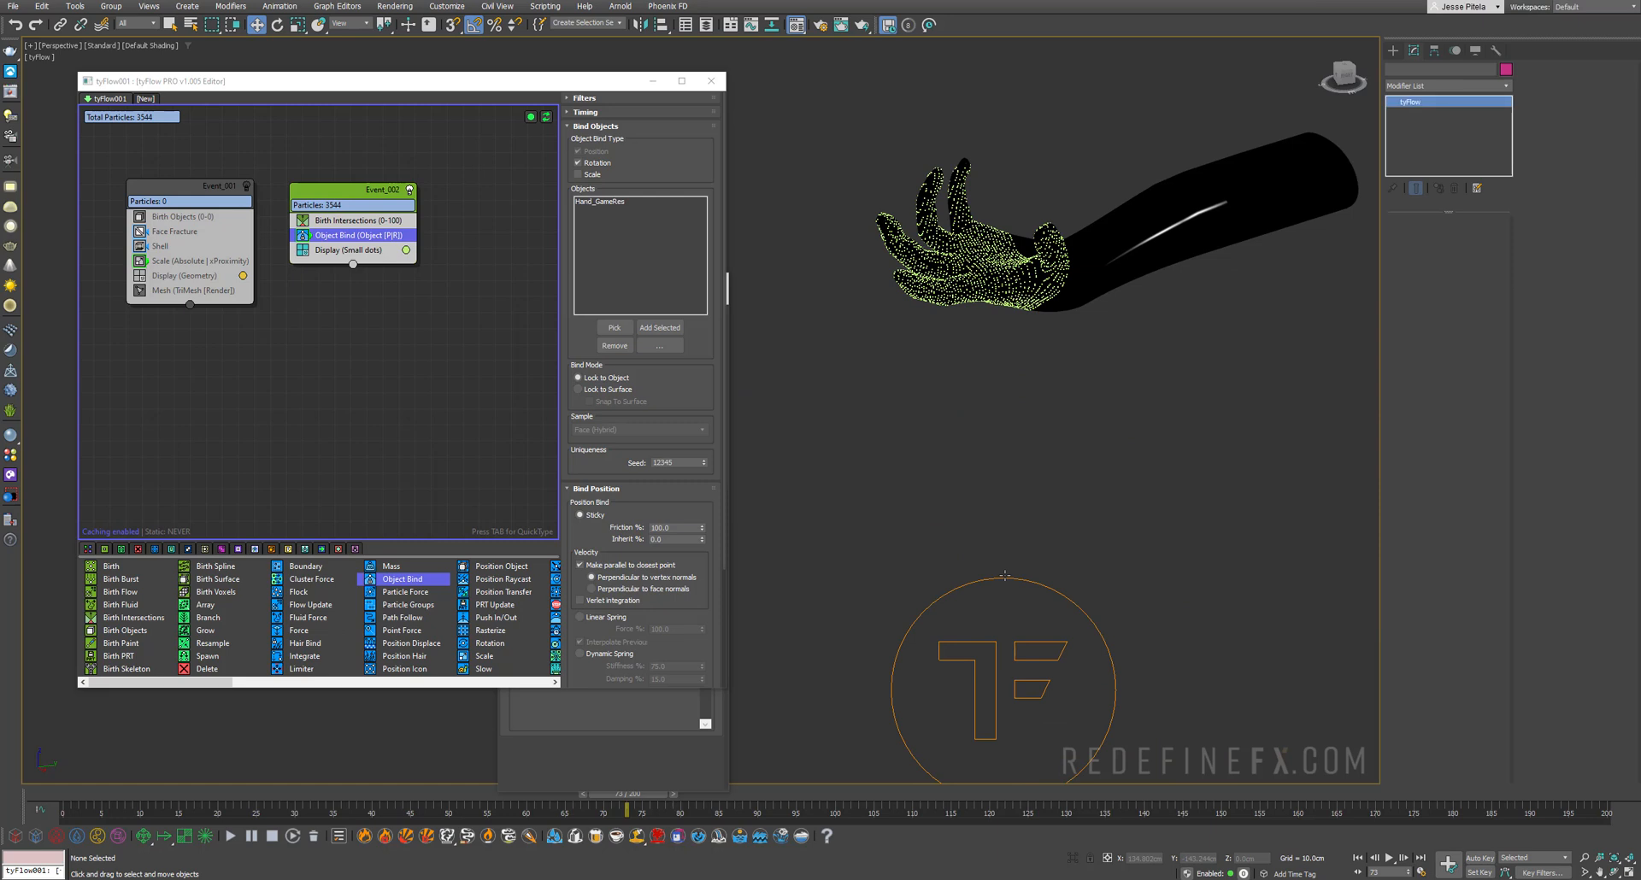
click(1480, 403)
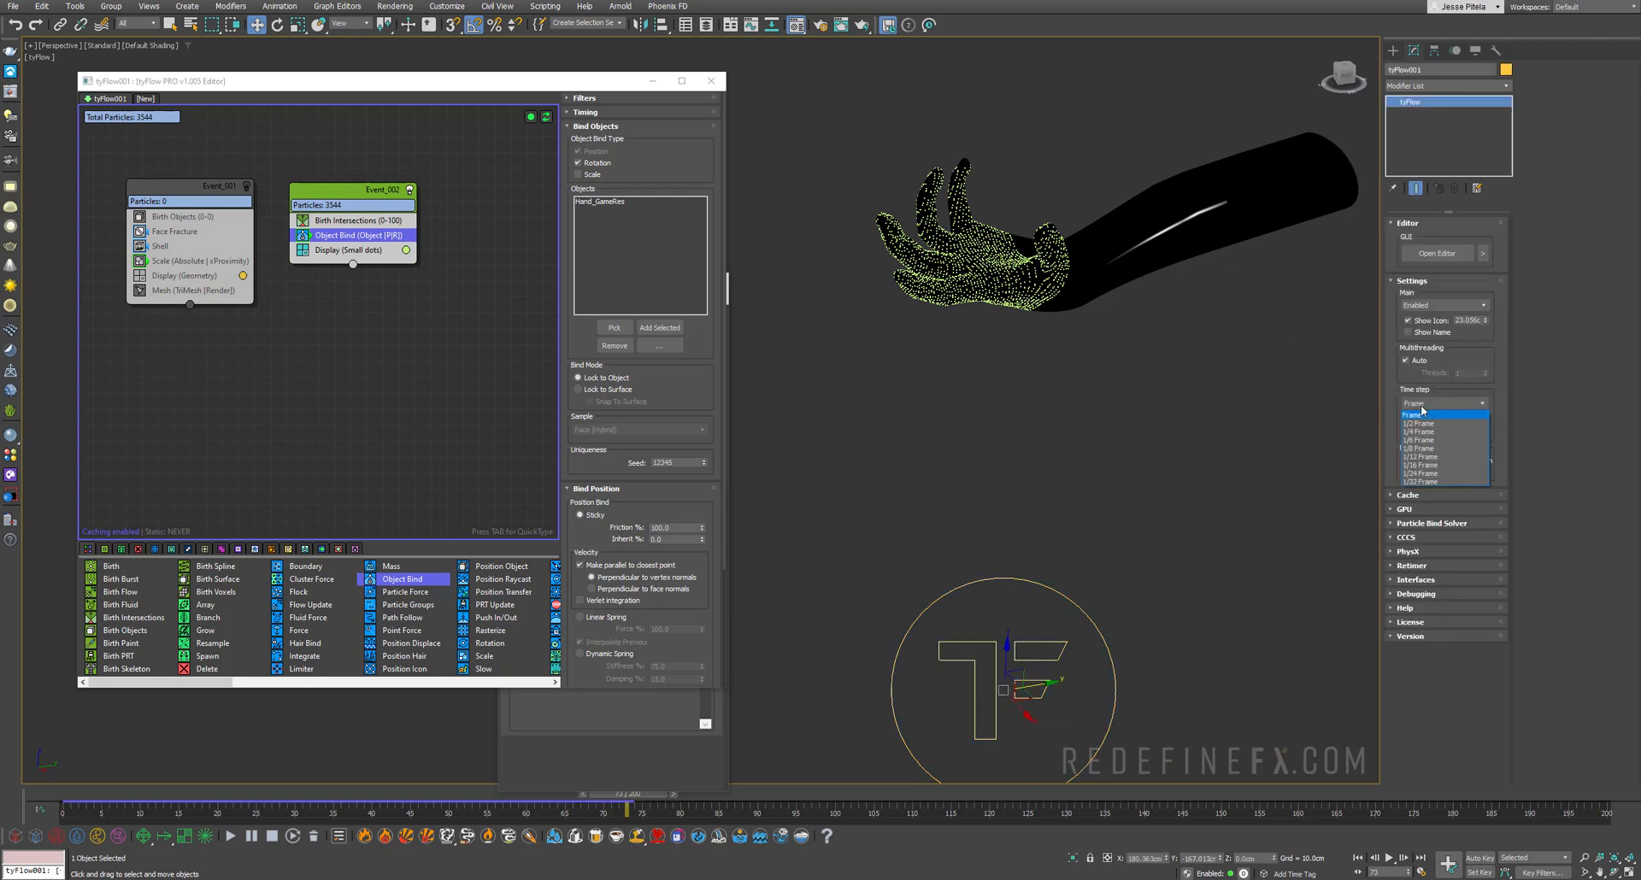
click(1419, 424)
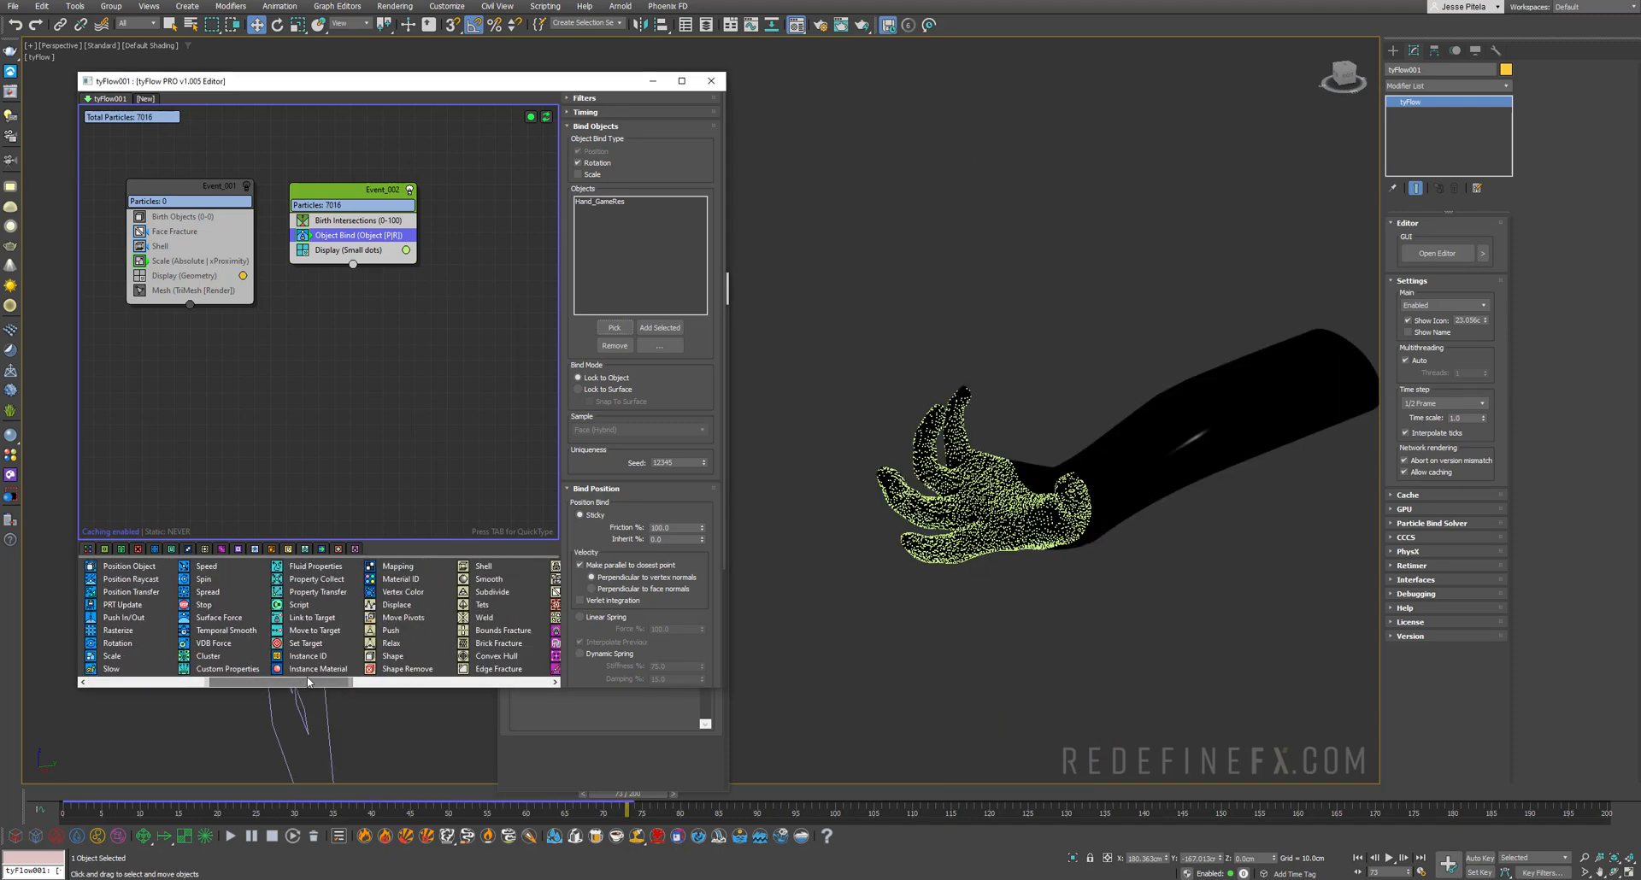
click(393, 656)
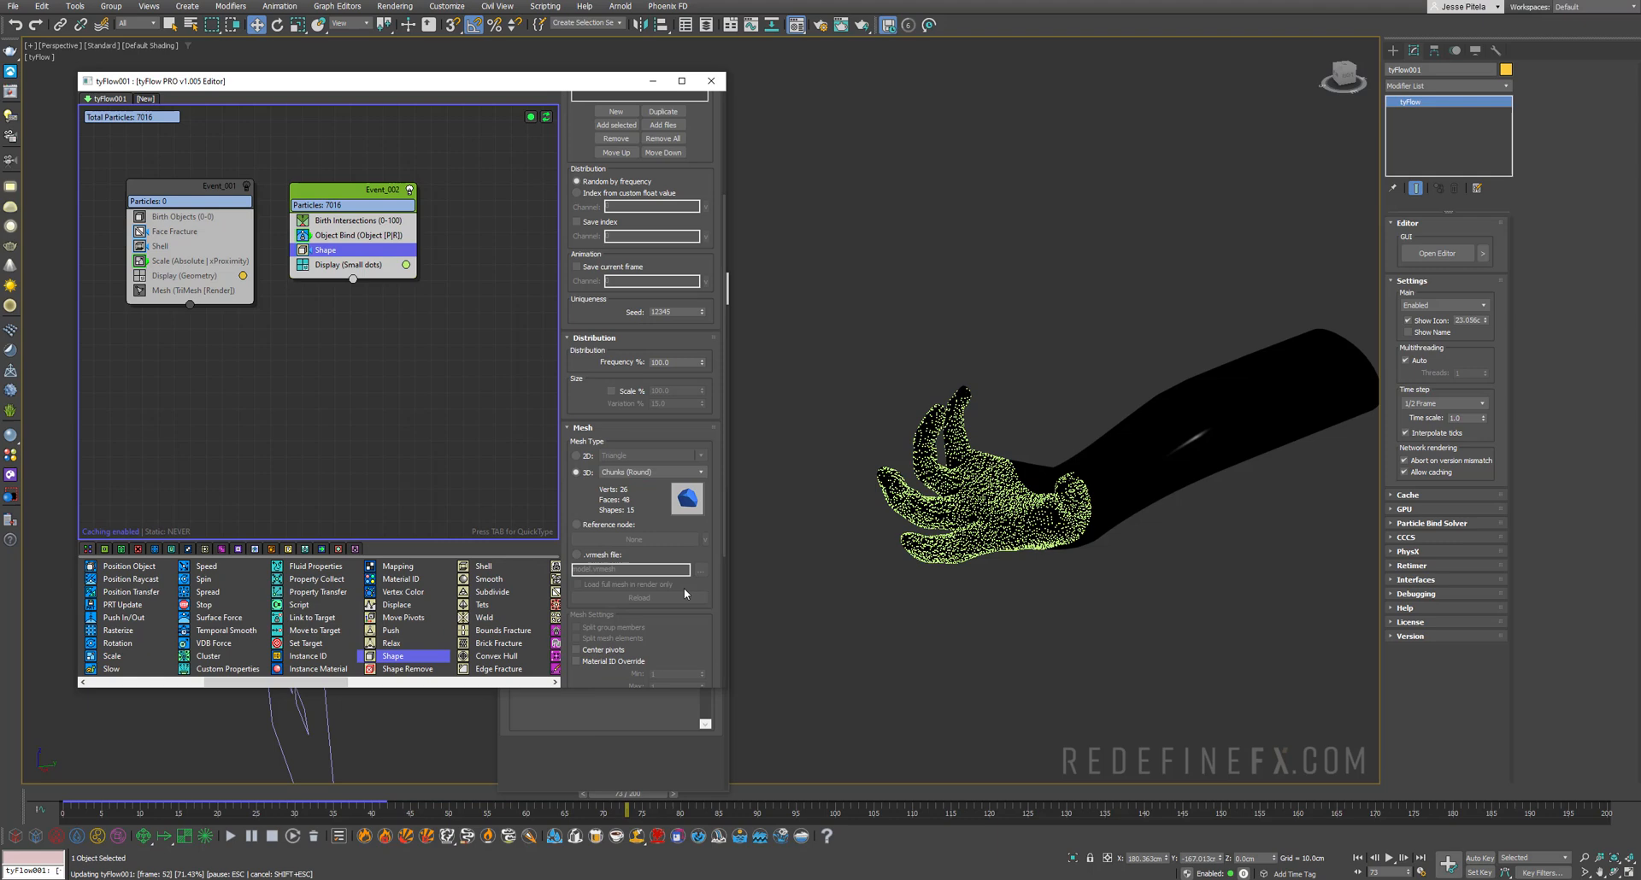
Step: Display the particles as geometry and assign them a static Material ID
click(325, 264)
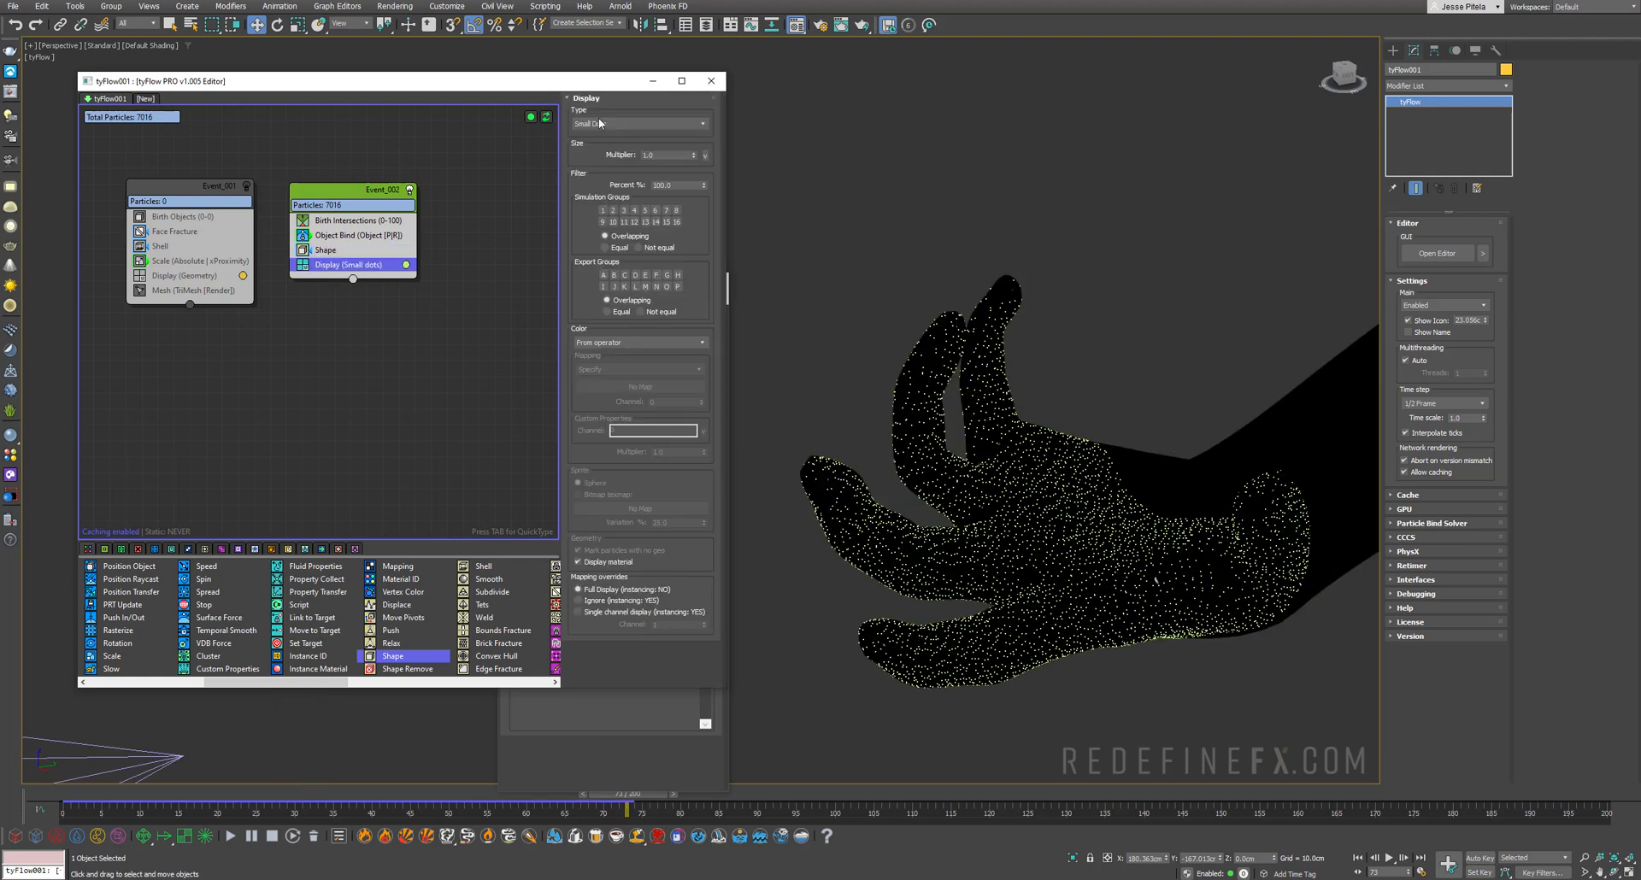
click(638, 123)
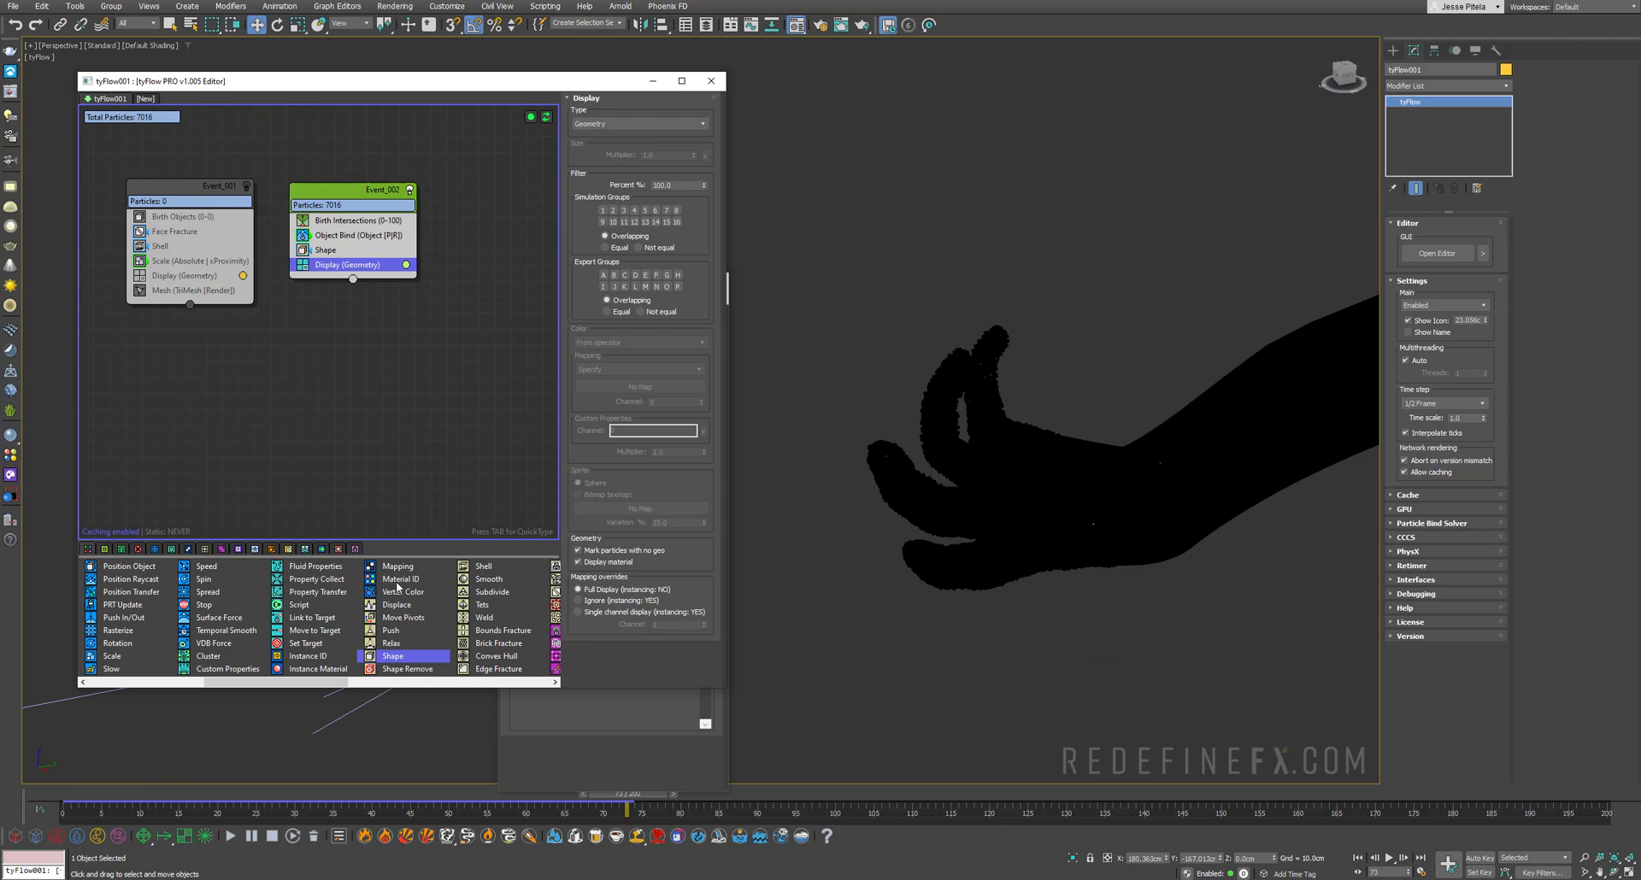
click(400, 579)
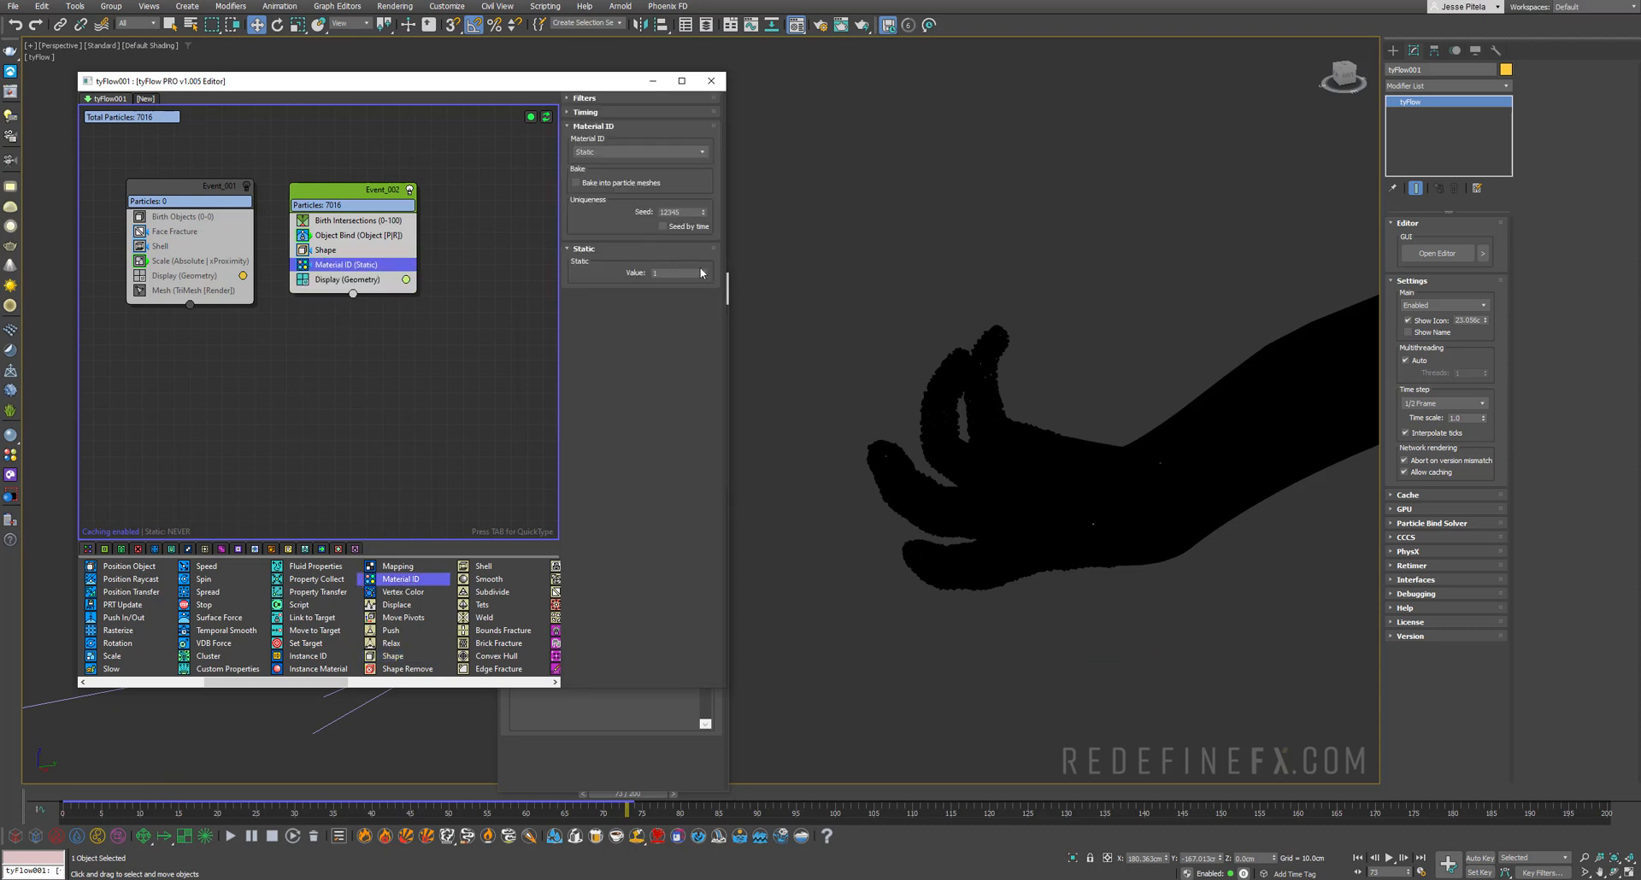
click(675, 272)
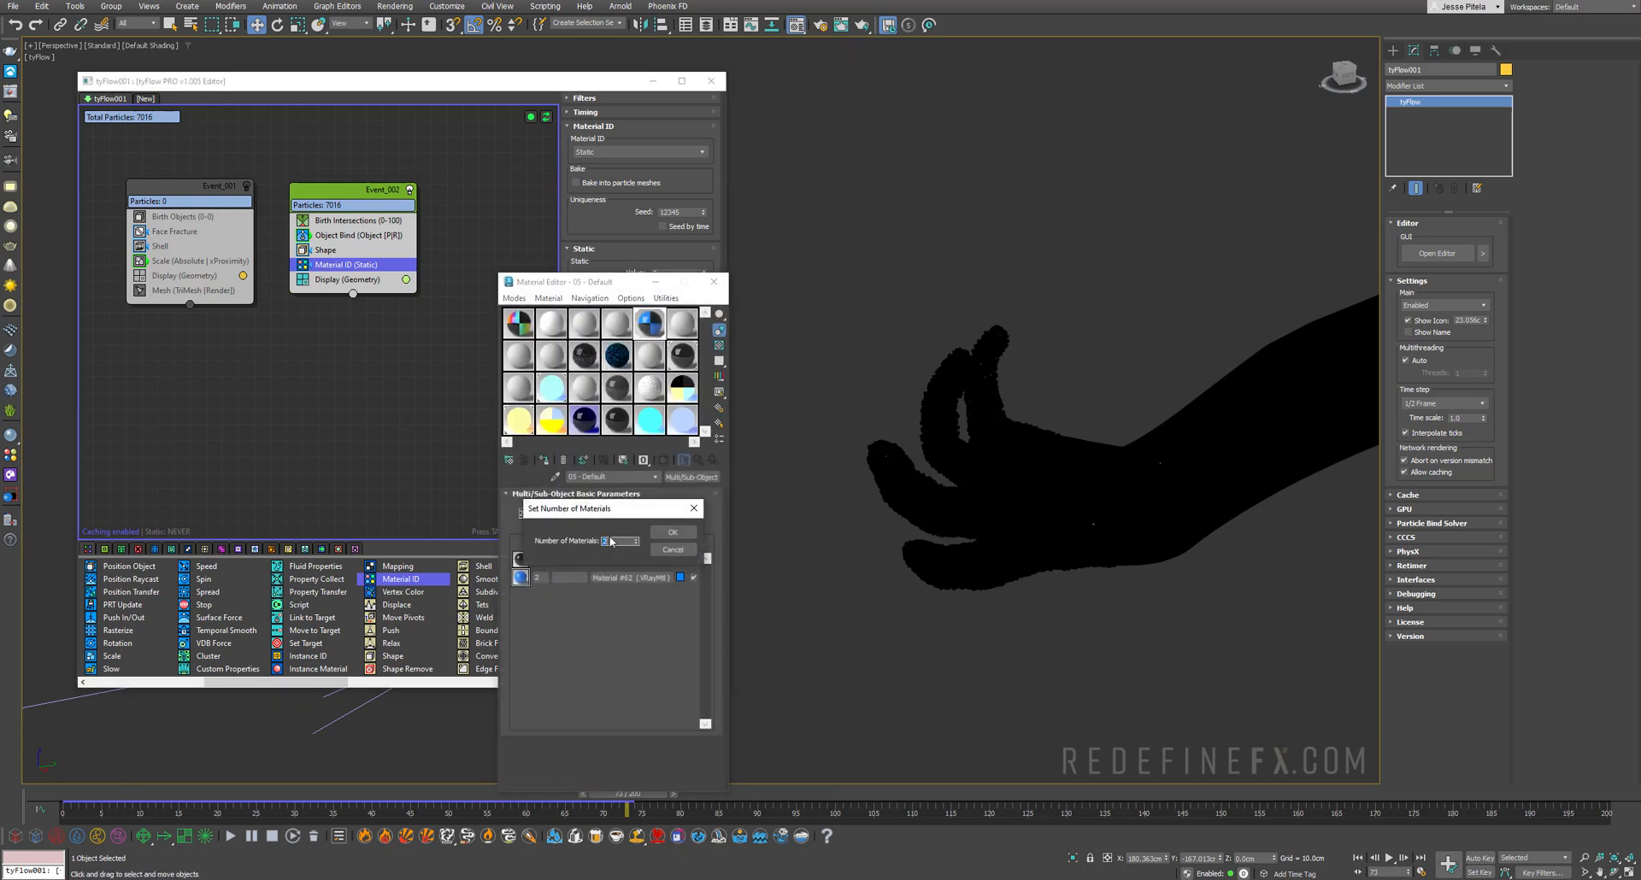
Step: Confirm the multi-material's new sub-material count and set its VRayMtl sub-material to orange
click(674, 532)
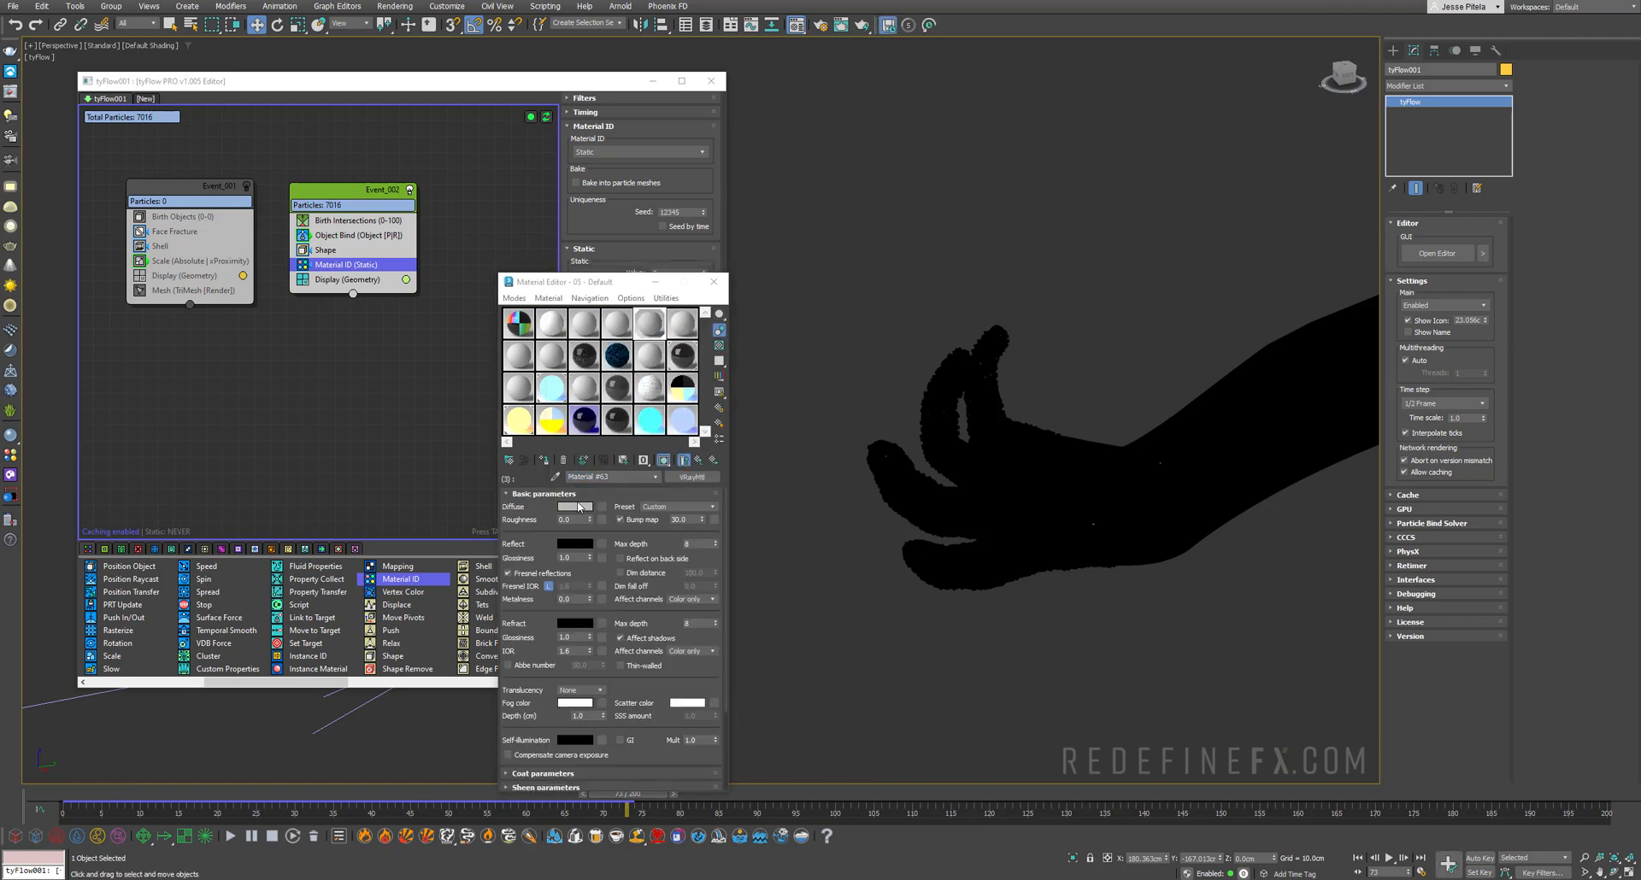
click(576, 507)
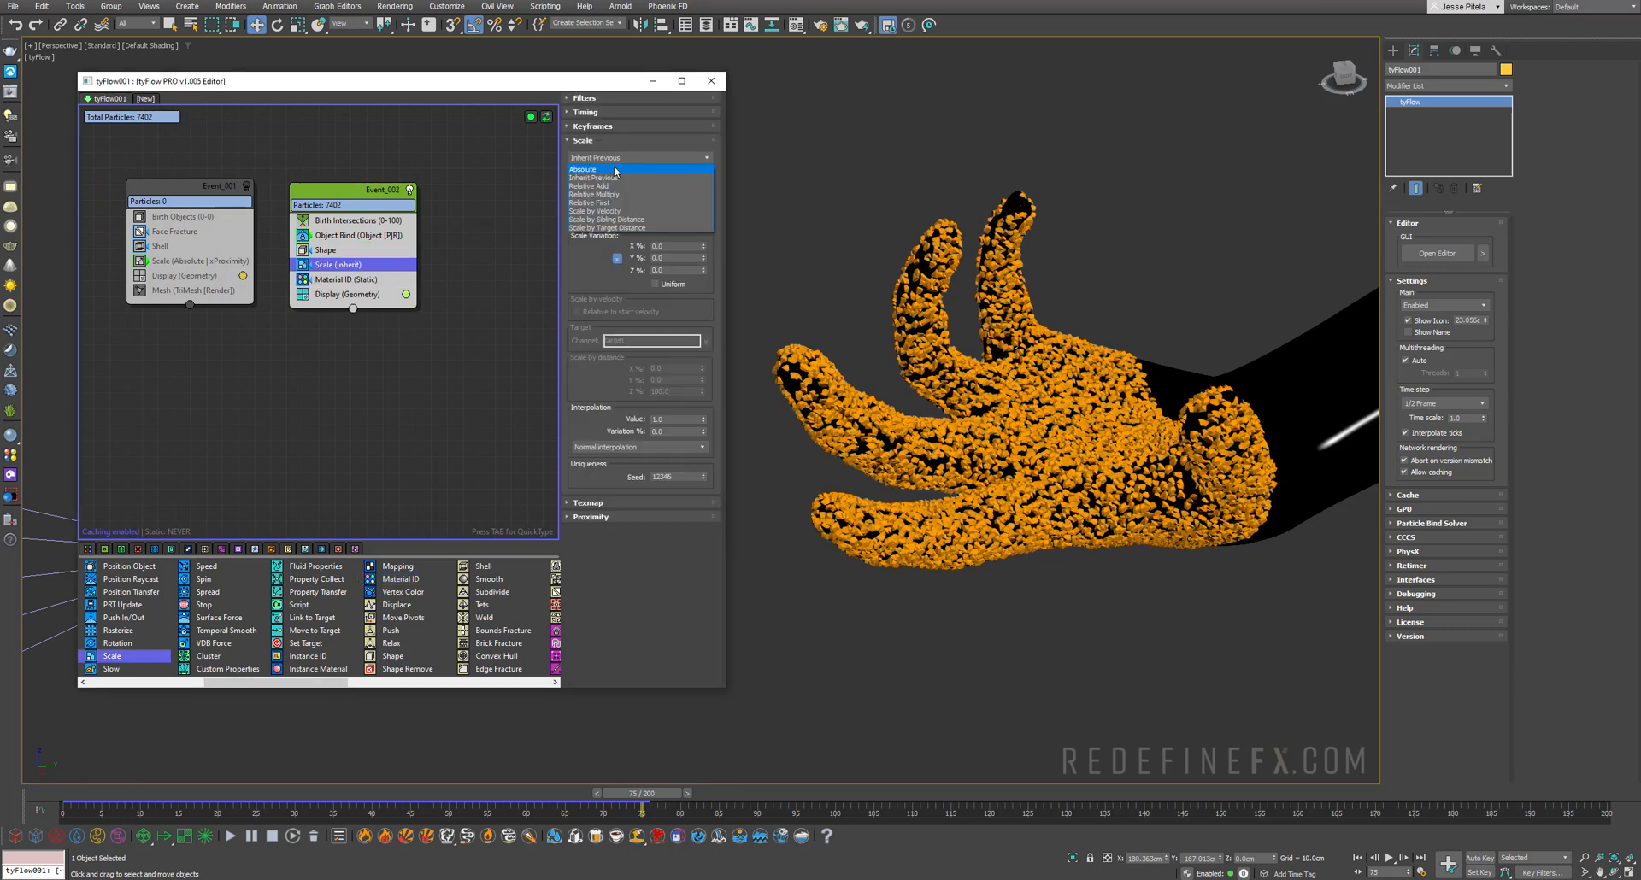
Step: Scale the hand particles to an absolute 60% in the Event_002 Scale operator
click(581, 170)
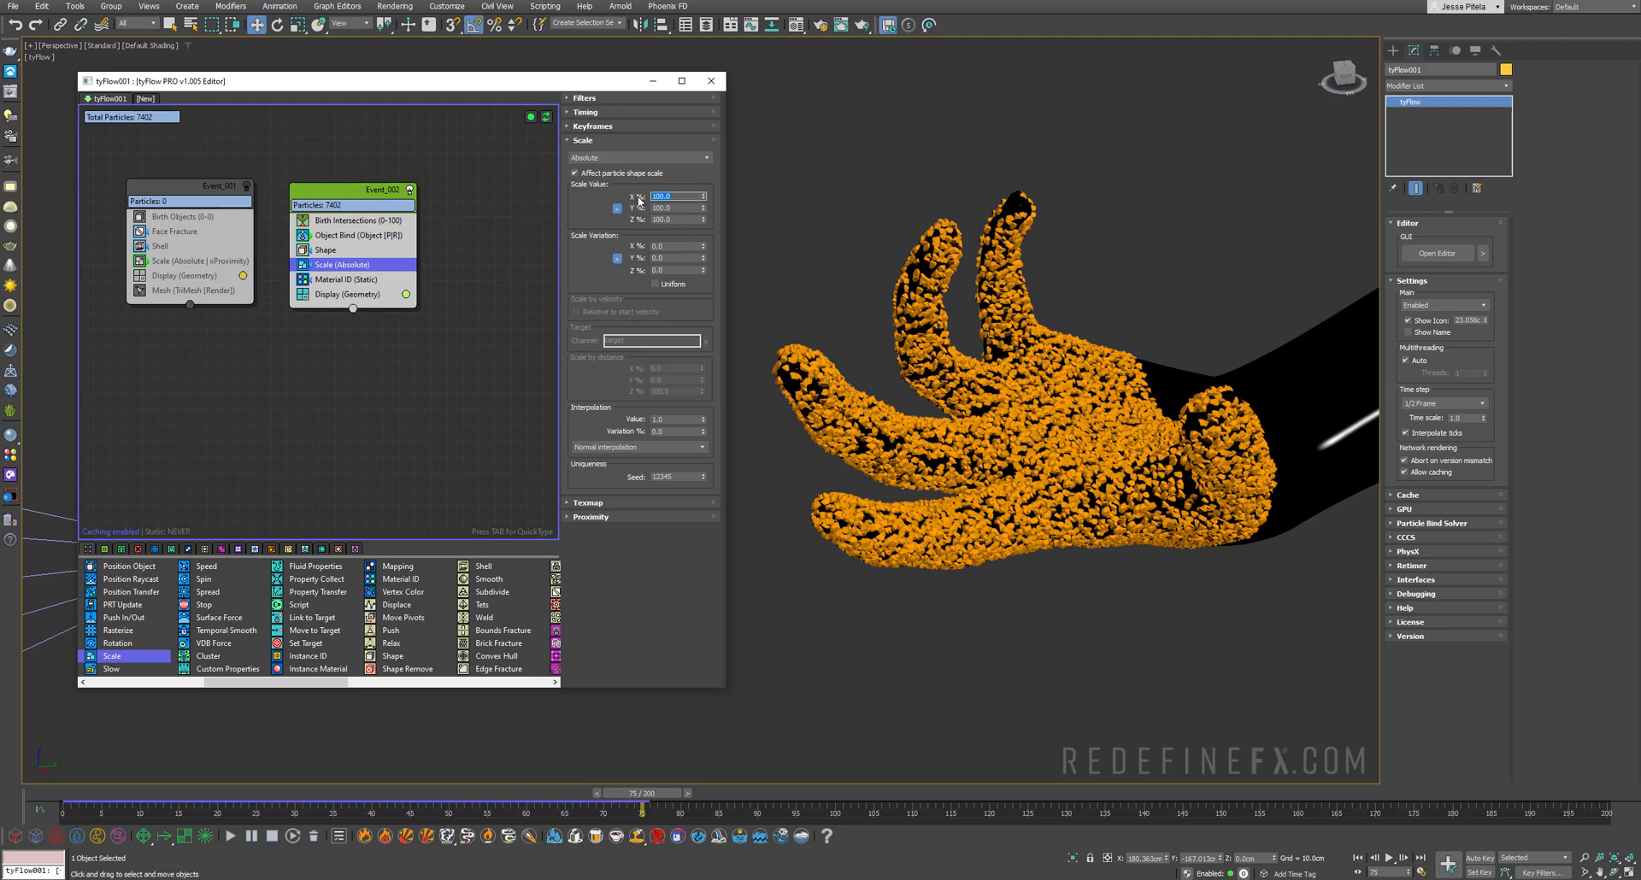
text(60.0)
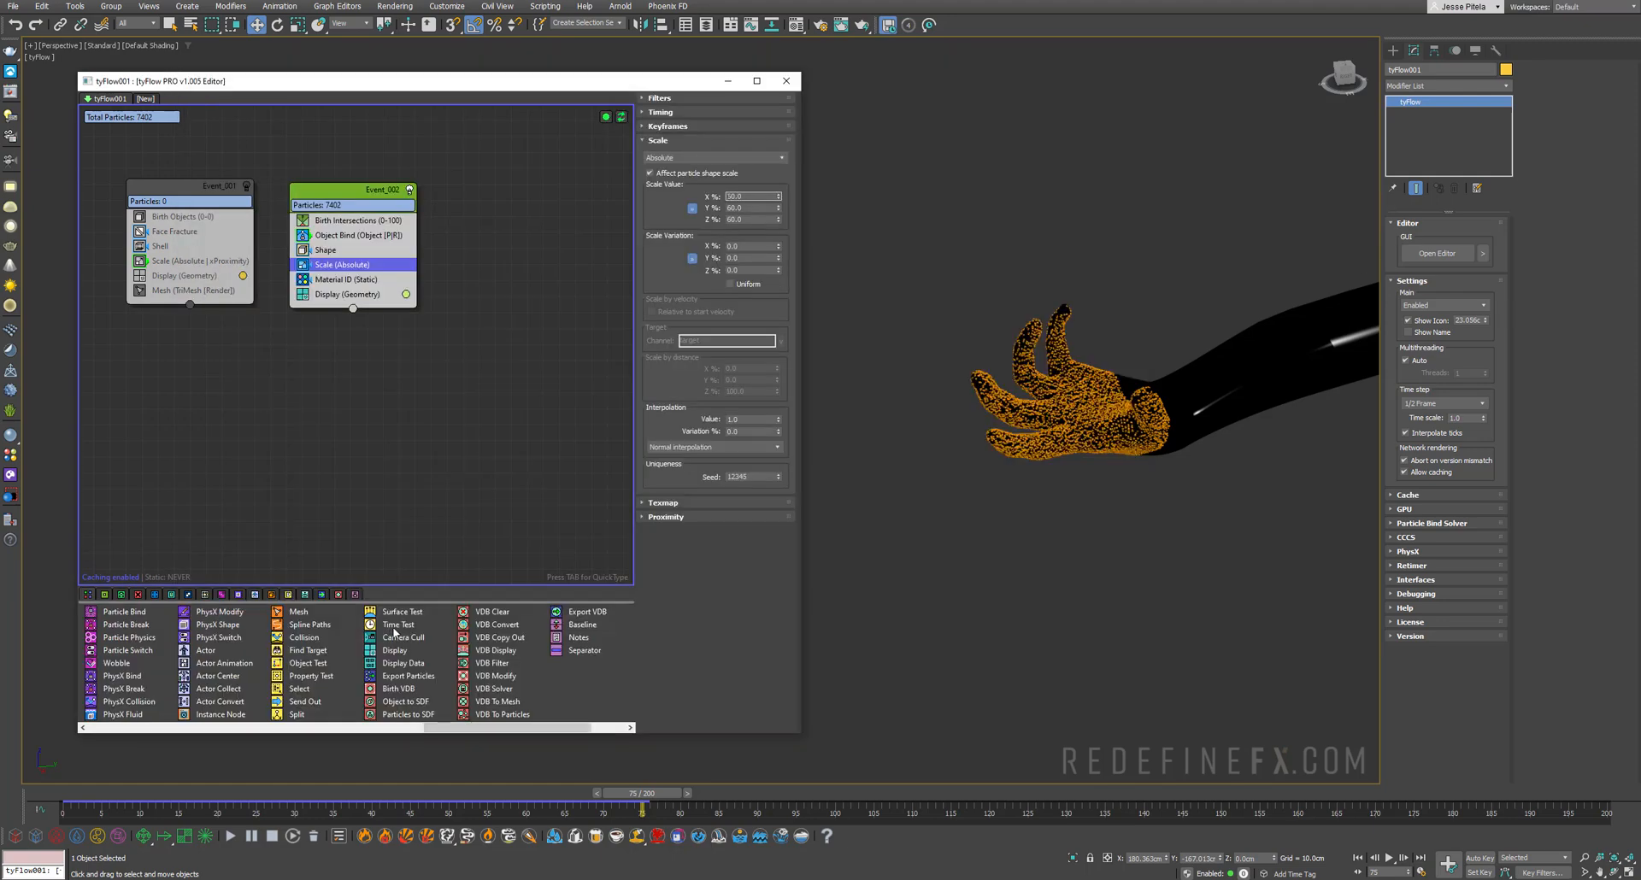
mouse_move(398, 625)
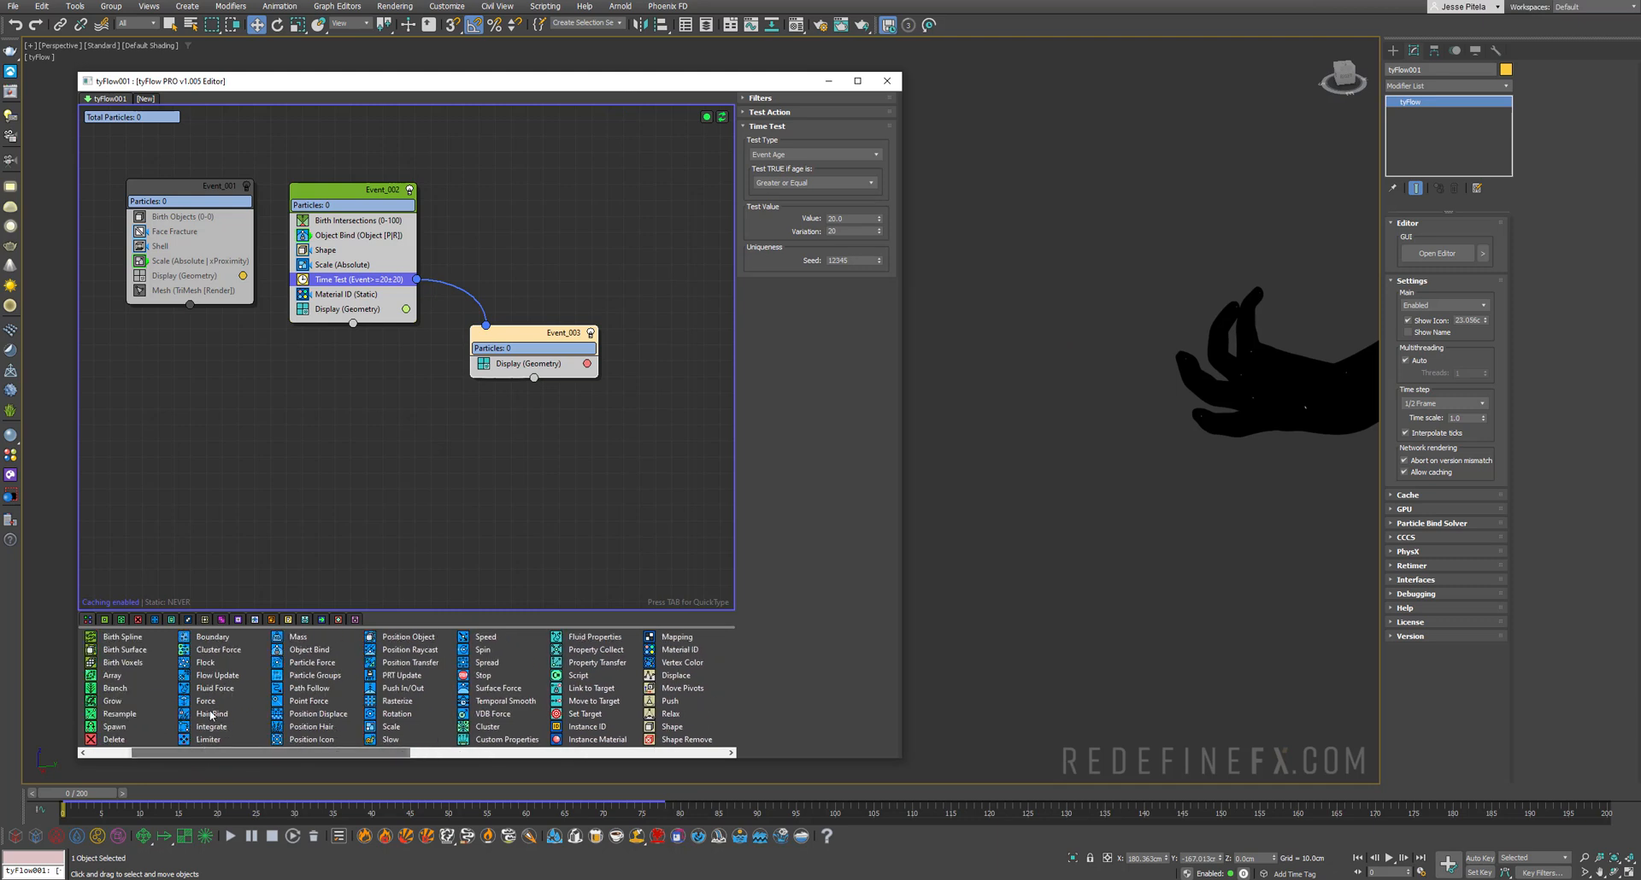
mouse_move(207, 701)
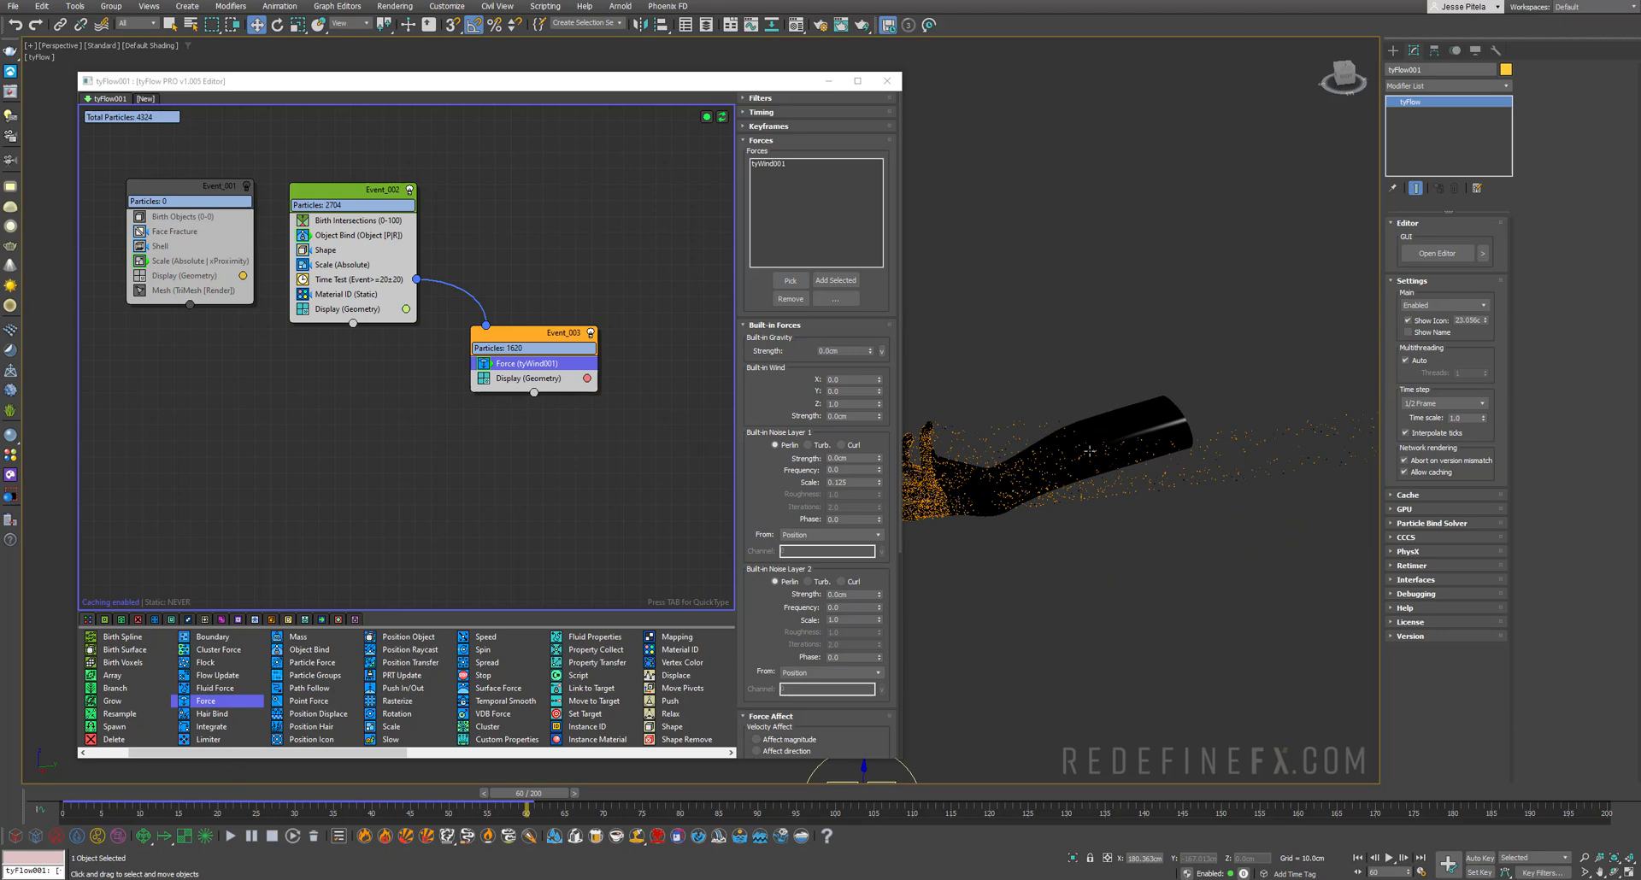
Step: Add a second Force with Perlin noise layer 2 enabled and strengthened, so particles blow off the hand
drag(523, 793, 722, 793)
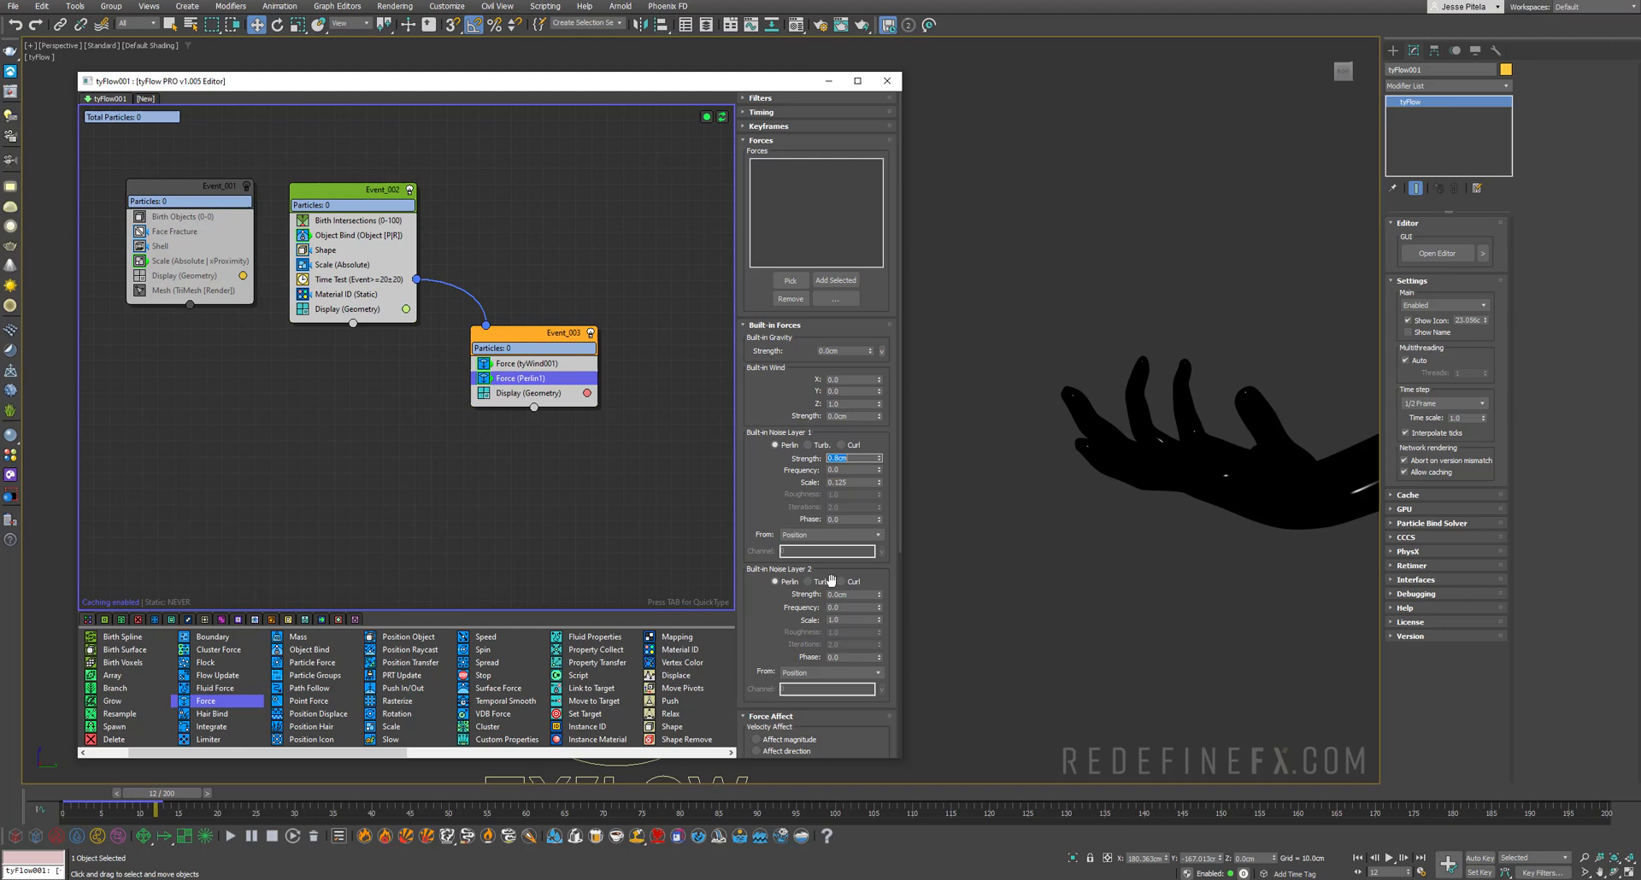
click(851, 595)
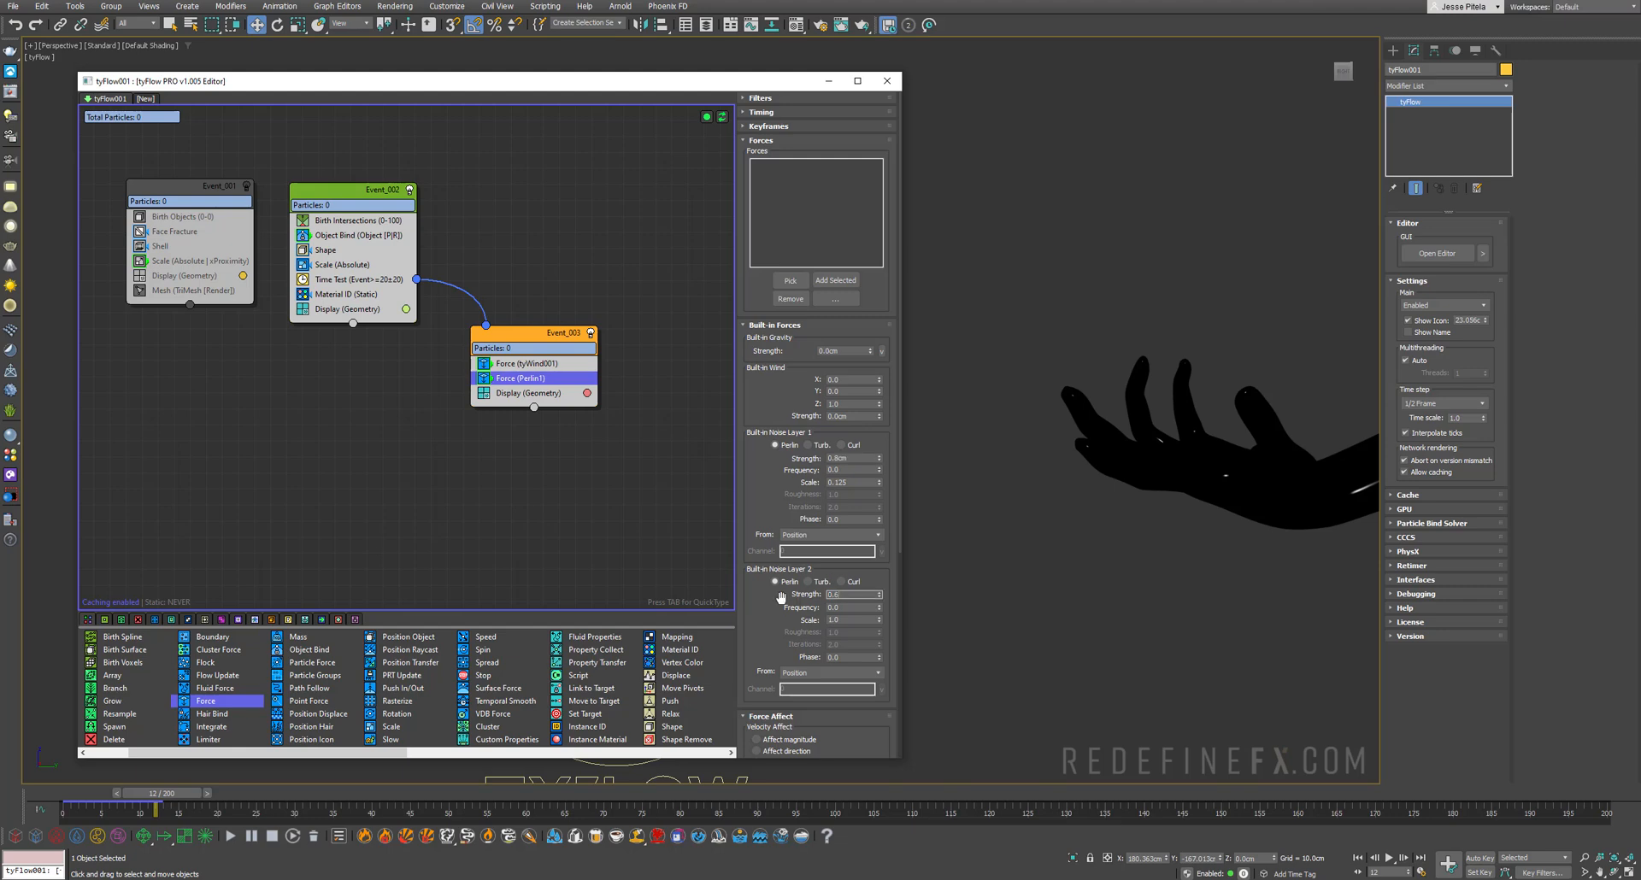
drag(137, 793, 513, 793)
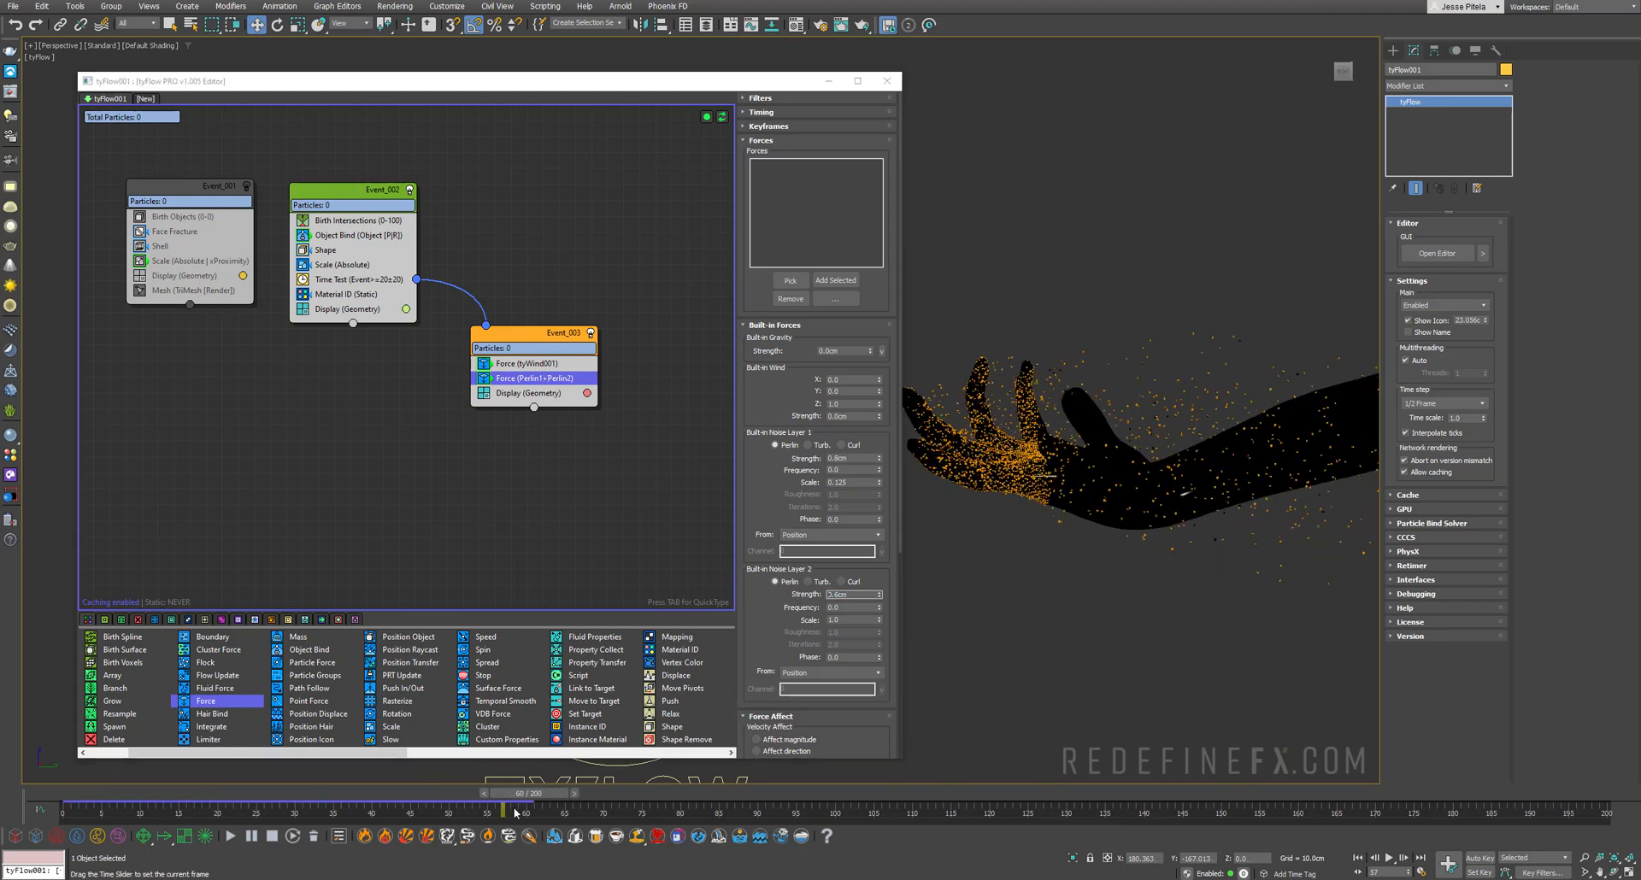
drag(513, 812, 612, 812)
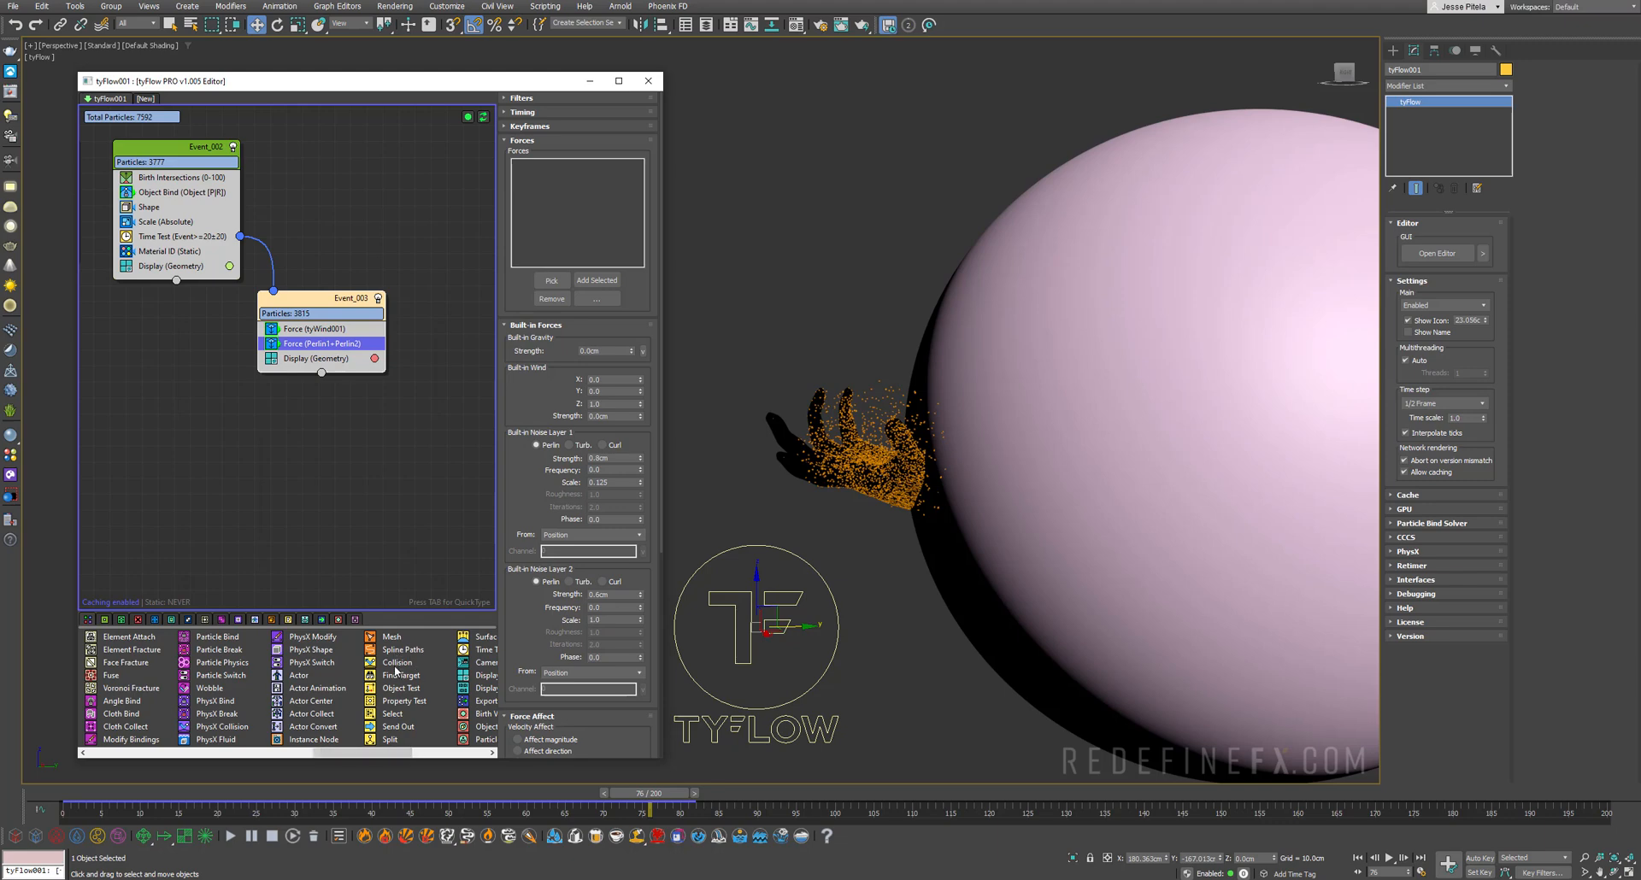
mouse_move(395, 664)
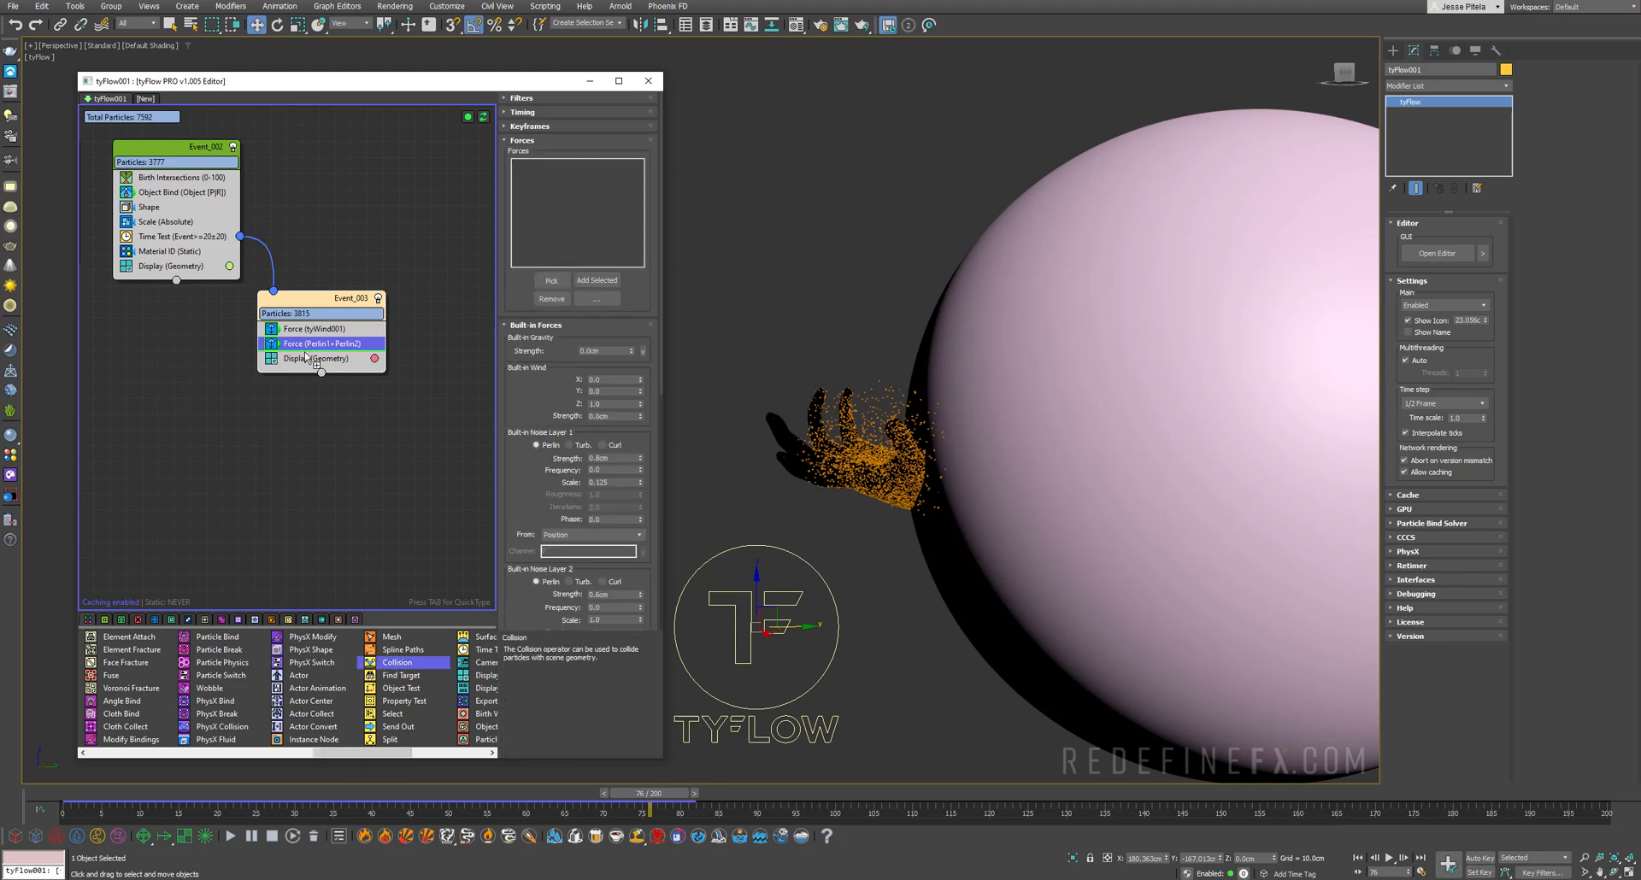
Step: Add a Collision operator to Event_003 so drifting particles bounce off the sphere, then scrub to check
click(297, 357)
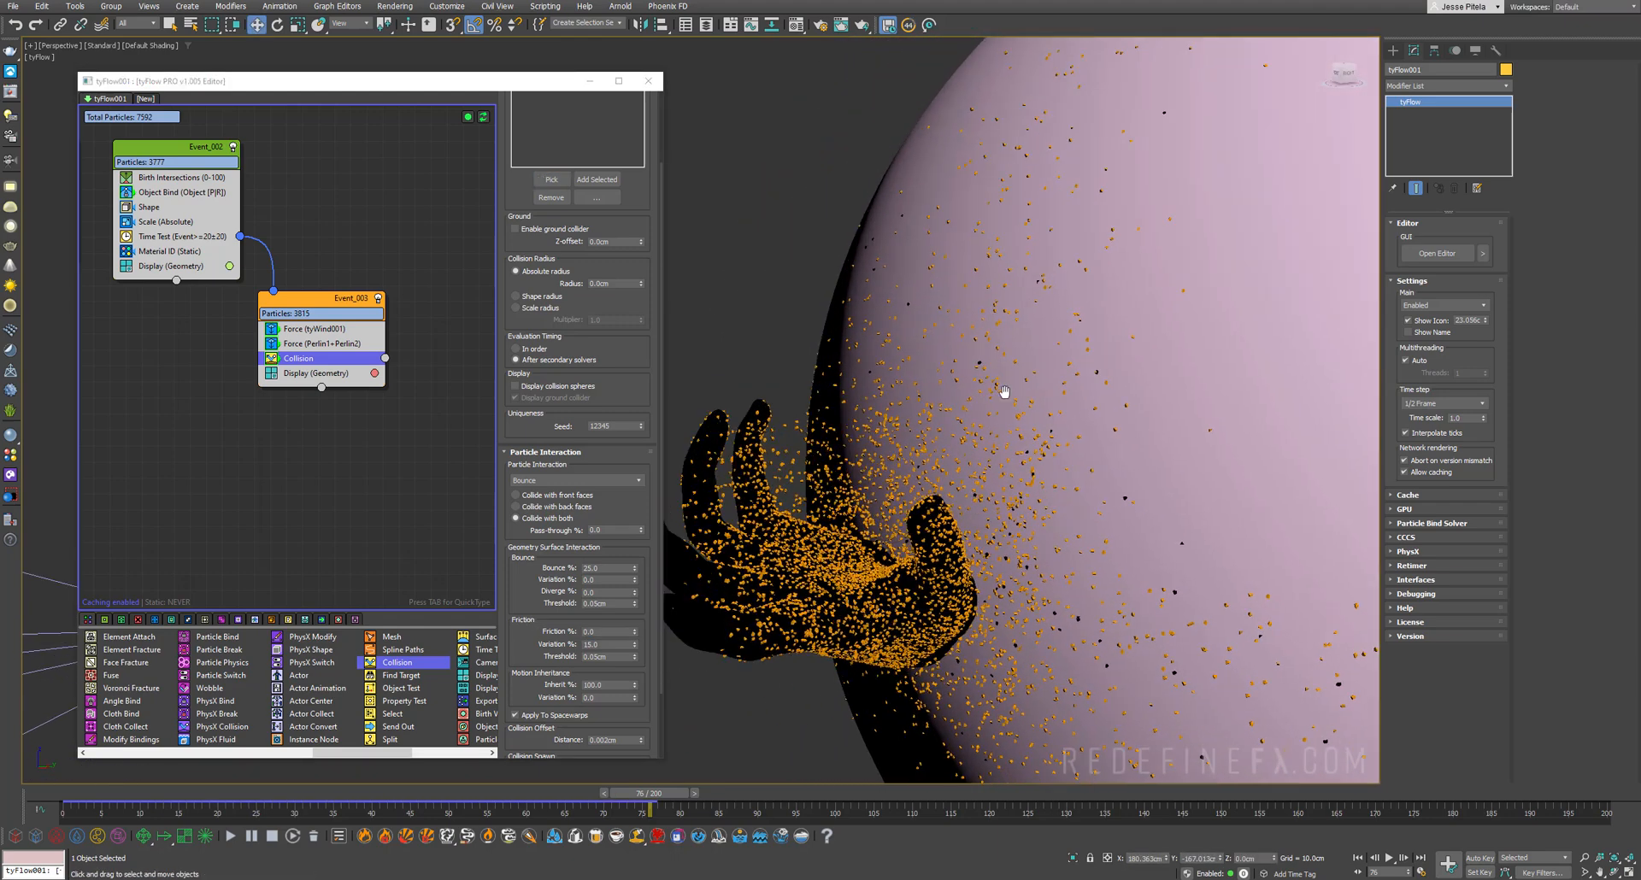
drag(606, 793, 439, 793)
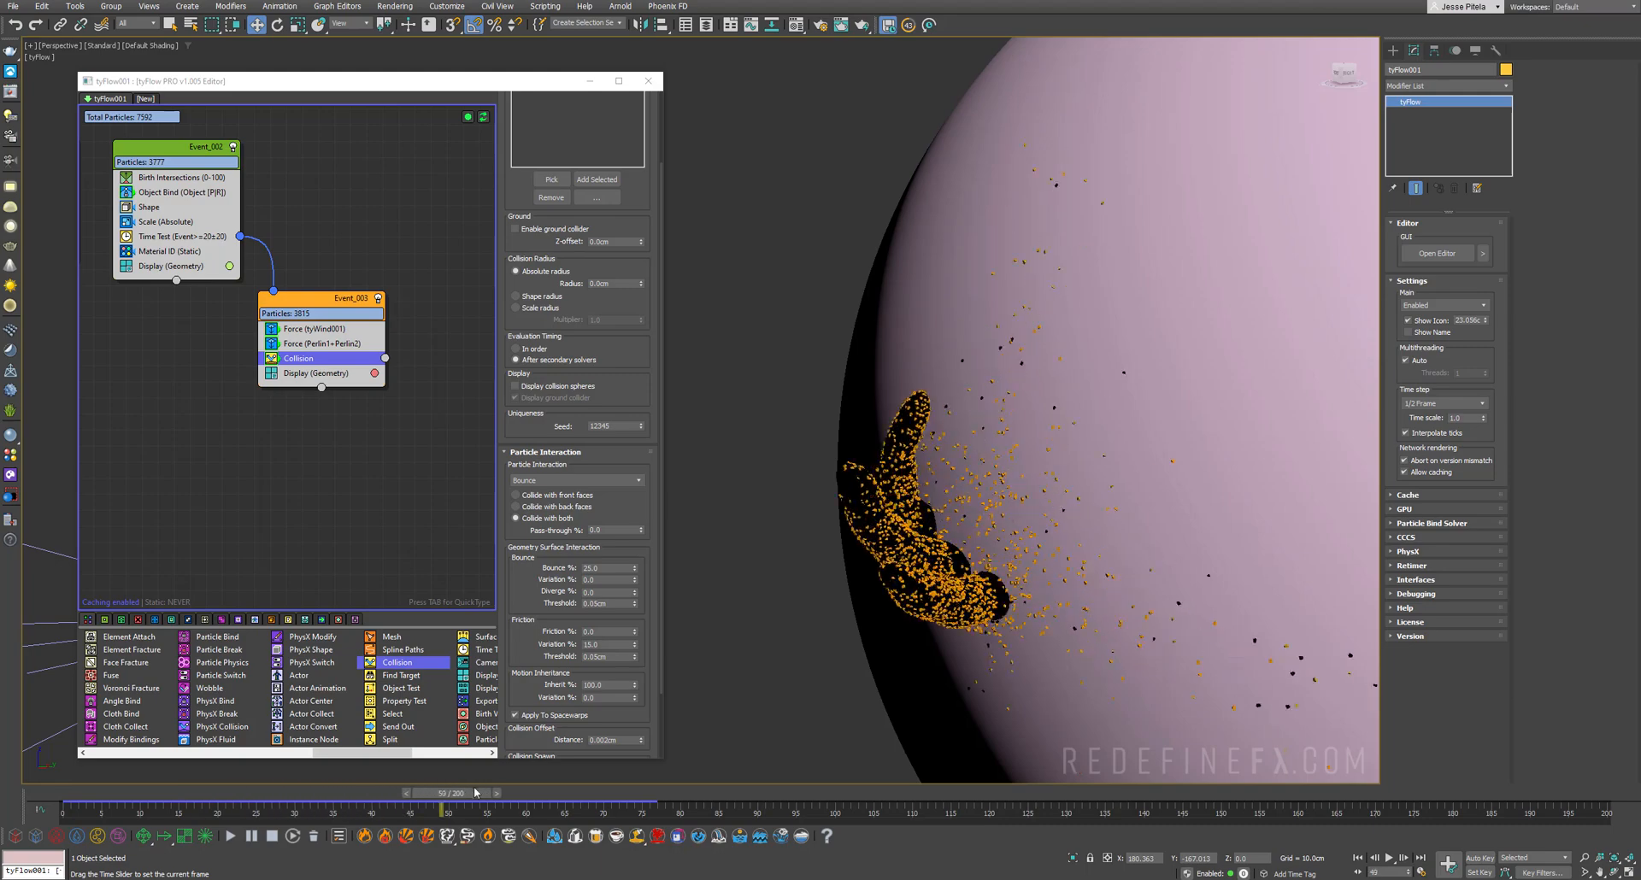
drag(439, 807, 729, 807)
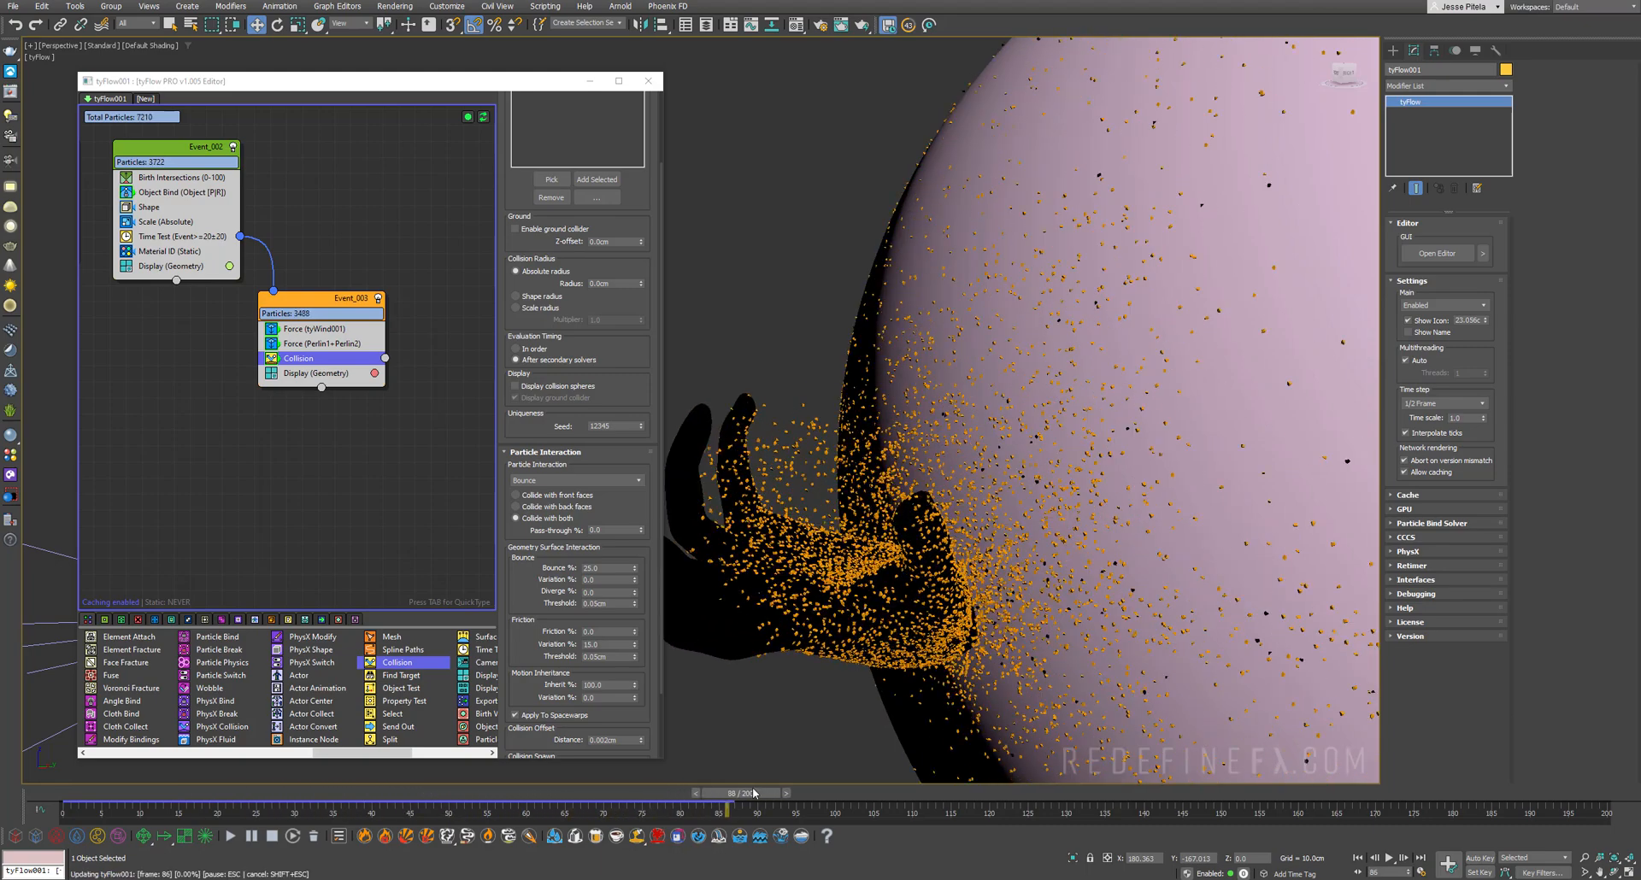
drag(730, 793, 858, 793)
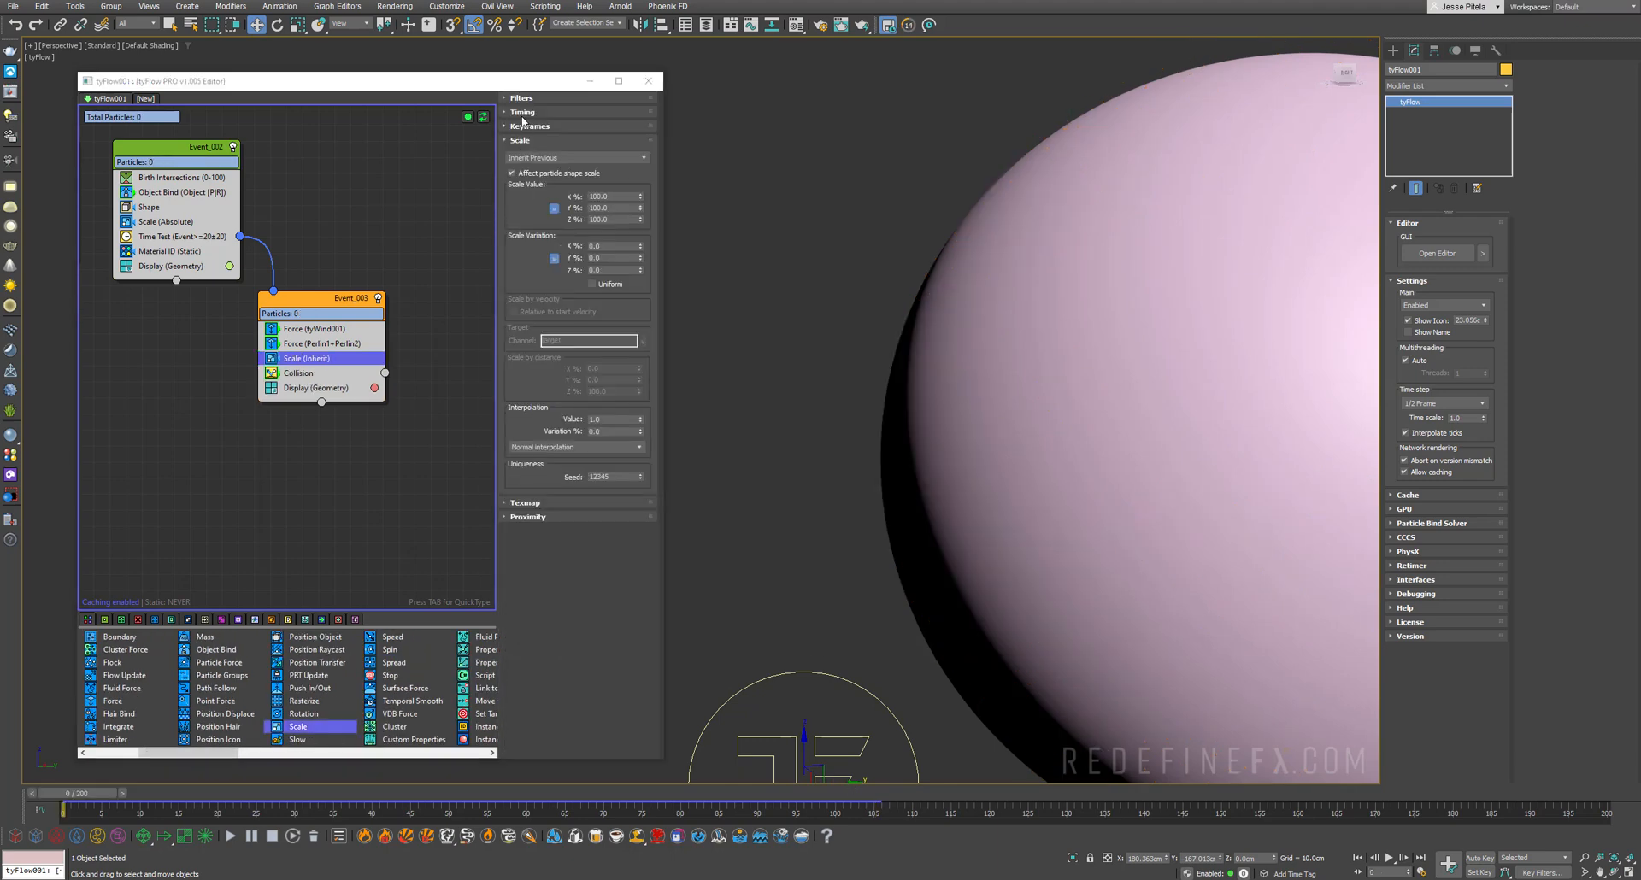
Step: Set the Scale operator in Event_003 to Absolute mode so particles shrink to zero
click(525, 112)
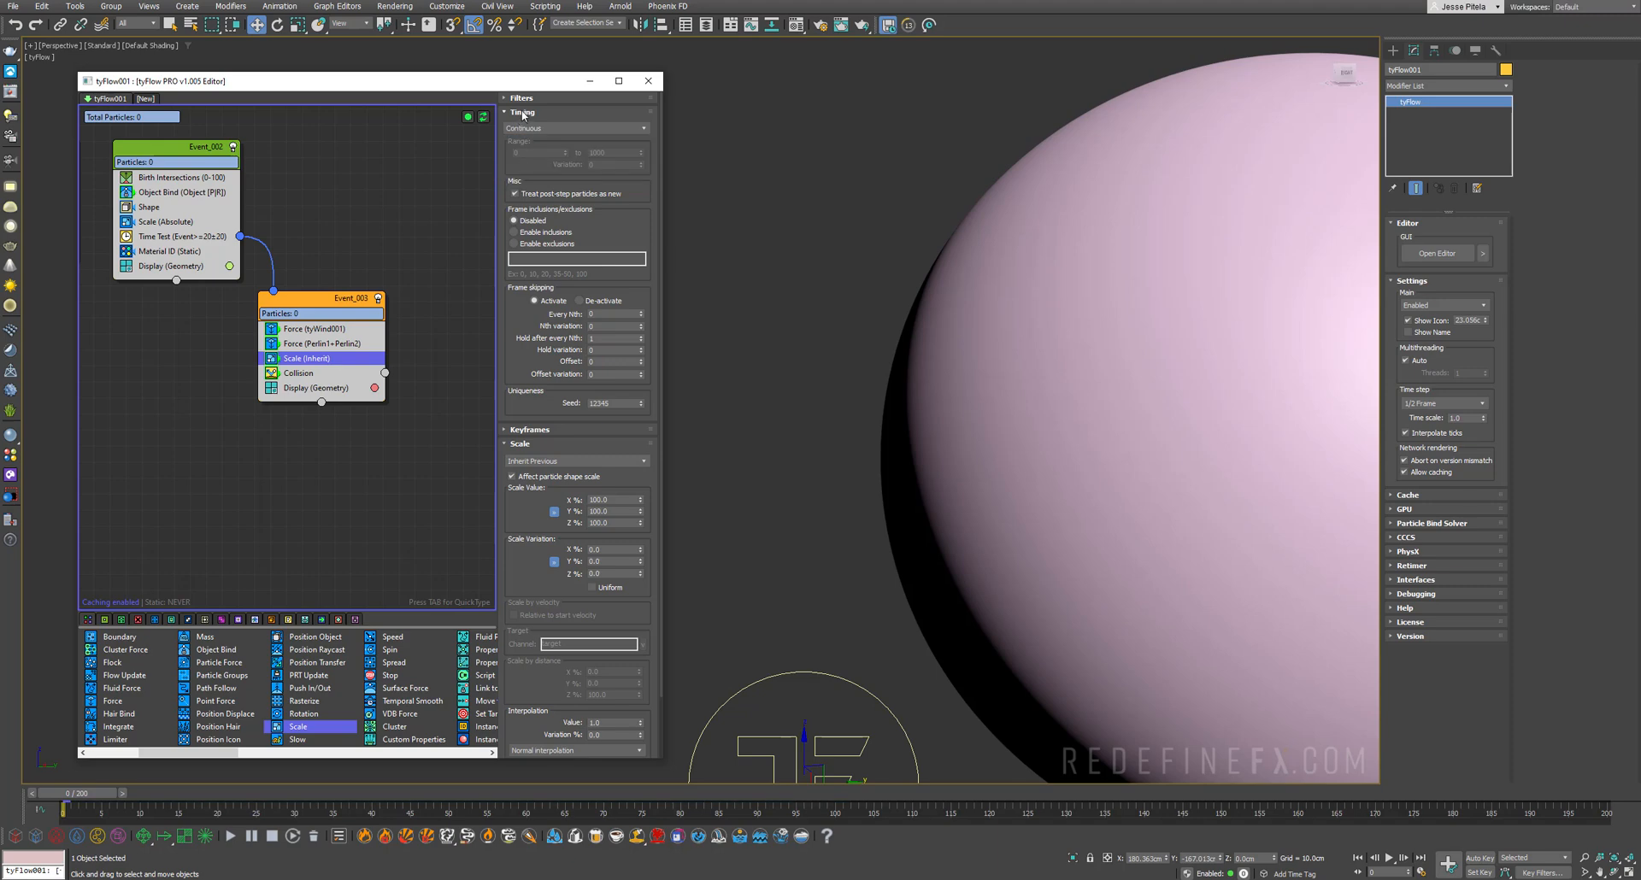
click(577, 157)
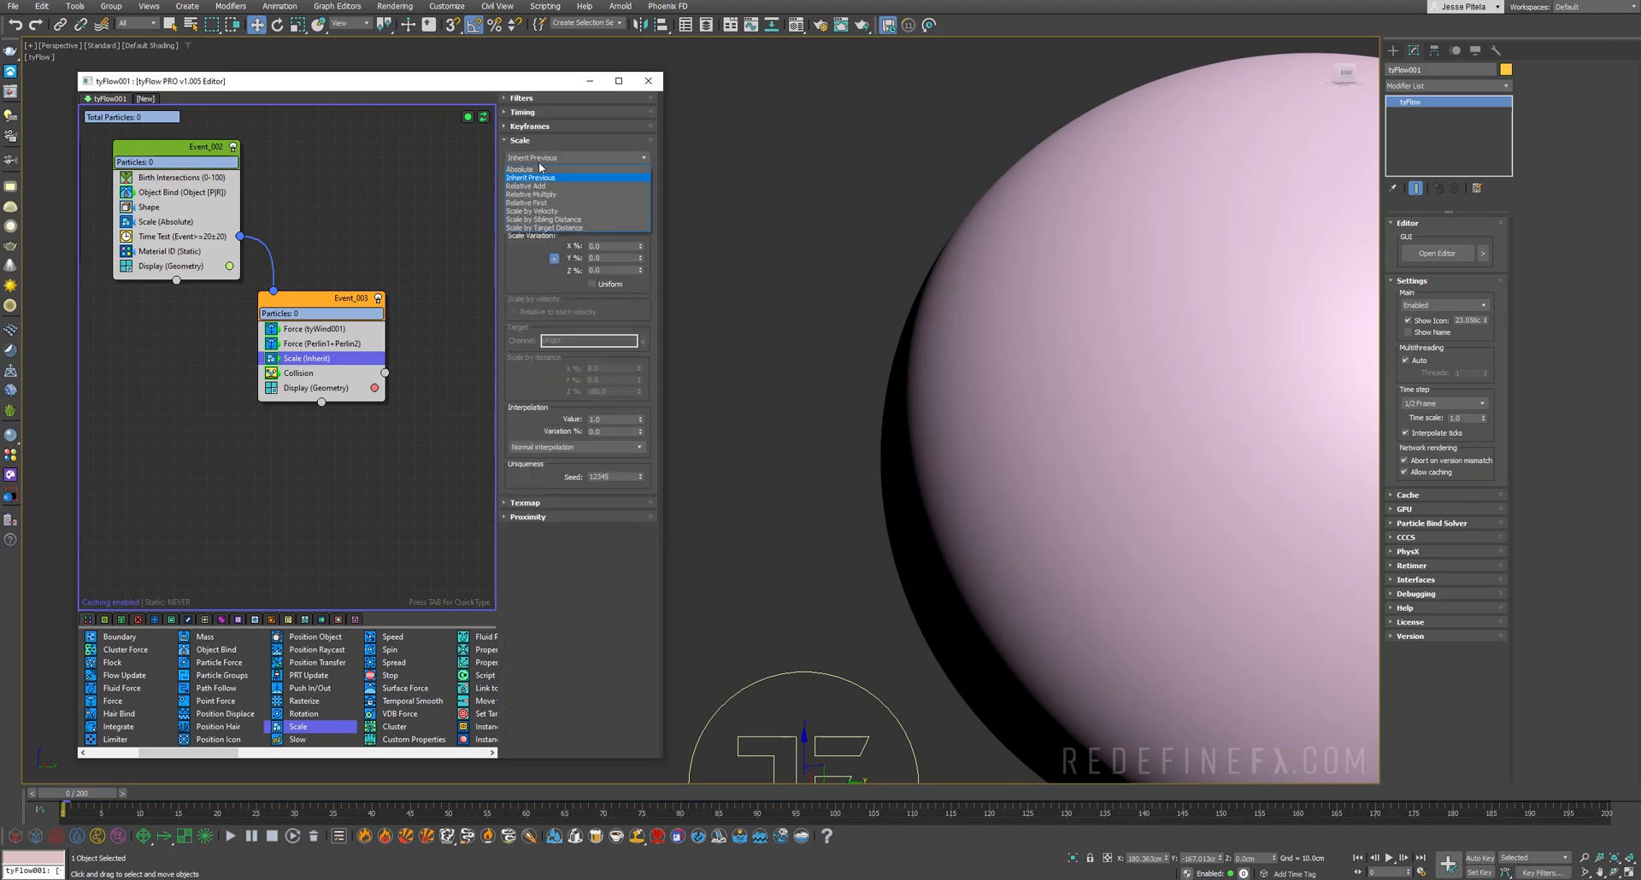
click(520, 168)
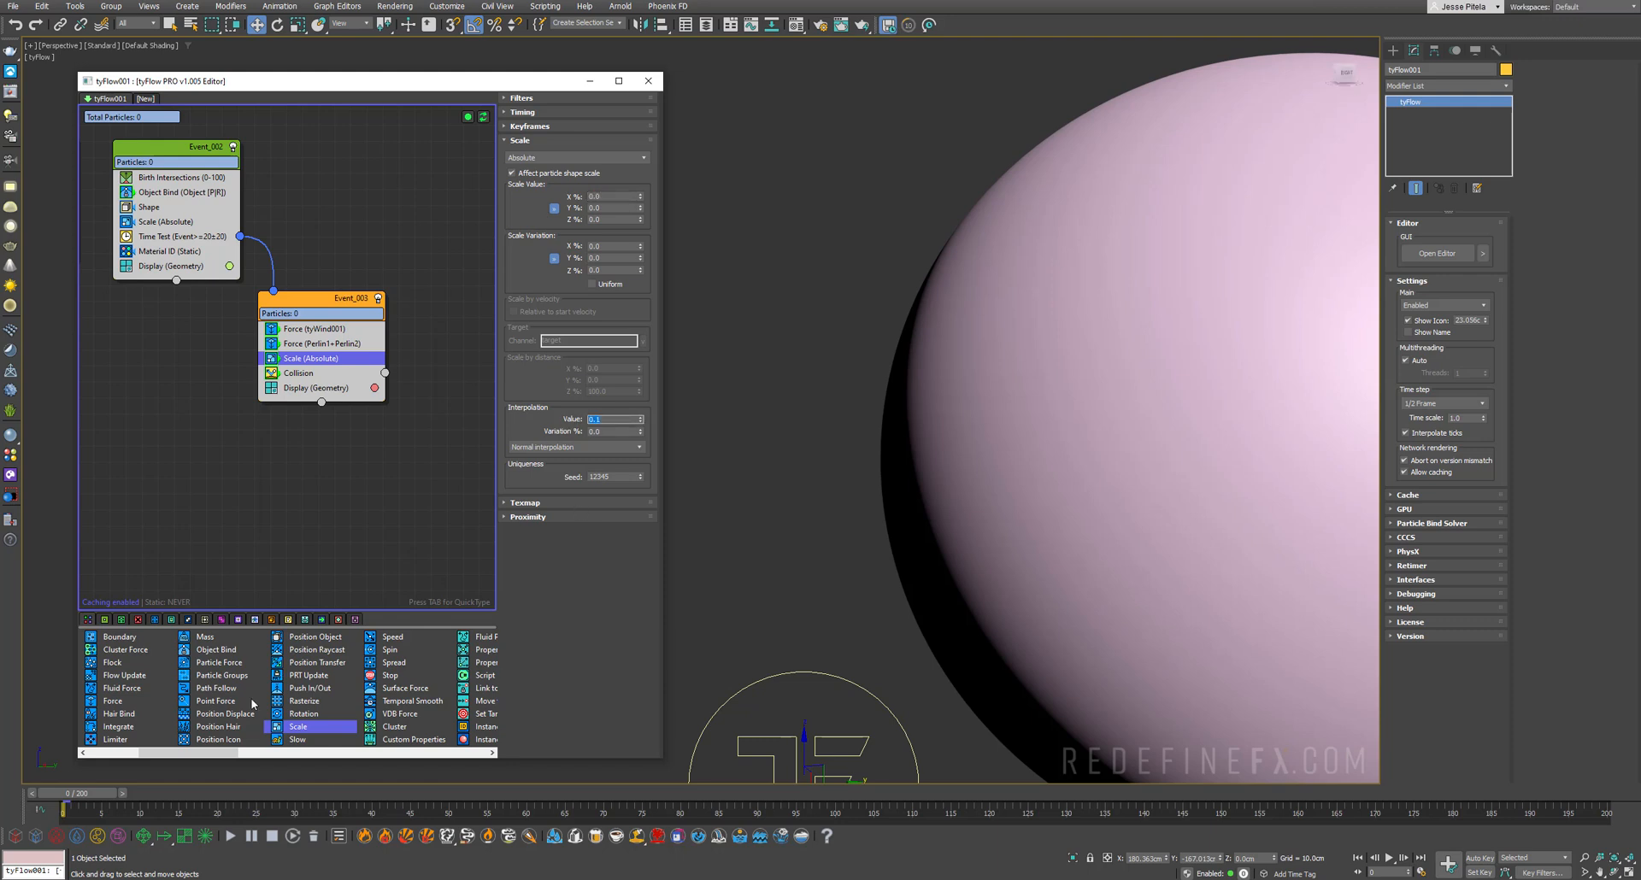
Step: Add a Delete operator that removes particles by Particle Age
drag(79, 808, 288, 809)
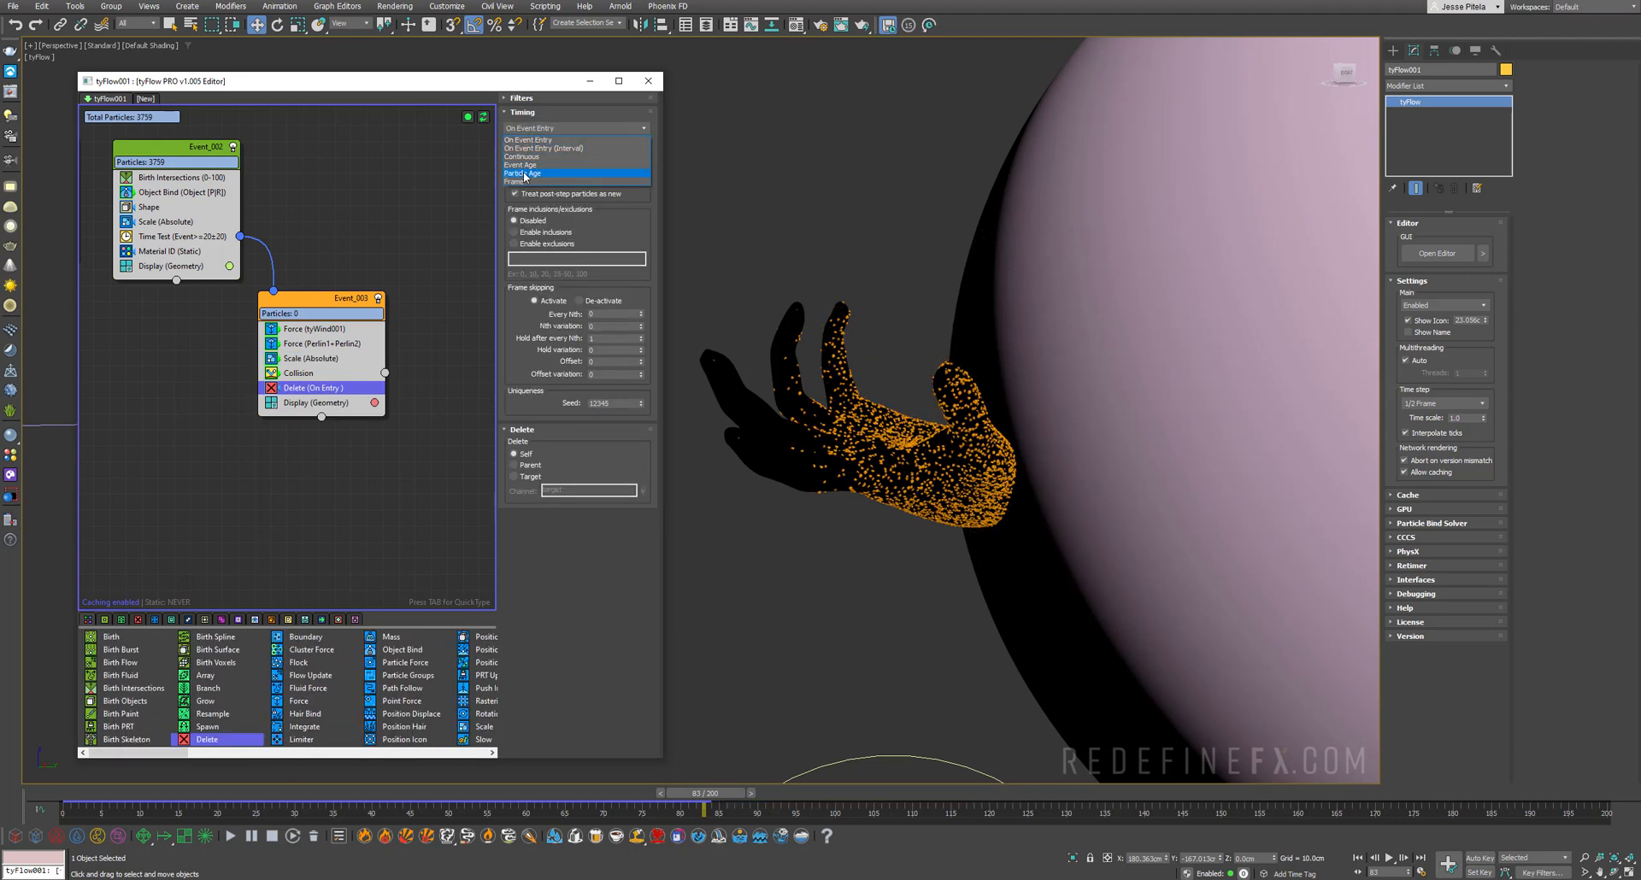
click(528, 175)
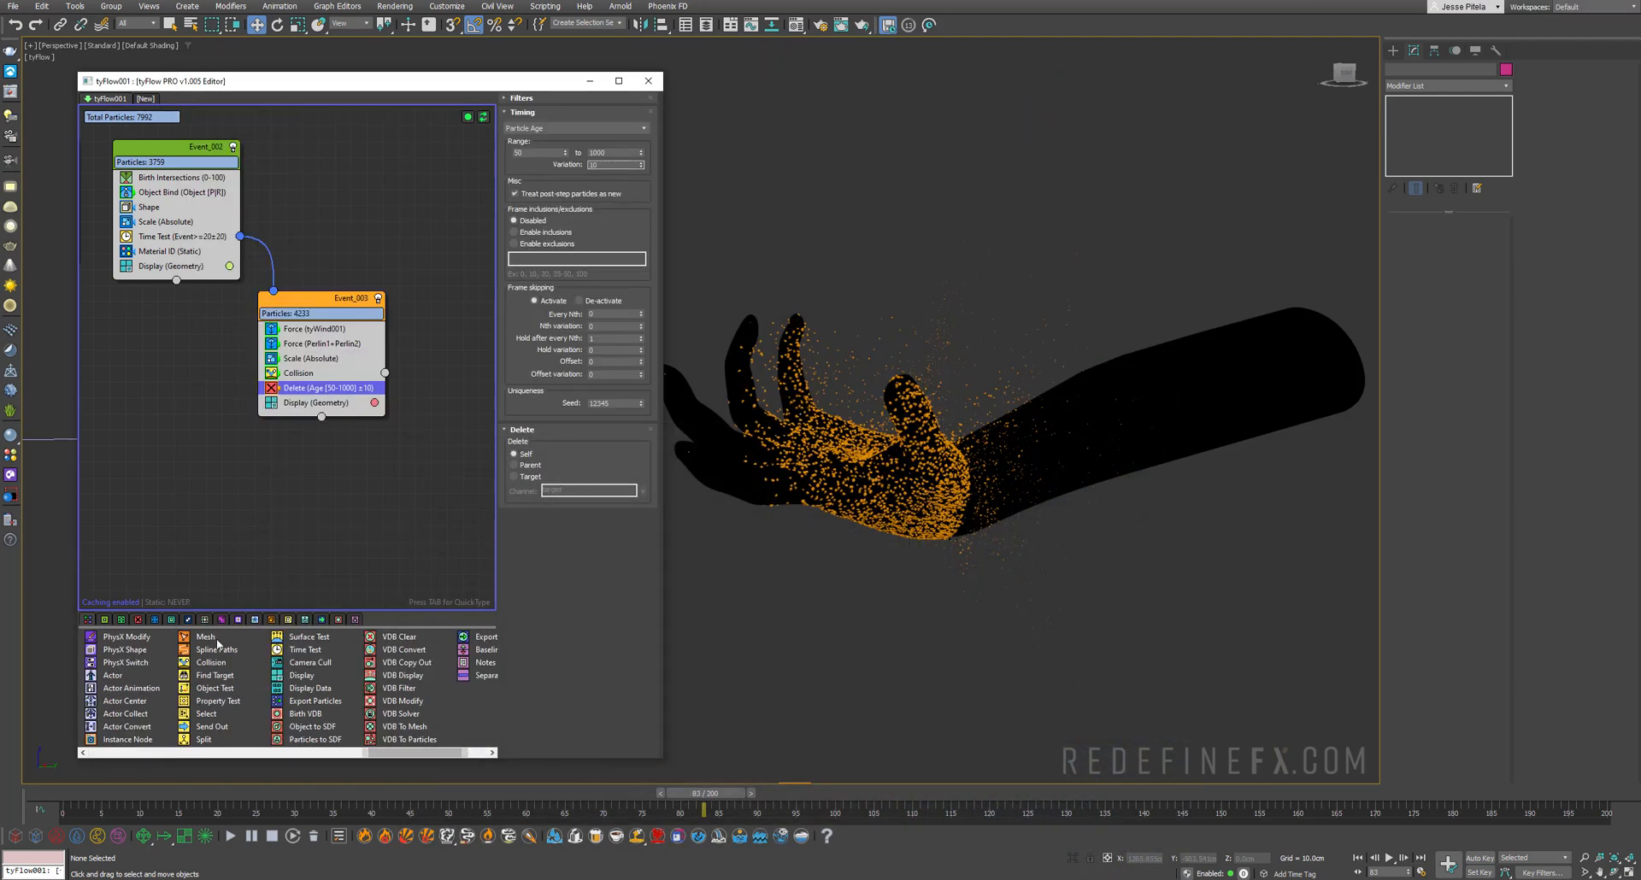
mouse_move(216, 649)
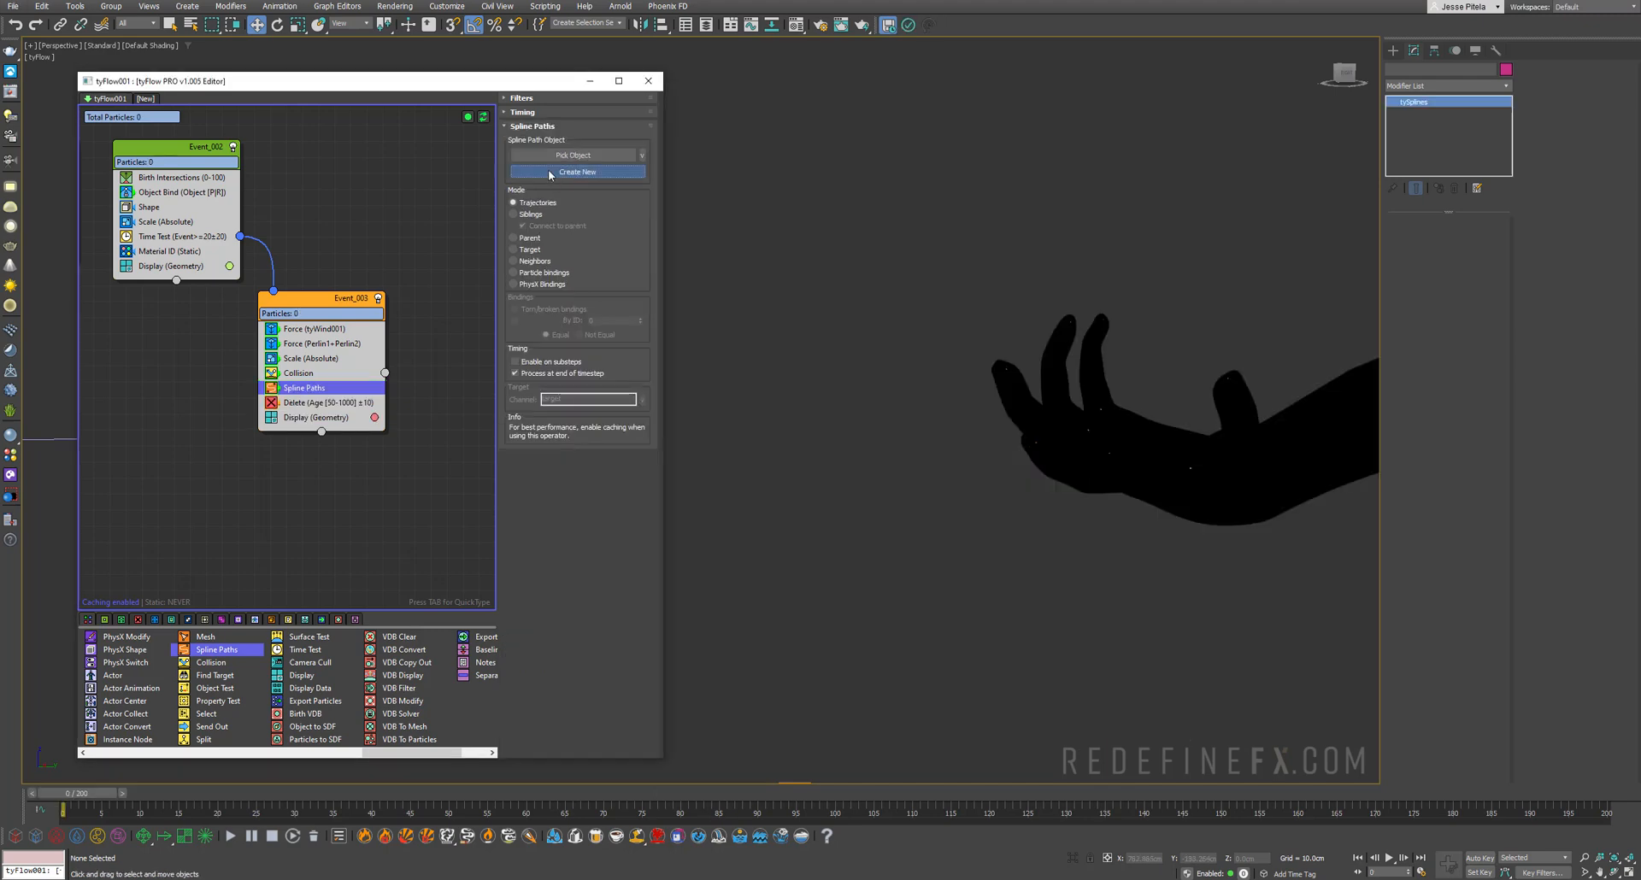
Step: Create a new tySplines trail object and lower its Max age for short streaks
click(576, 170)
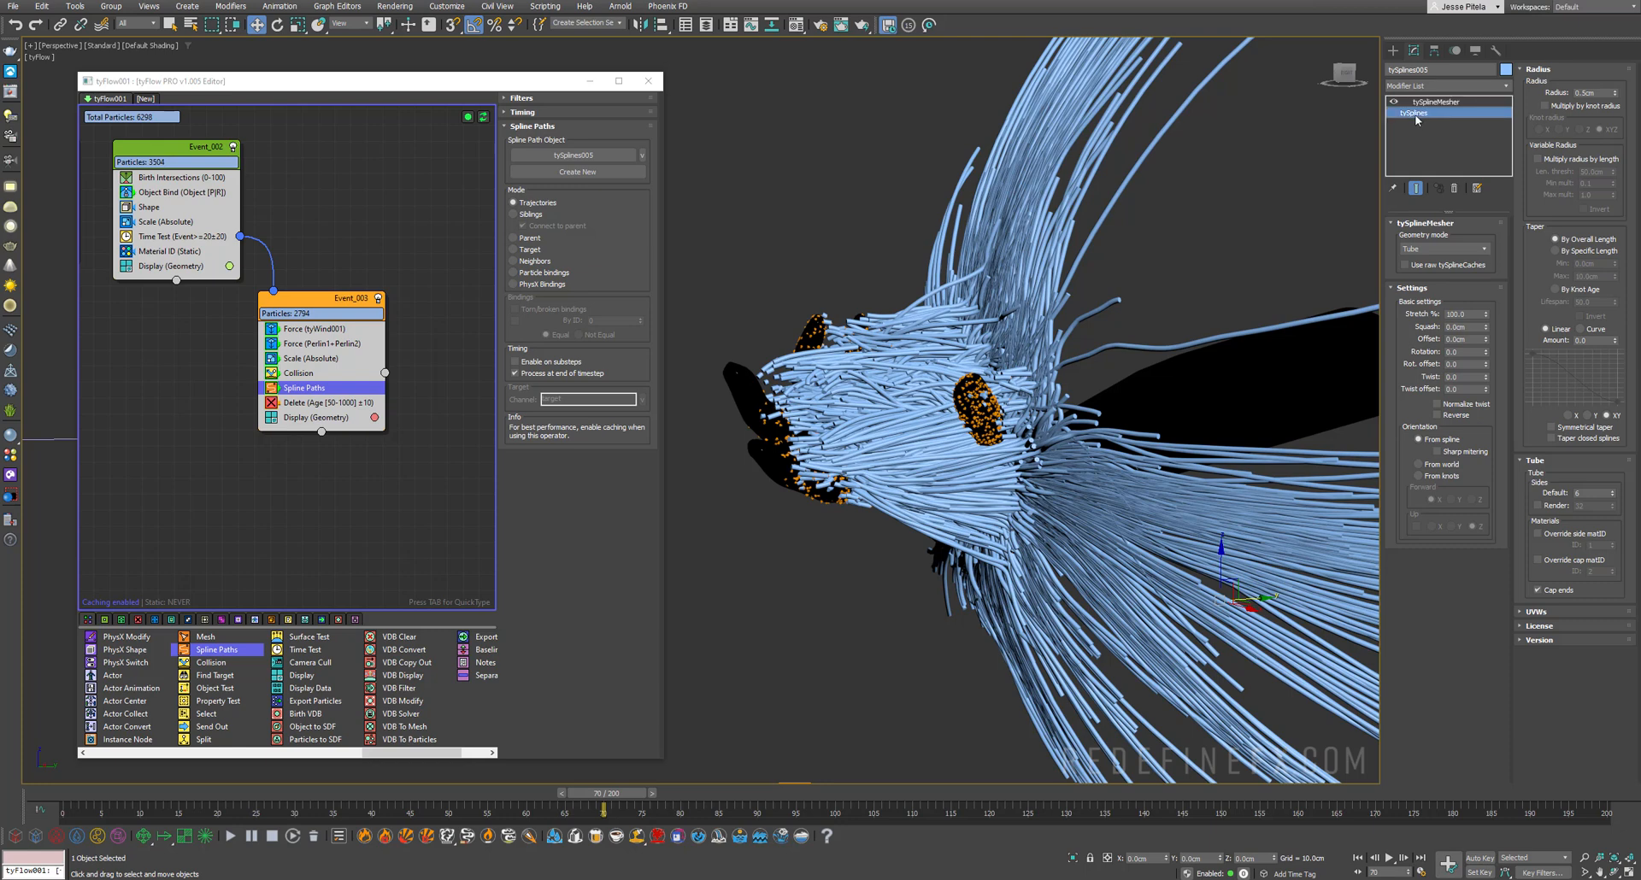
click(1419, 113)
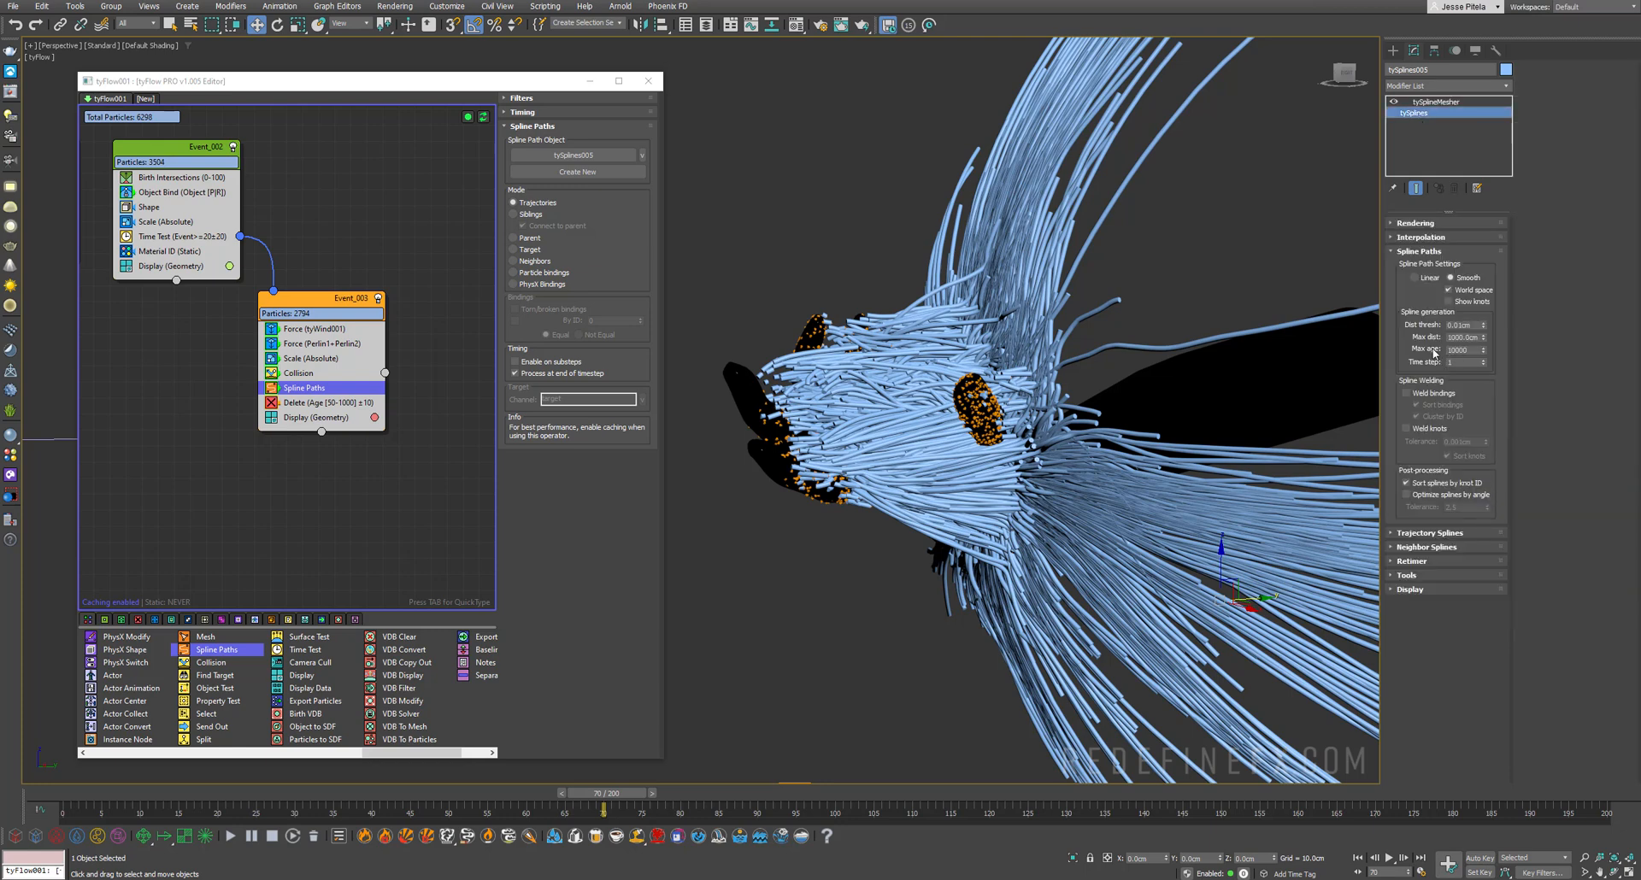
click(1465, 337)
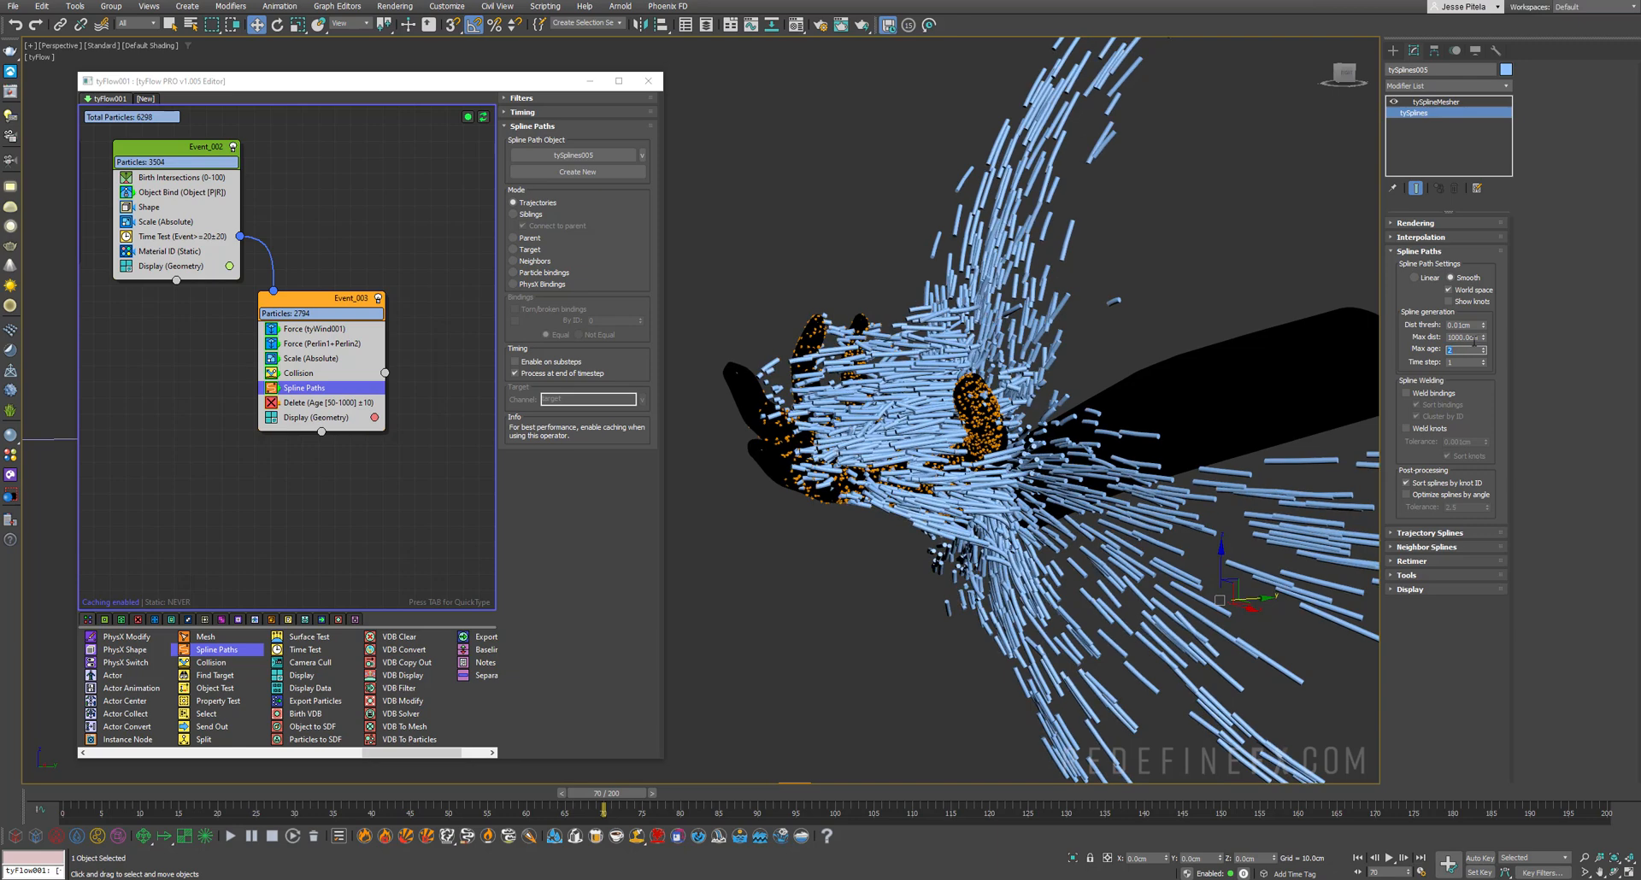
Step: Set the tySplineMesher tube Radius to 0.1cm
click(1424, 100)
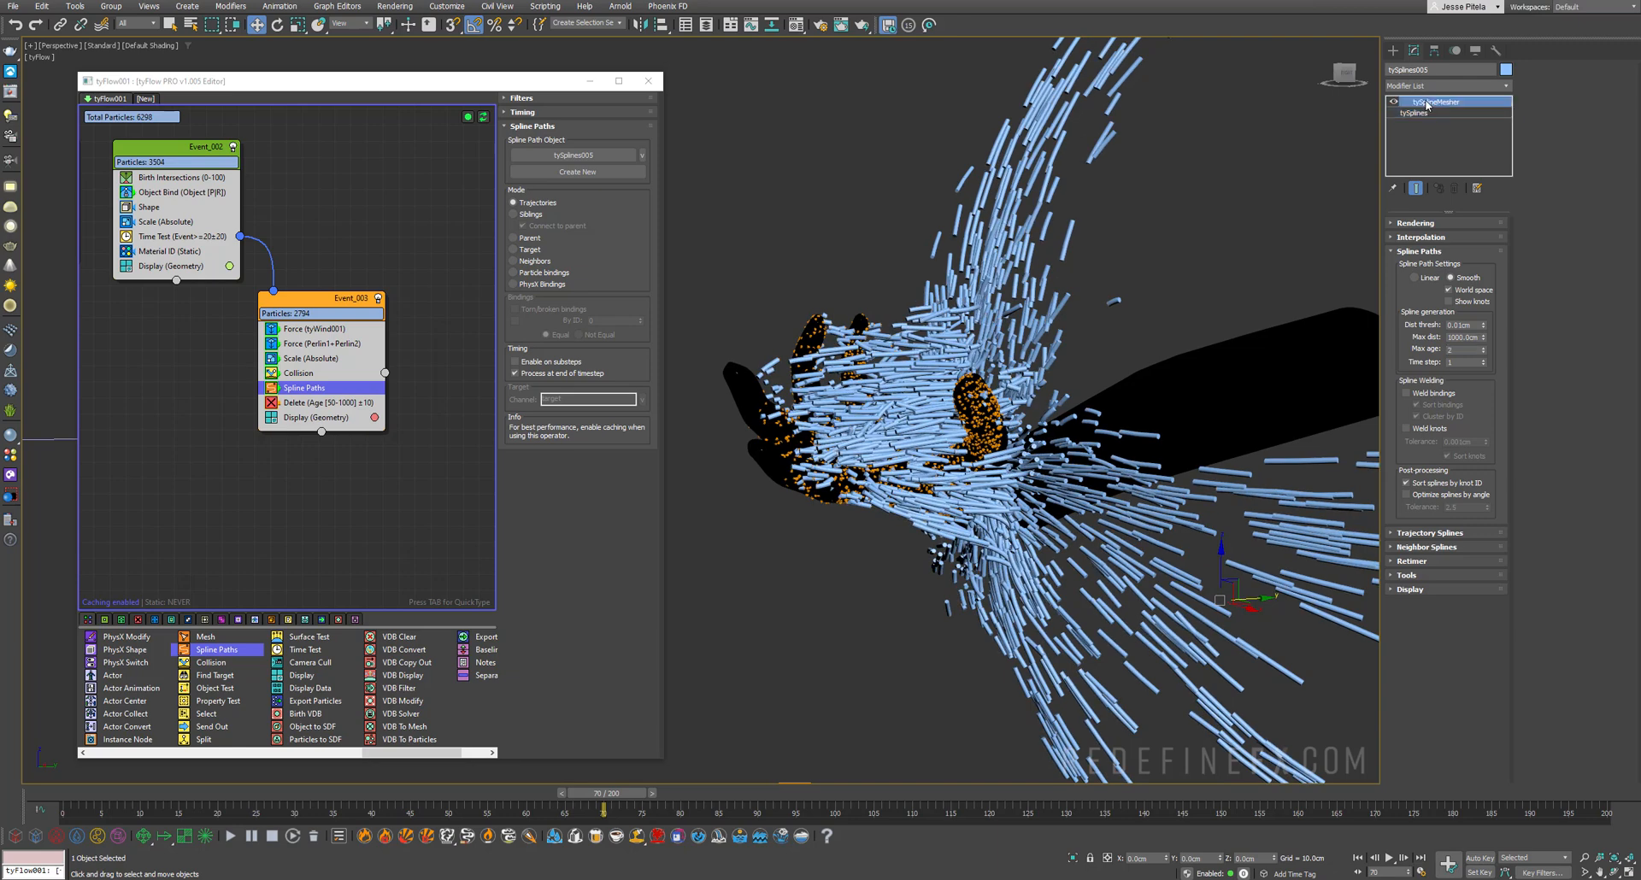
click(1426, 101)
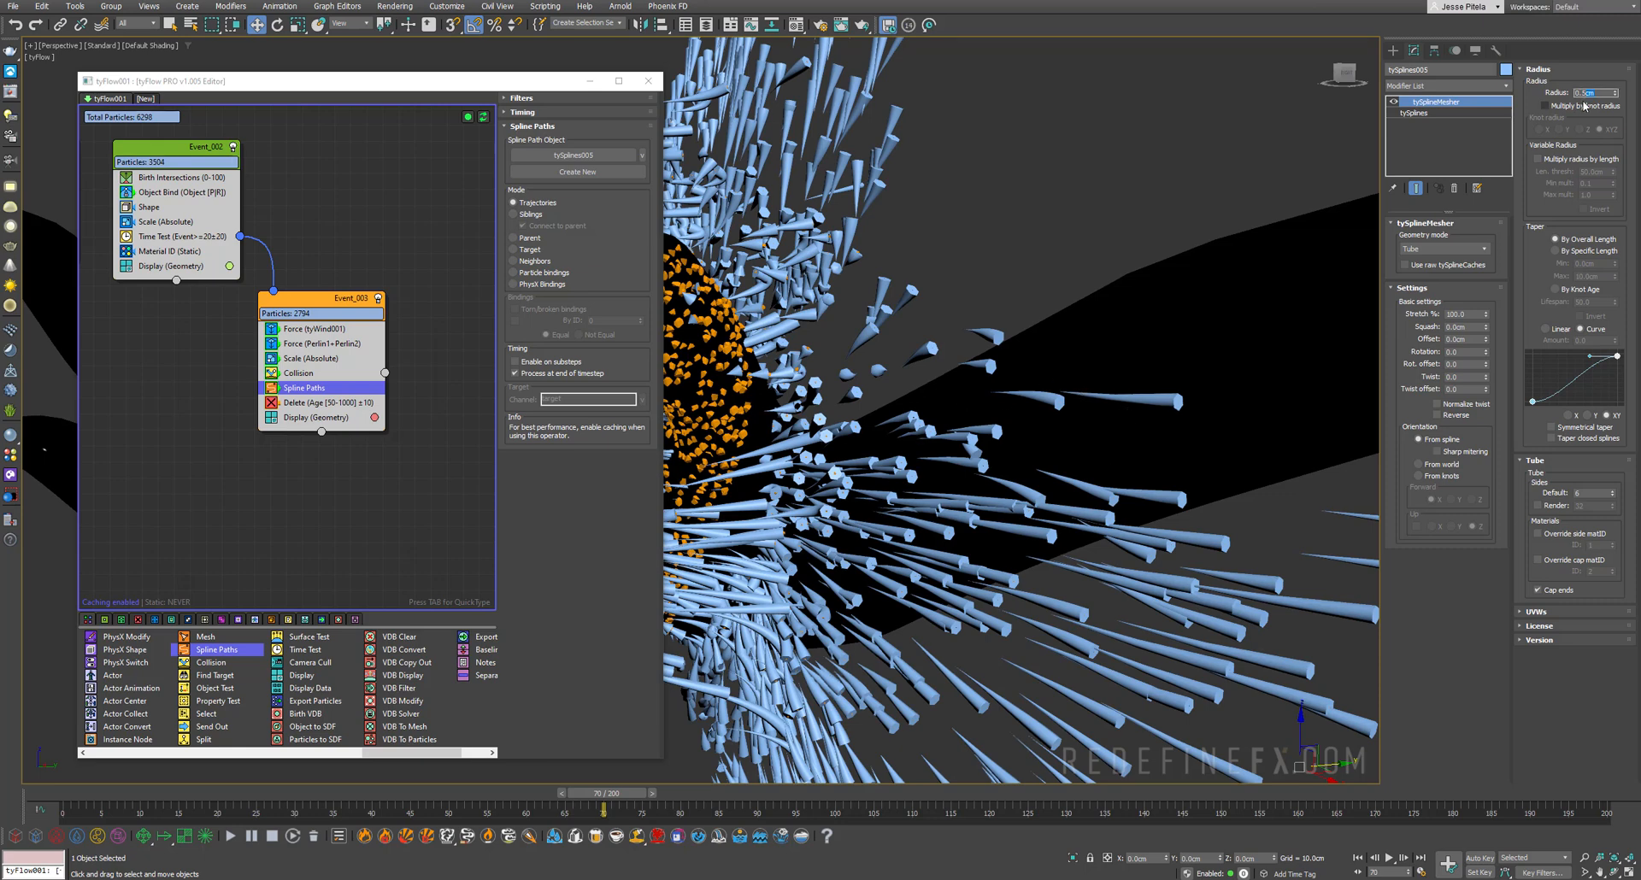
text(0.1cm)
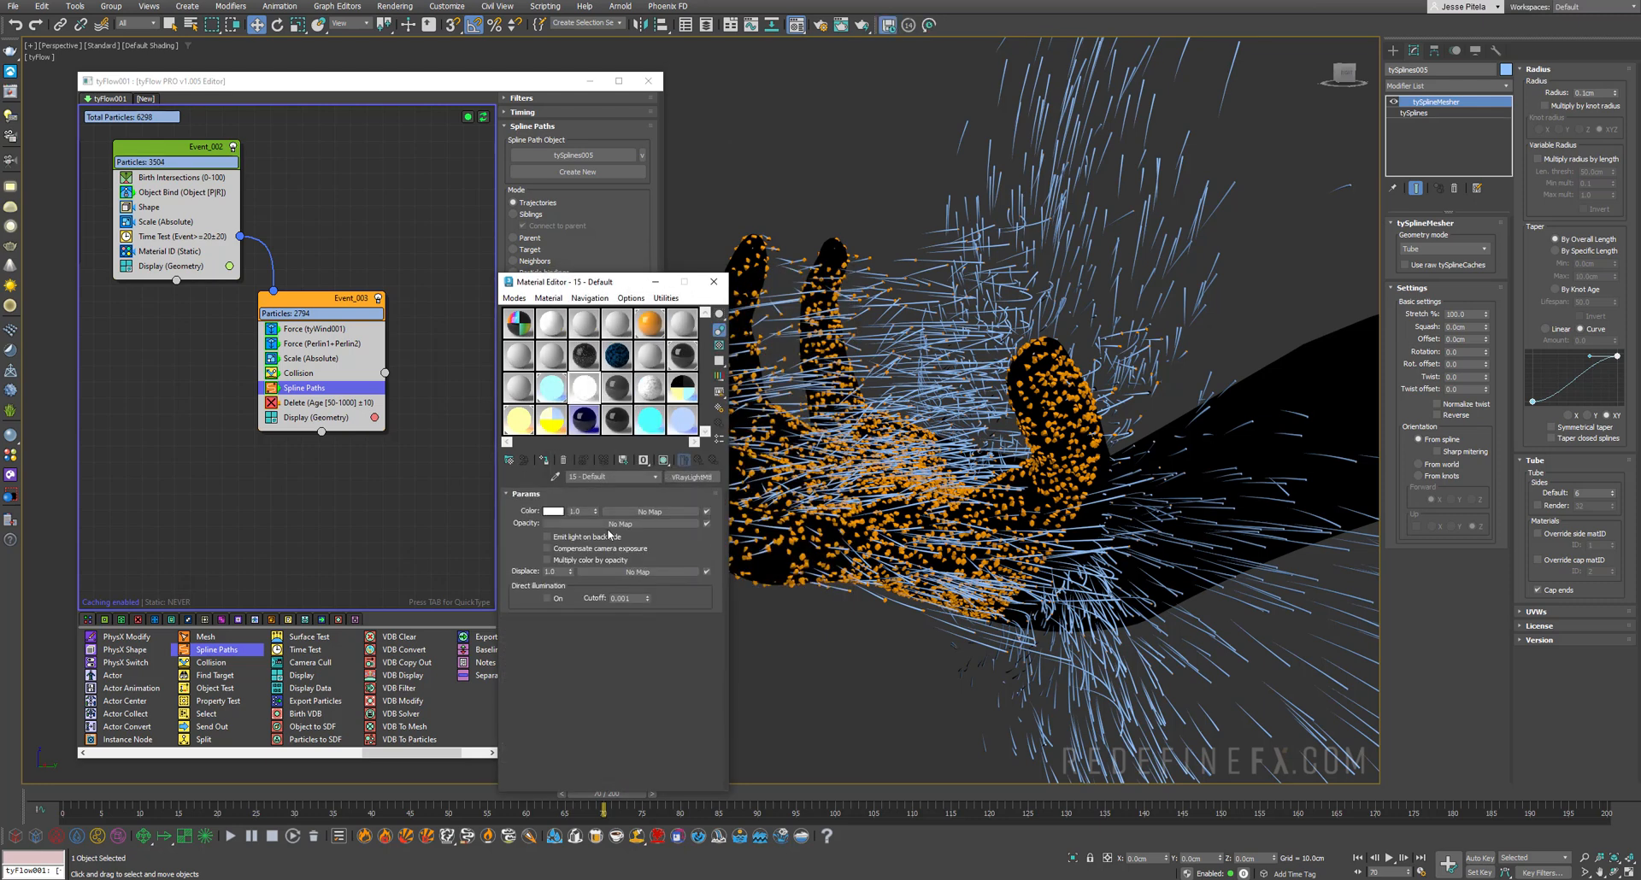
Step: Pick a blue glow colour for the trails' VRayLightMtl in the Color Selector
click(554, 512)
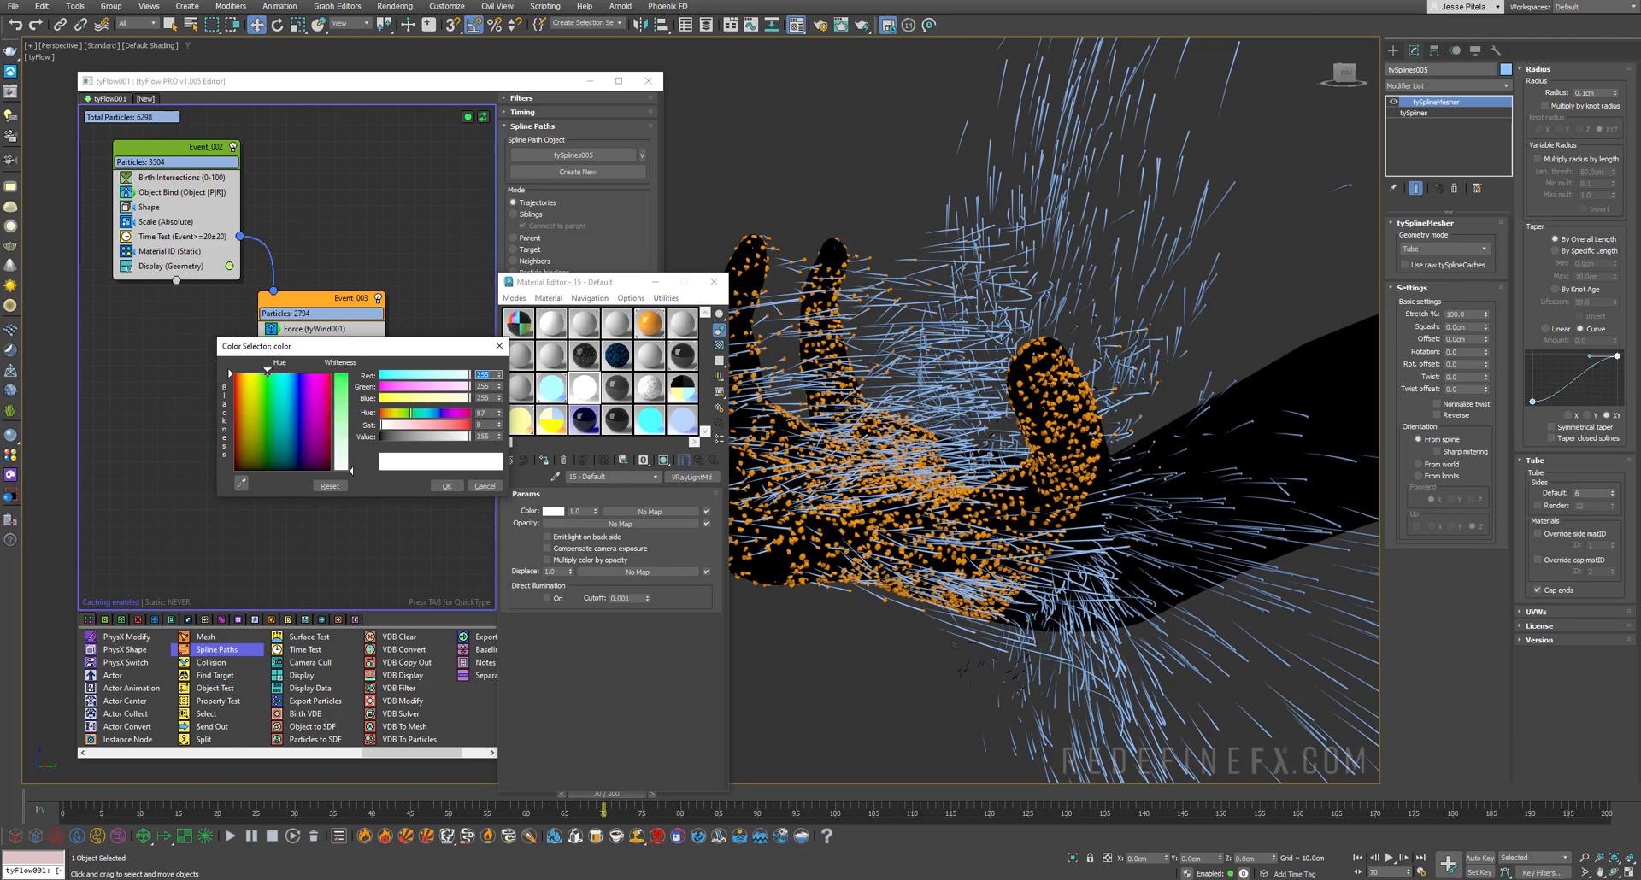
click(301, 376)
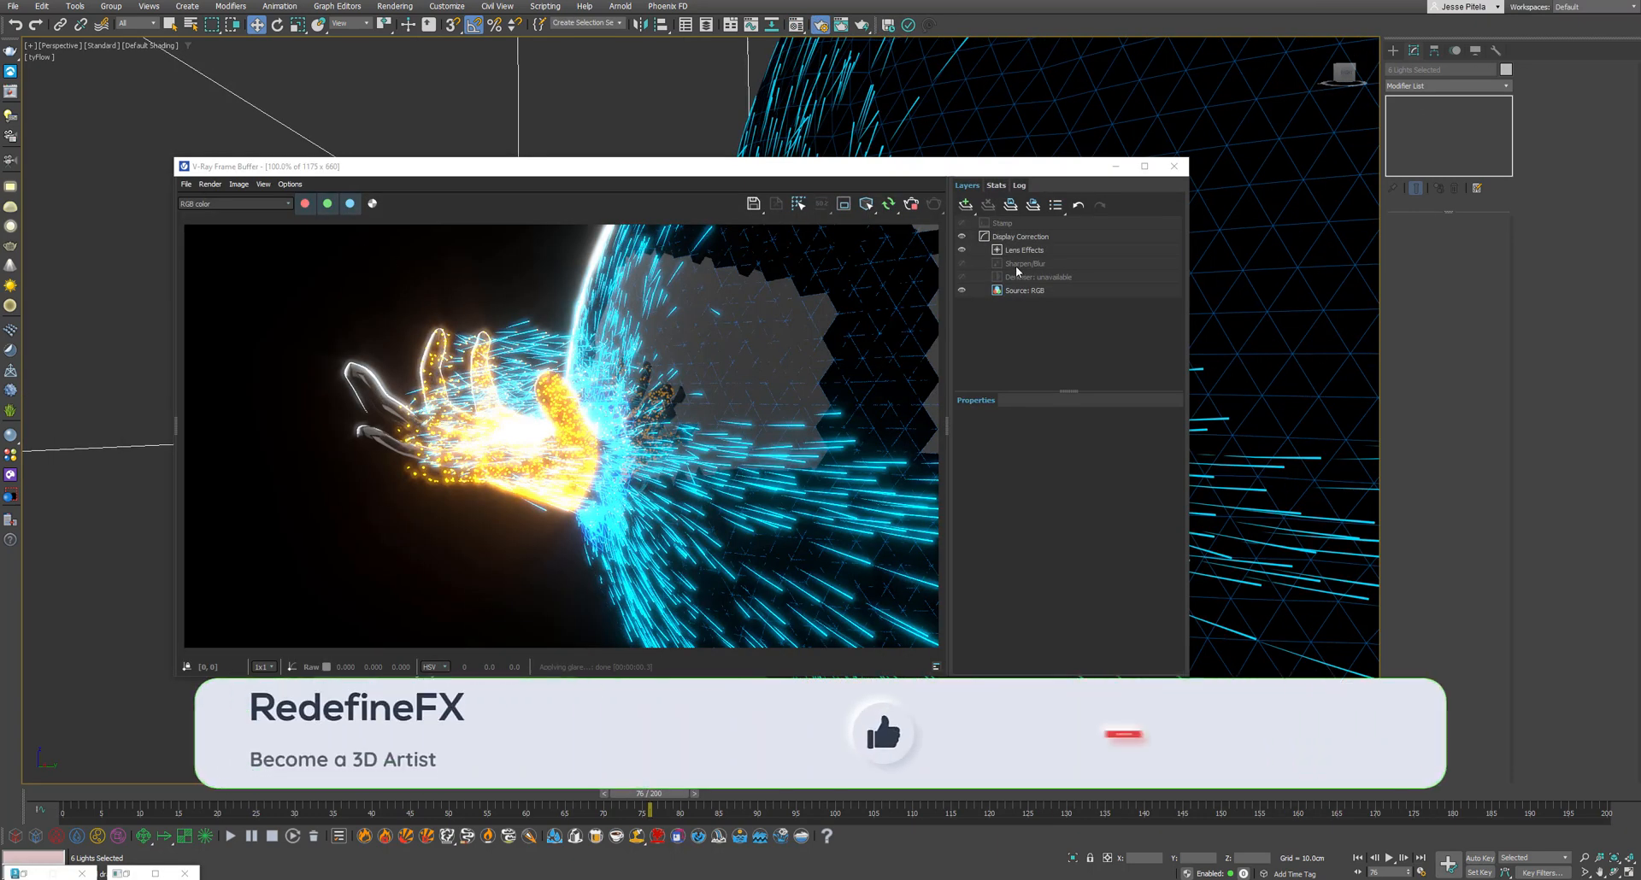
Step: Raise the bloom Intensity and Size in the V-Ray Frame Buffer Lens Effects
click(1022, 249)
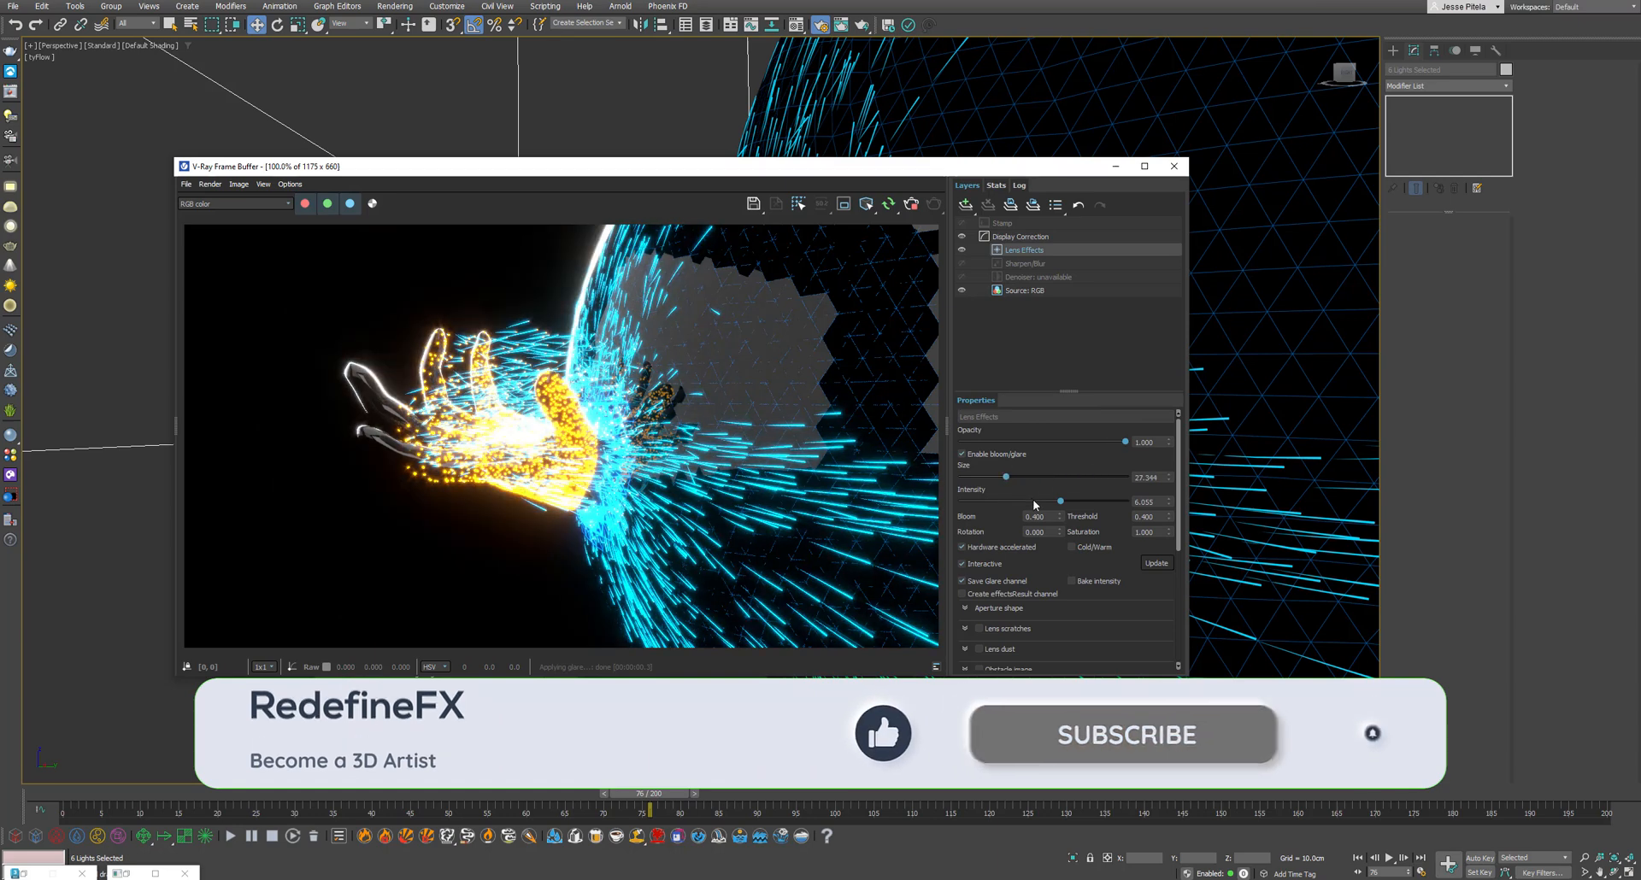
drag(1060, 501, 986, 501)
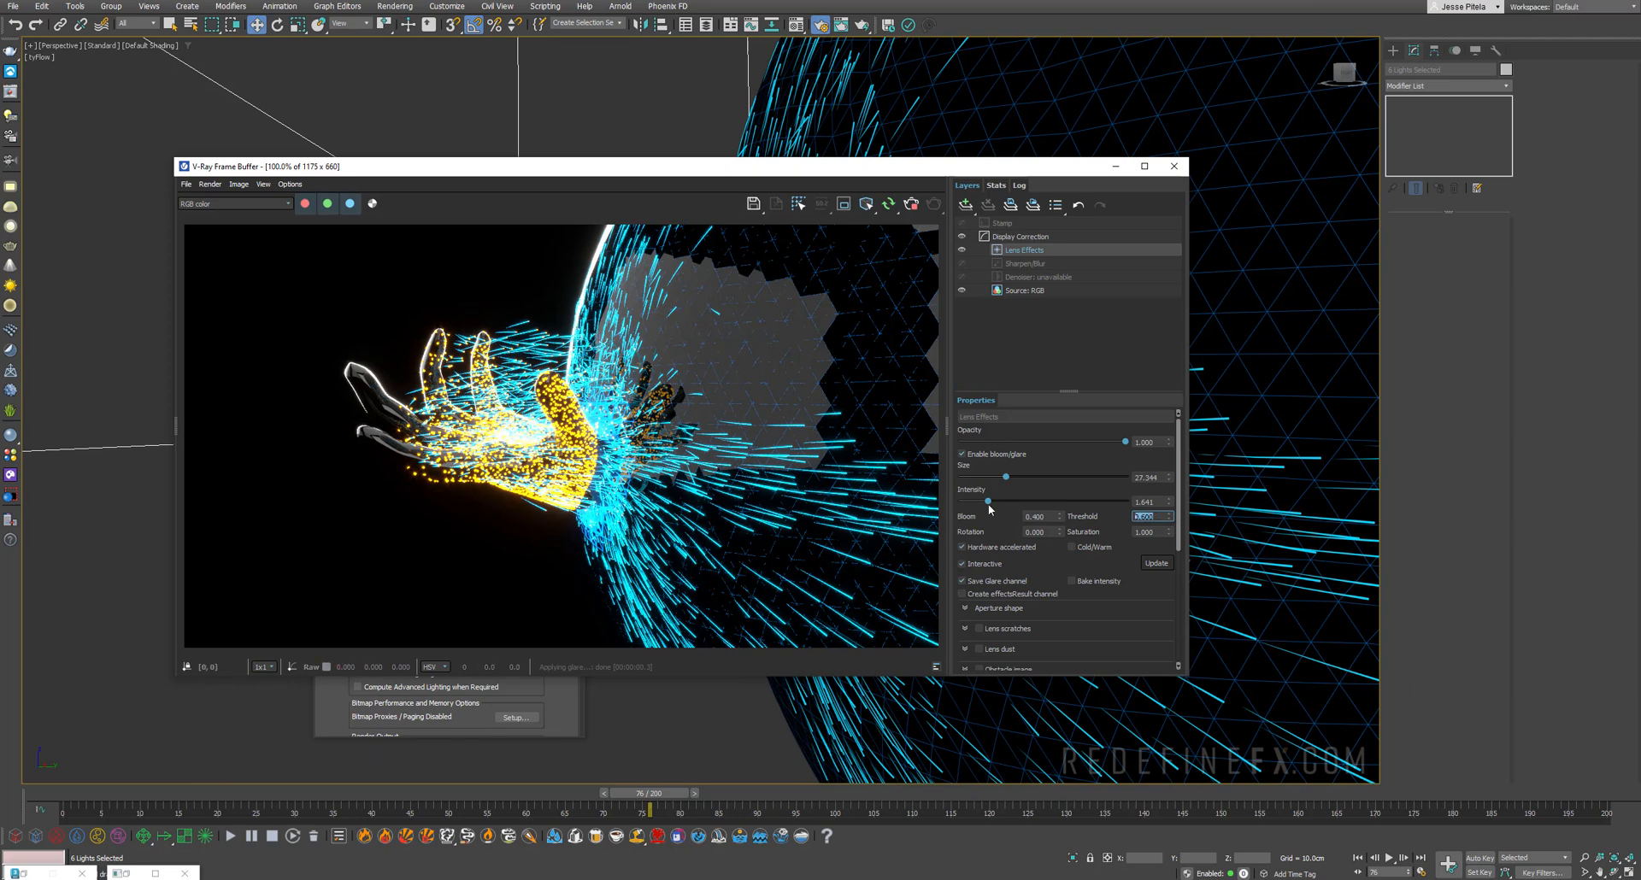
drag(1005, 477, 1038, 477)
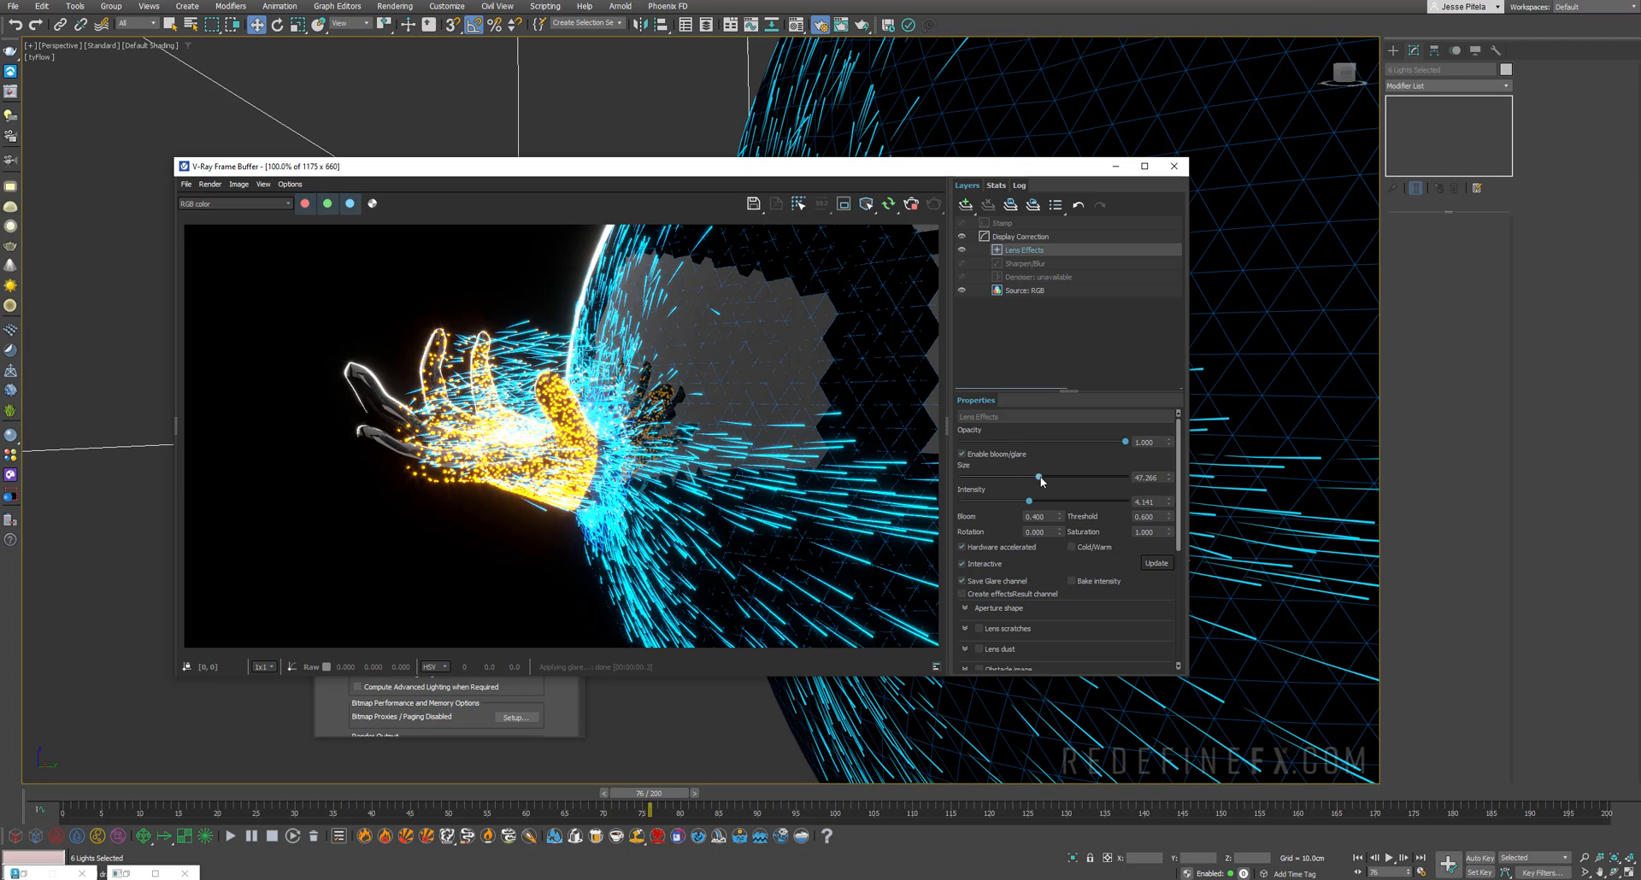
drag(1038, 477, 1041, 477)
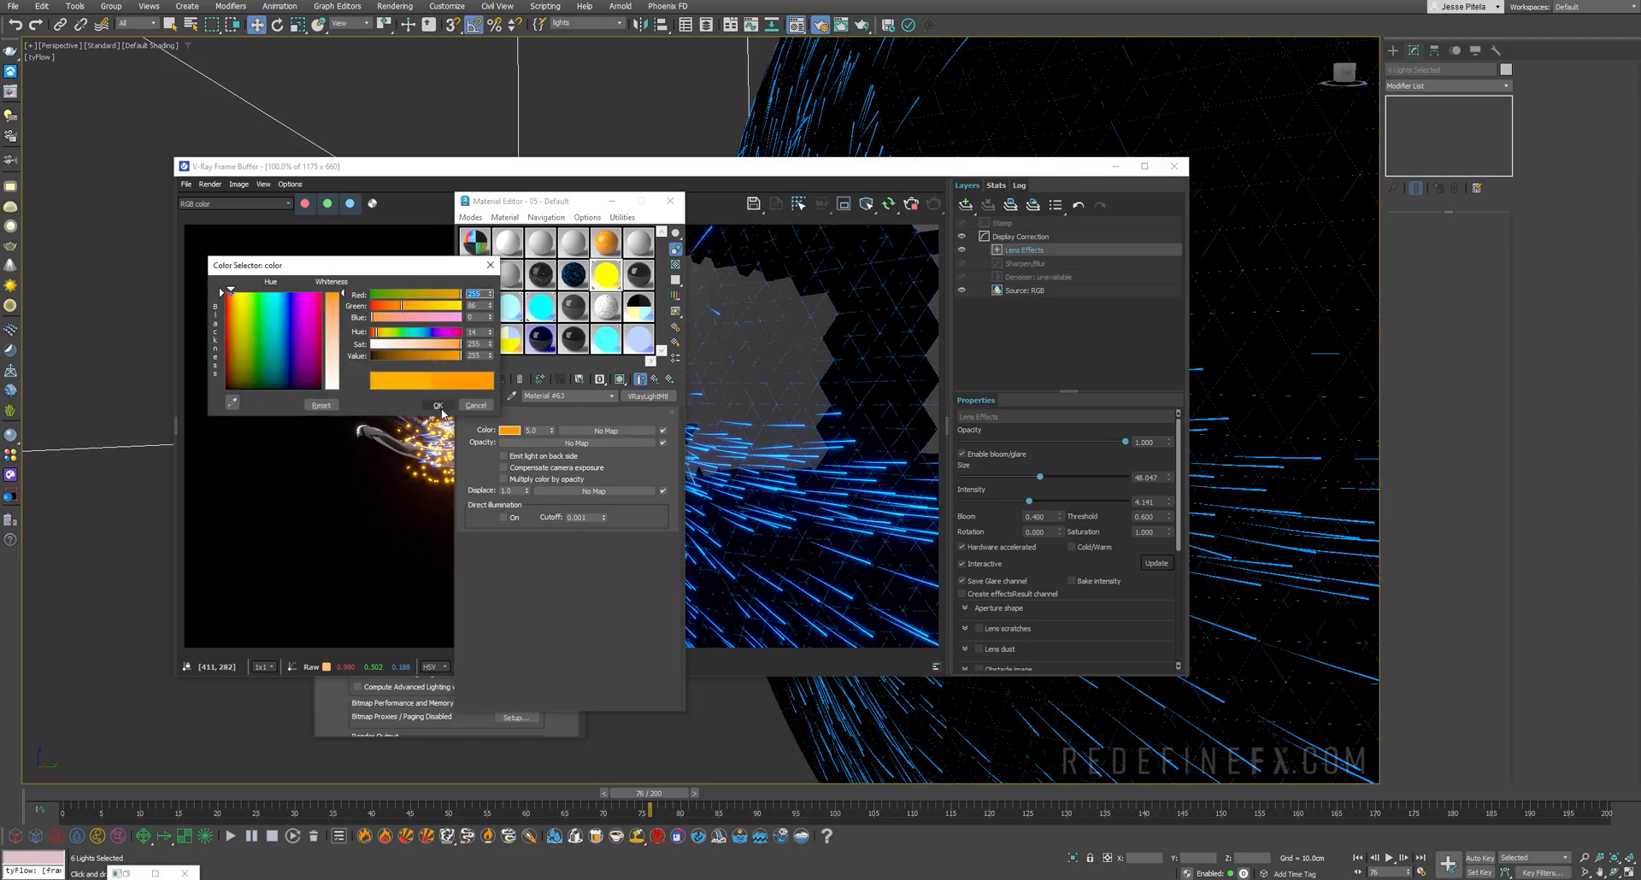
Step: Confirm the orange material colour and play the finished animation preview
click(439, 407)
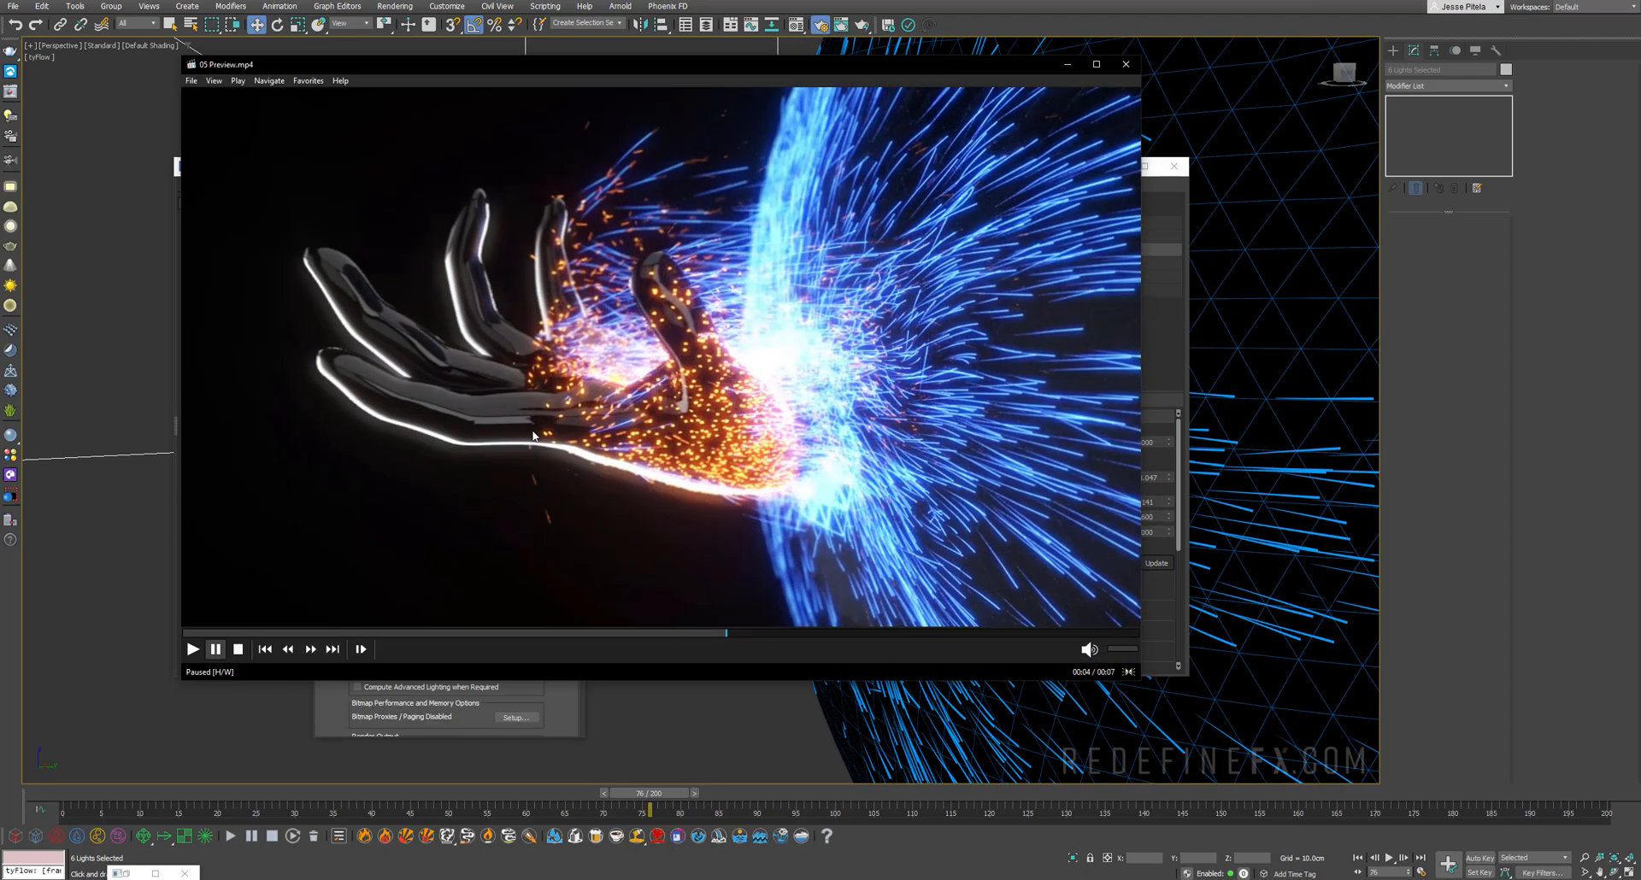
click(194, 650)
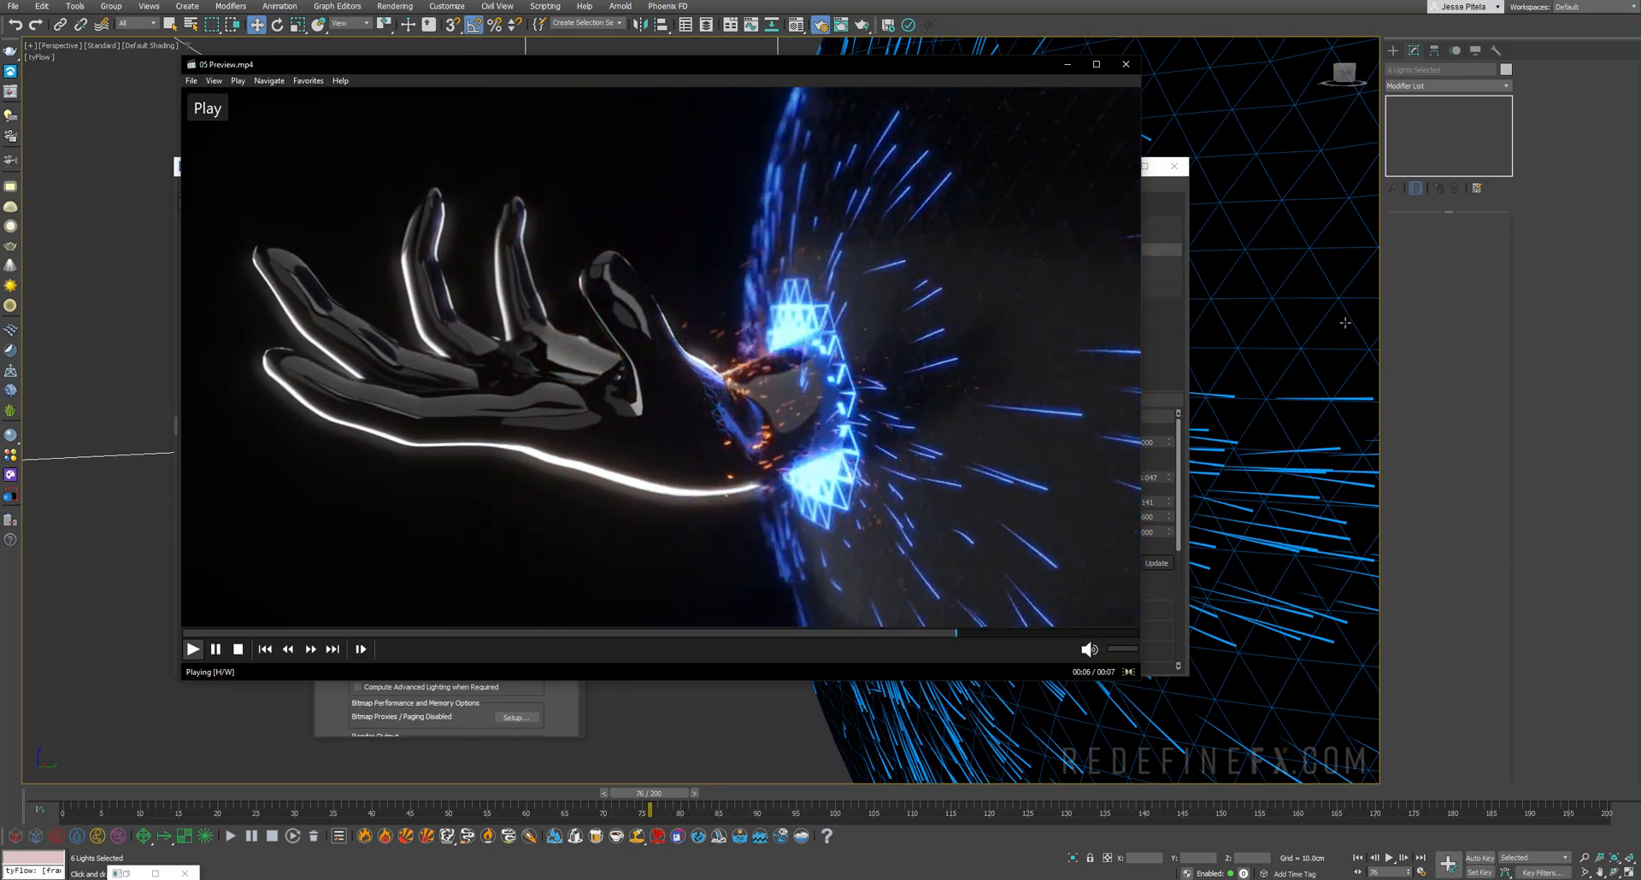